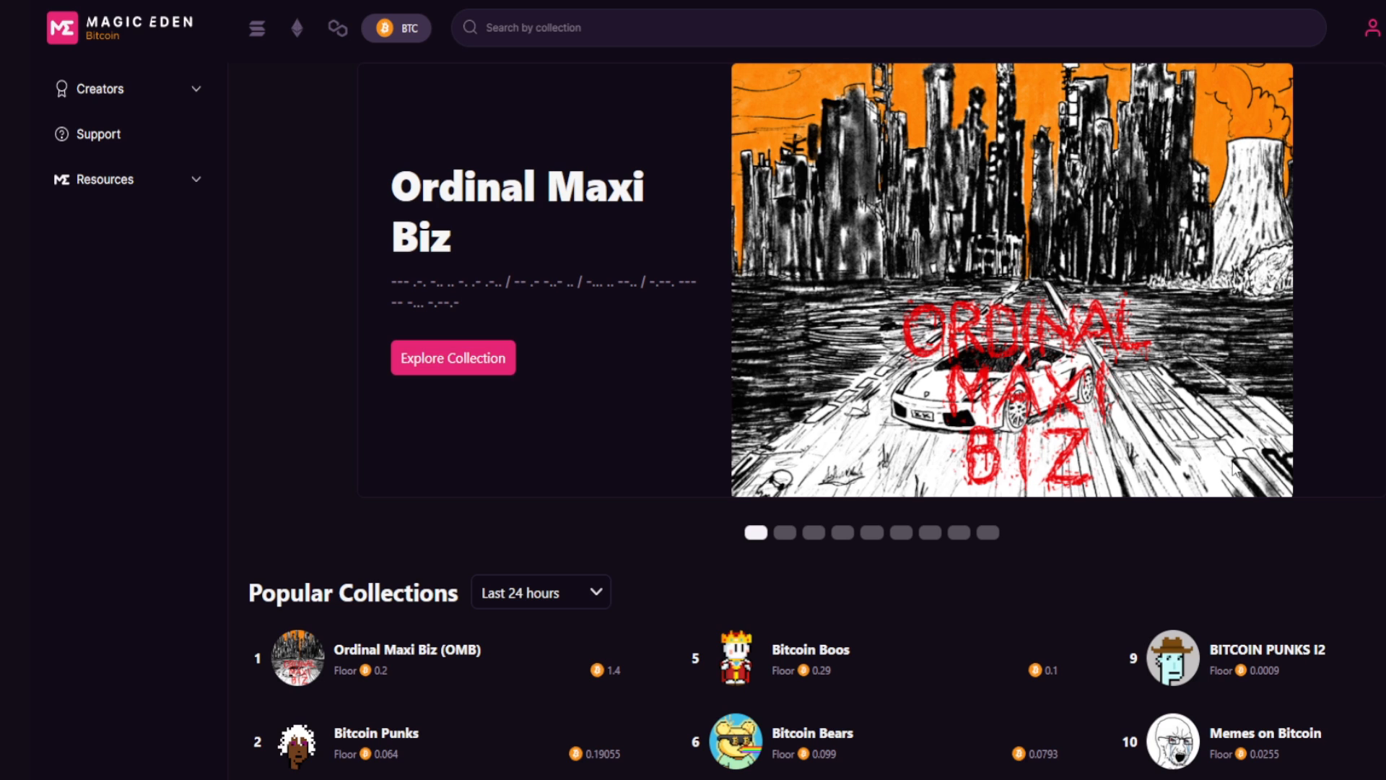
pyautogui.moveTo(840, 601)
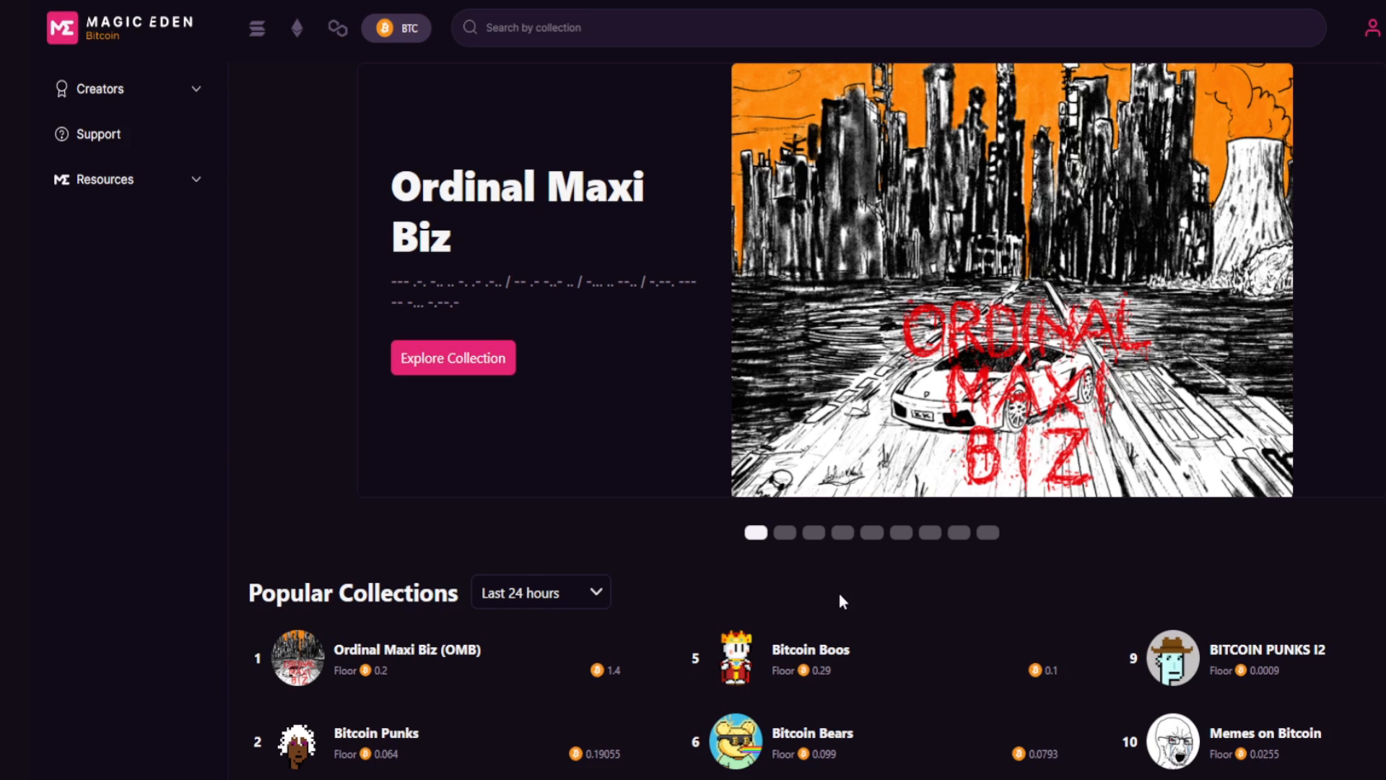
# Skim the Decrypt Ordinals article and follow the link to the Ordinals Wallet site
pyautogui.scroll(-3)
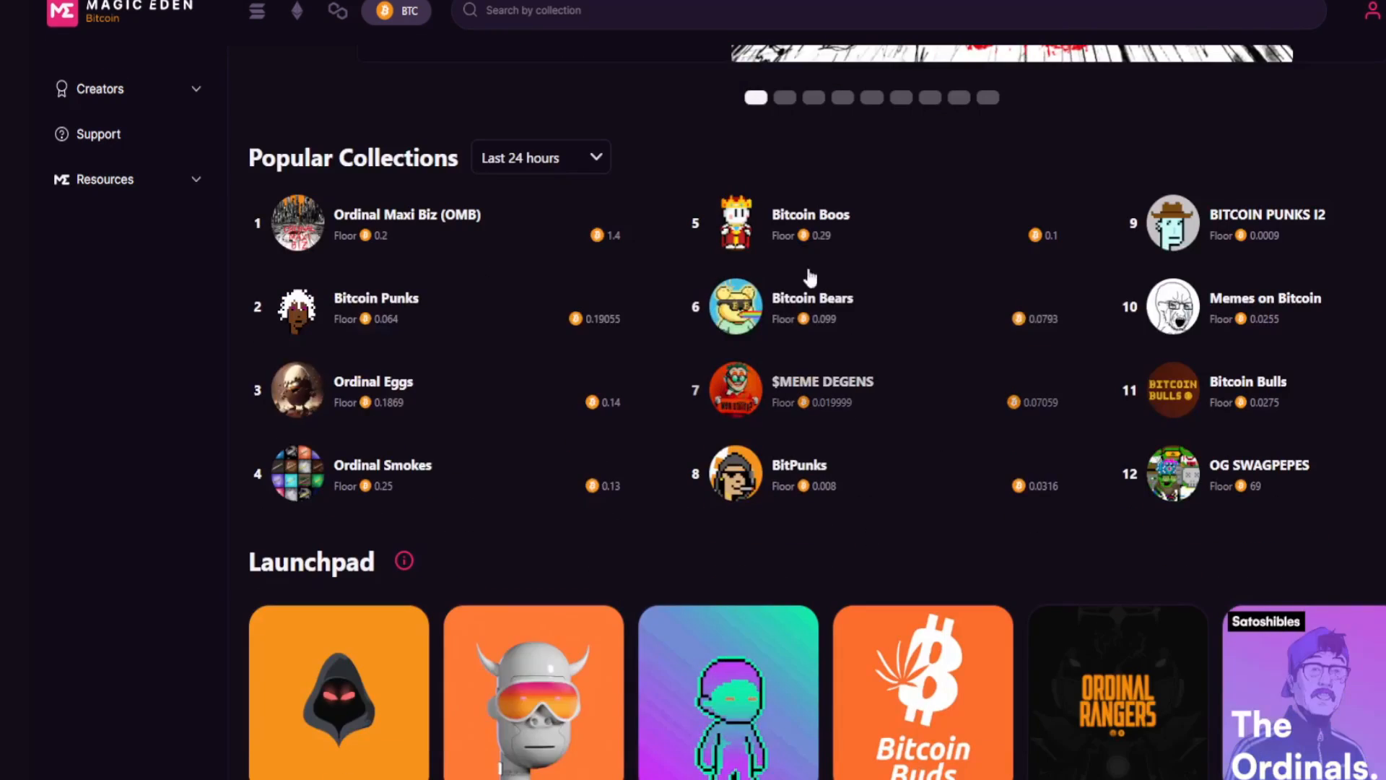
pyautogui.scroll(3)
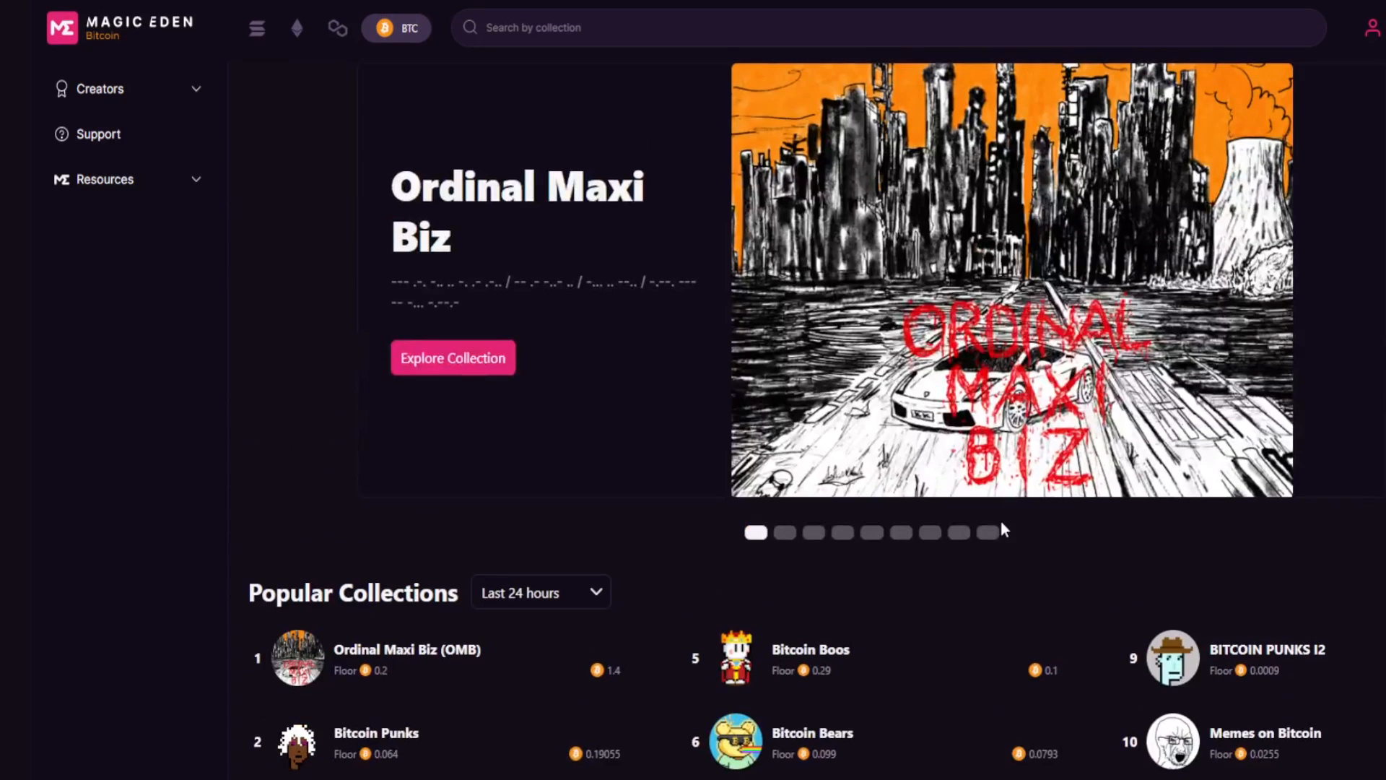
pyautogui.click(783, 533)
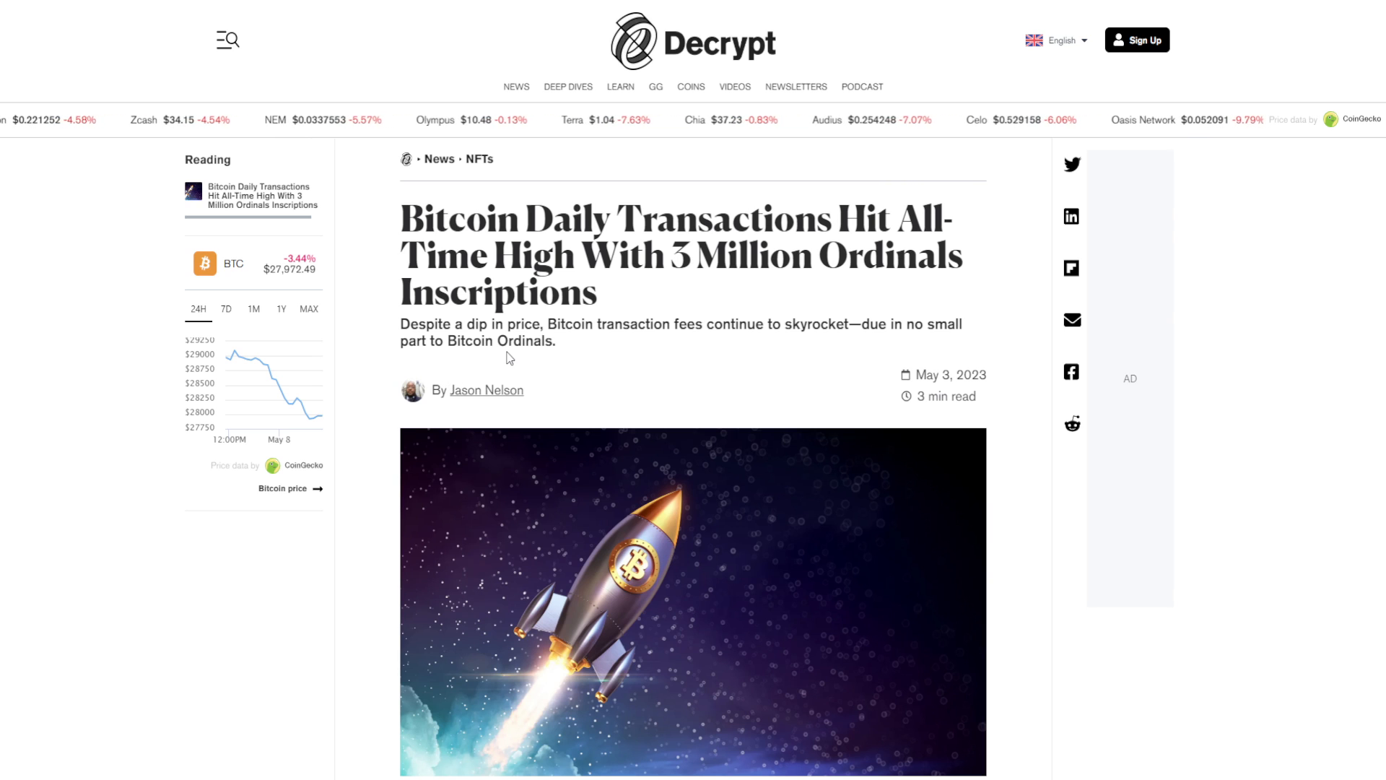
pyautogui.moveTo(515, 358)
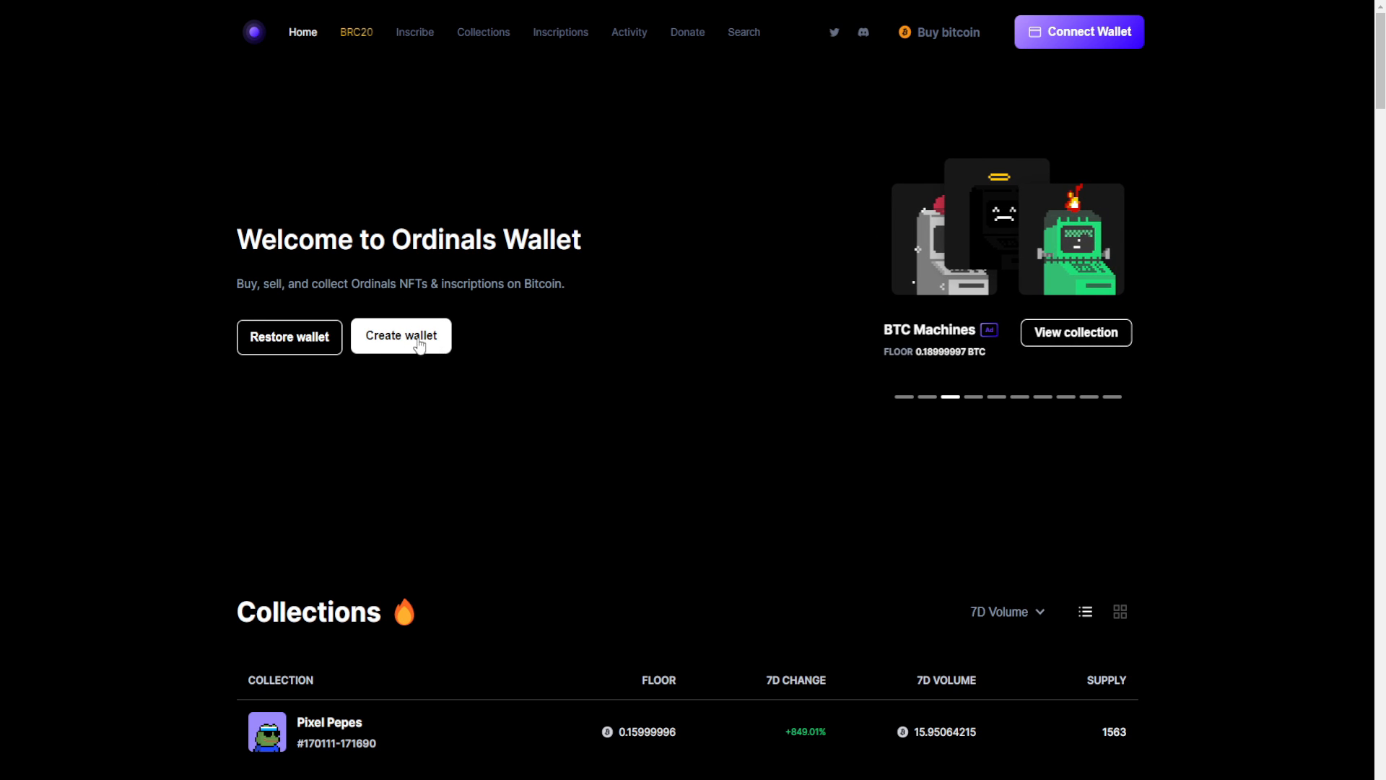
# Create a brand-new Ordinals wallet, generate its seed phrase and continue past the recovery phrase
pyautogui.click(400, 335)
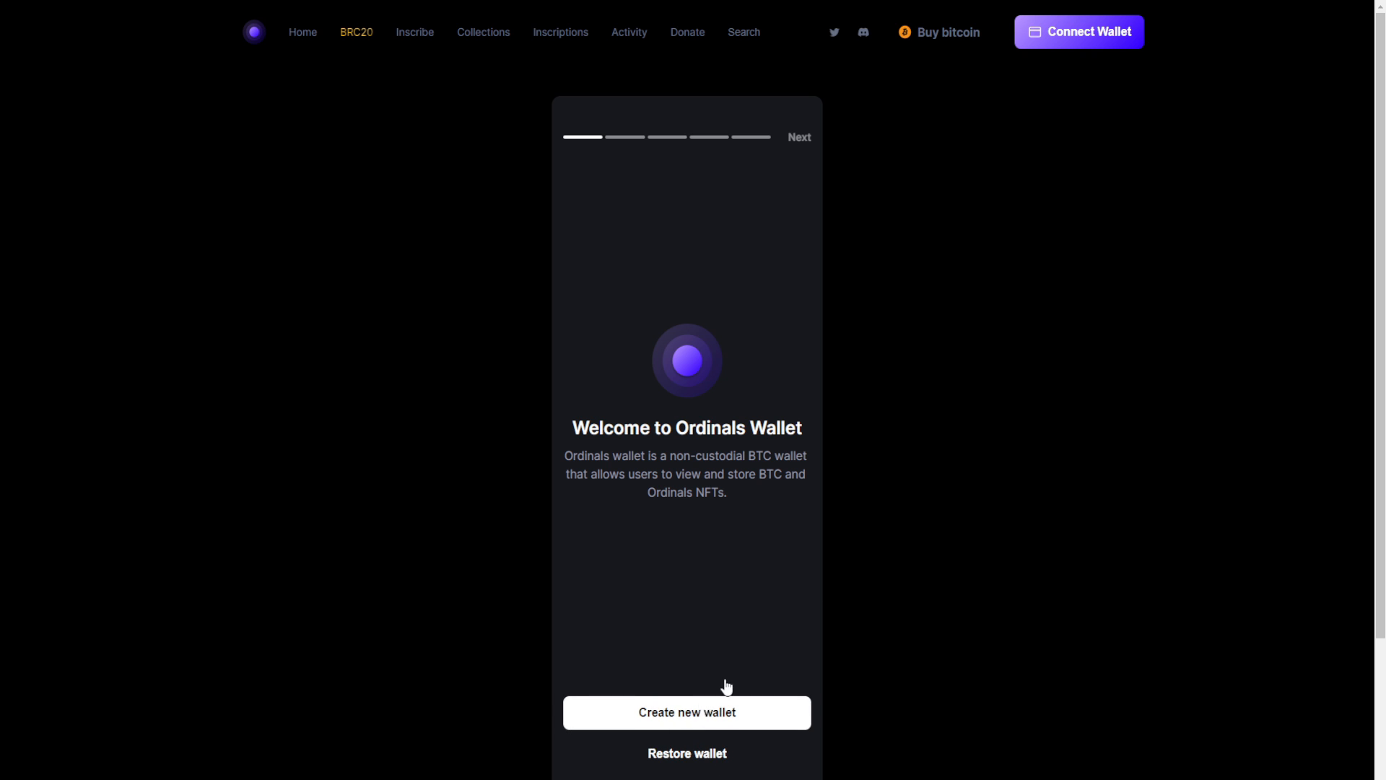
pyautogui.click(686, 712)
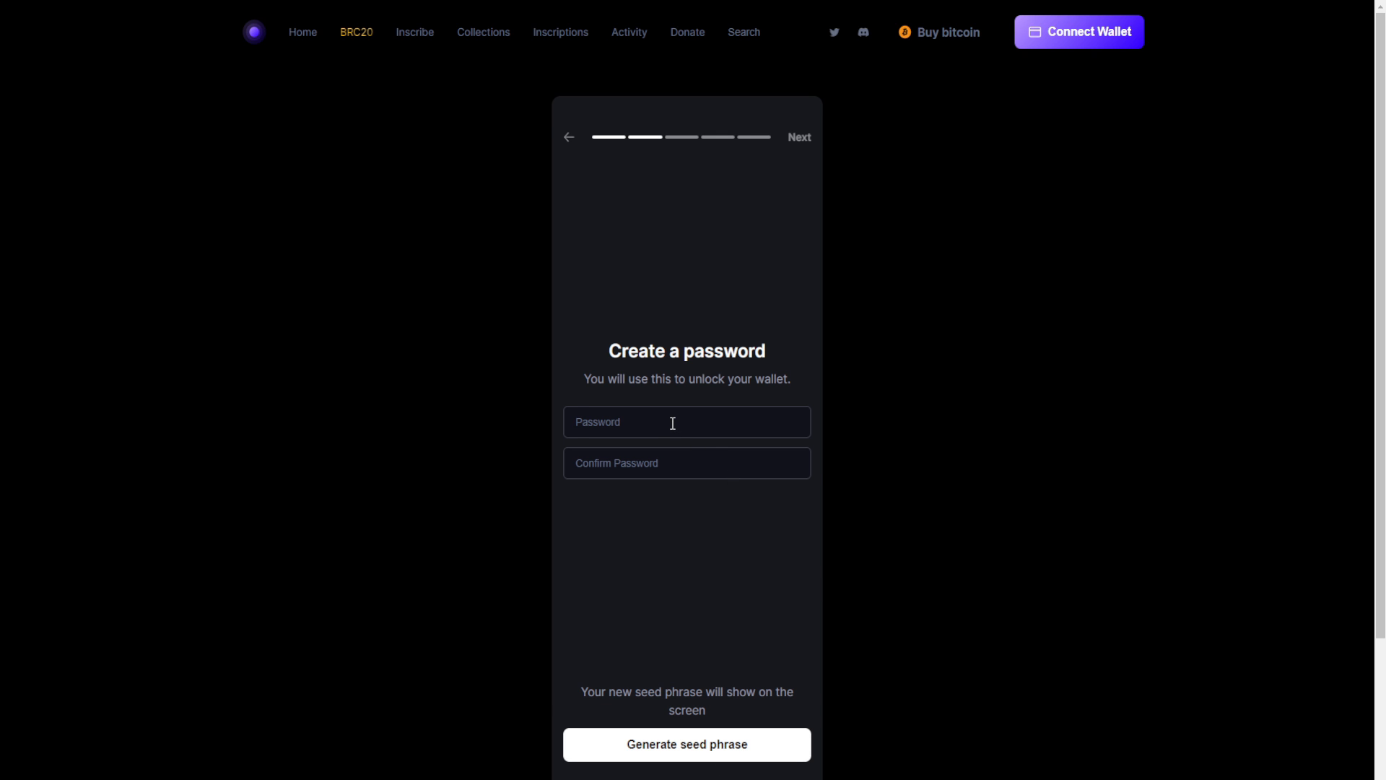
pyautogui.click(686, 743)
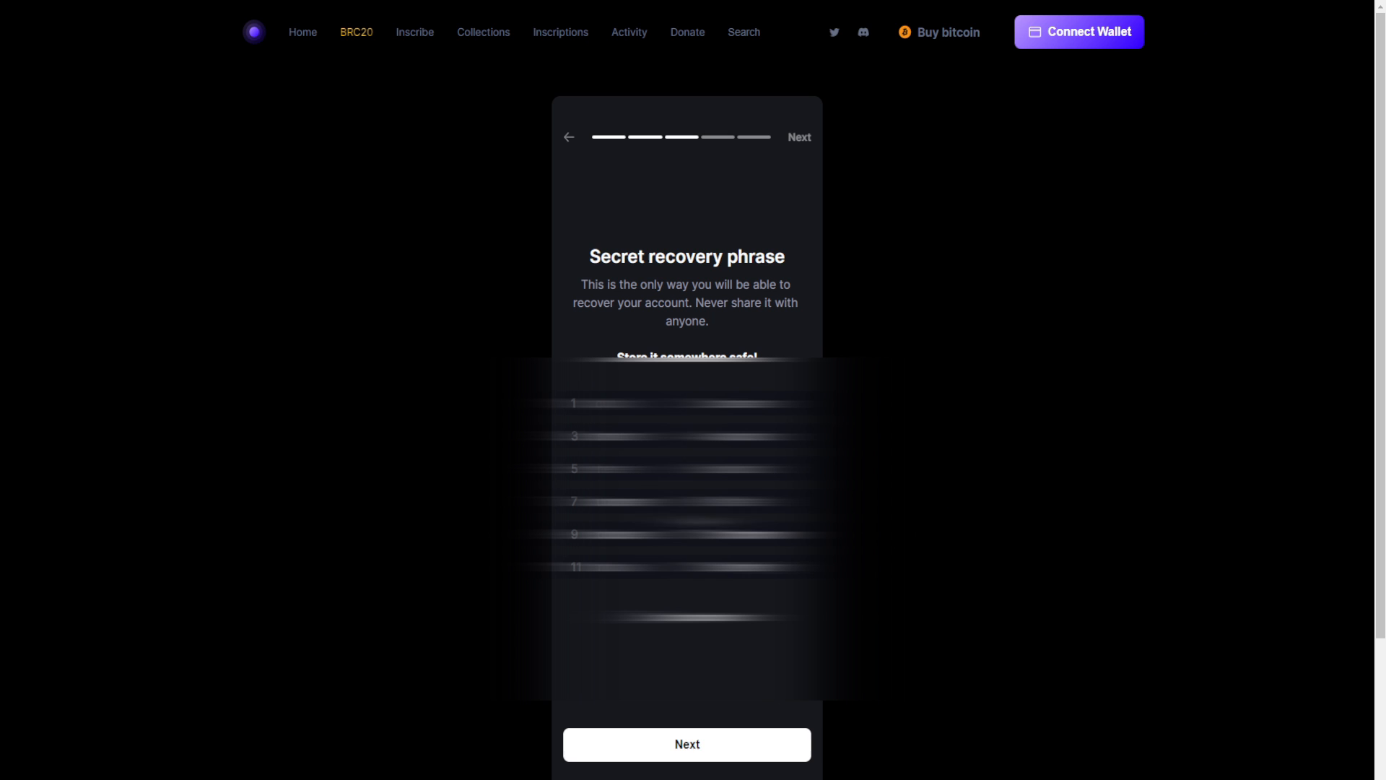
pyautogui.click(687, 743)
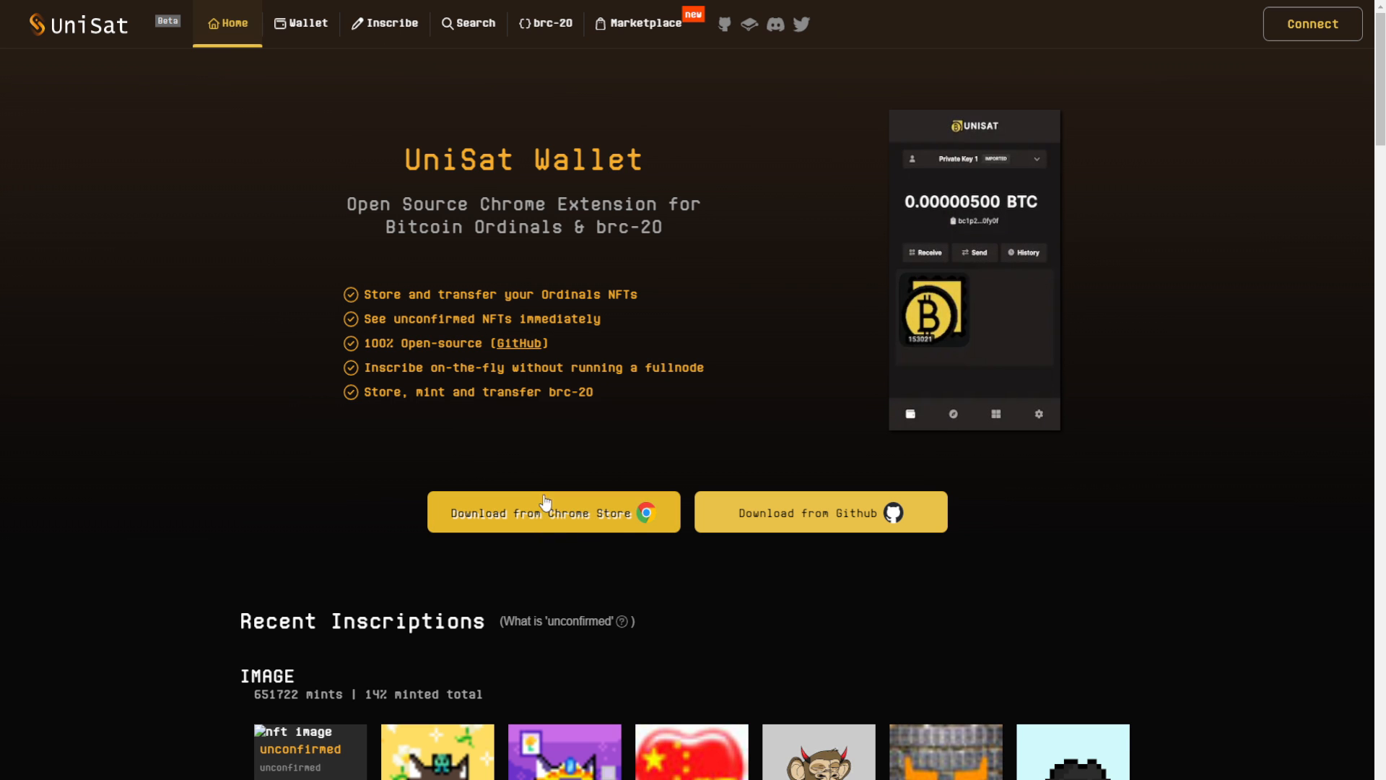
# Start downloading the UniSat wallet extension from the Chrome Store
pyautogui.click(934, 313)
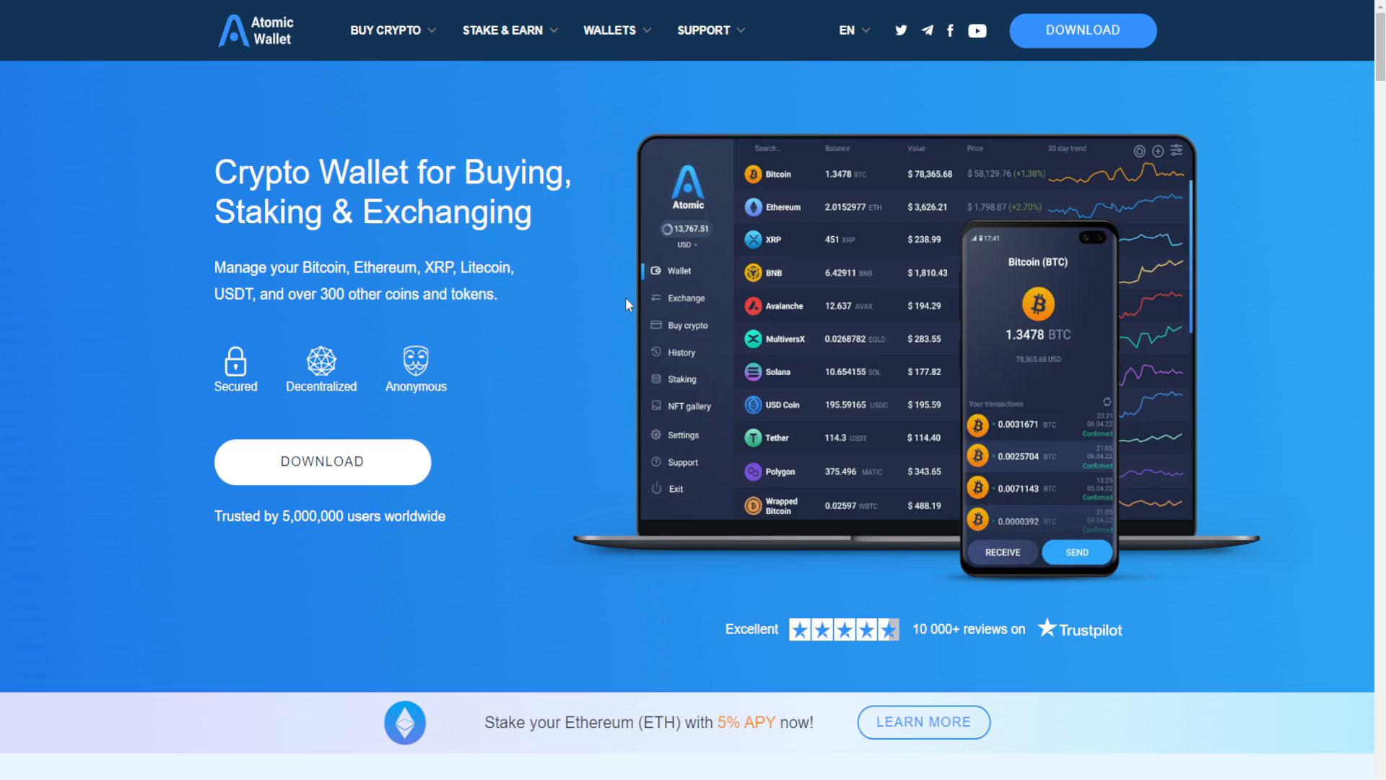
pyautogui.moveTo(572, 296)
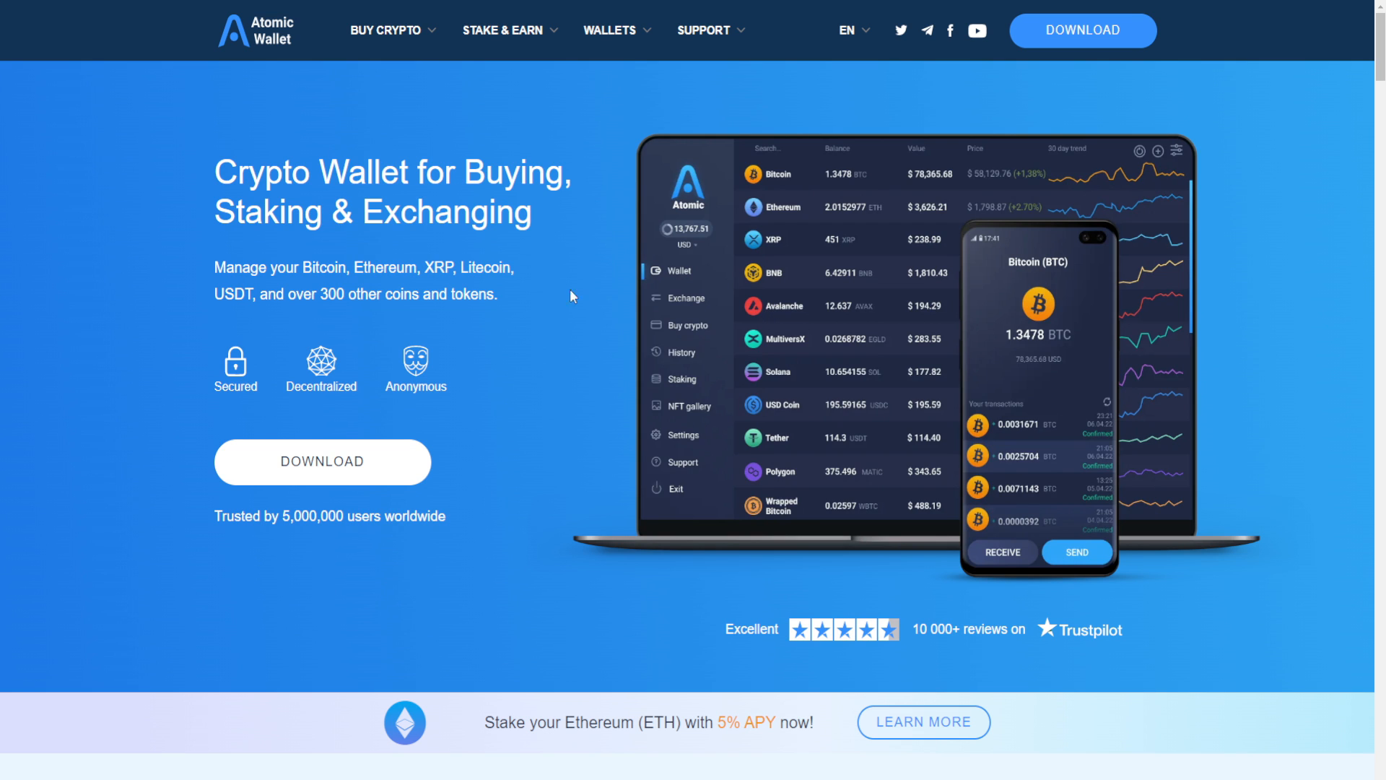
pyautogui.moveTo(533, 309)
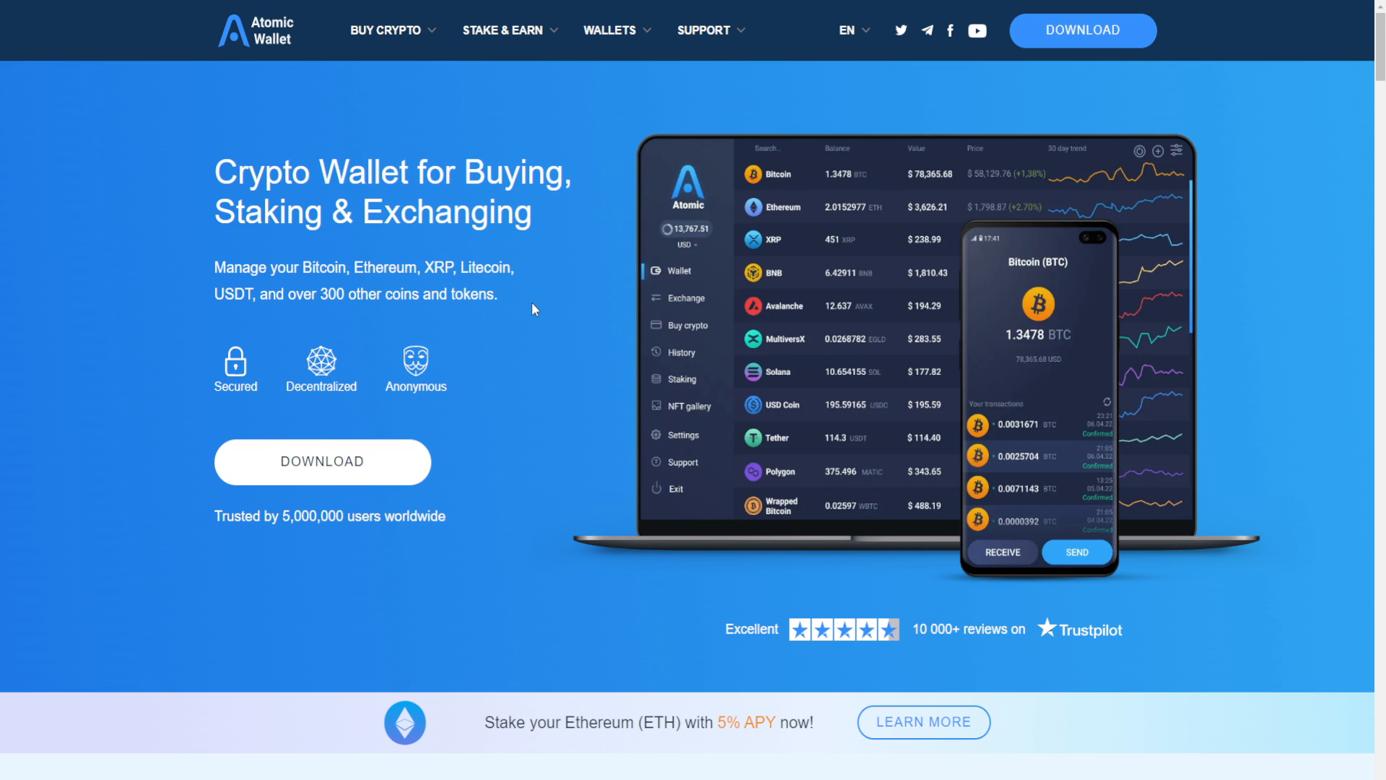
# Browse the Atomic Wallet homepage and go to the instant crypto exchange via Exchange Now
pyautogui.scroll(-3)
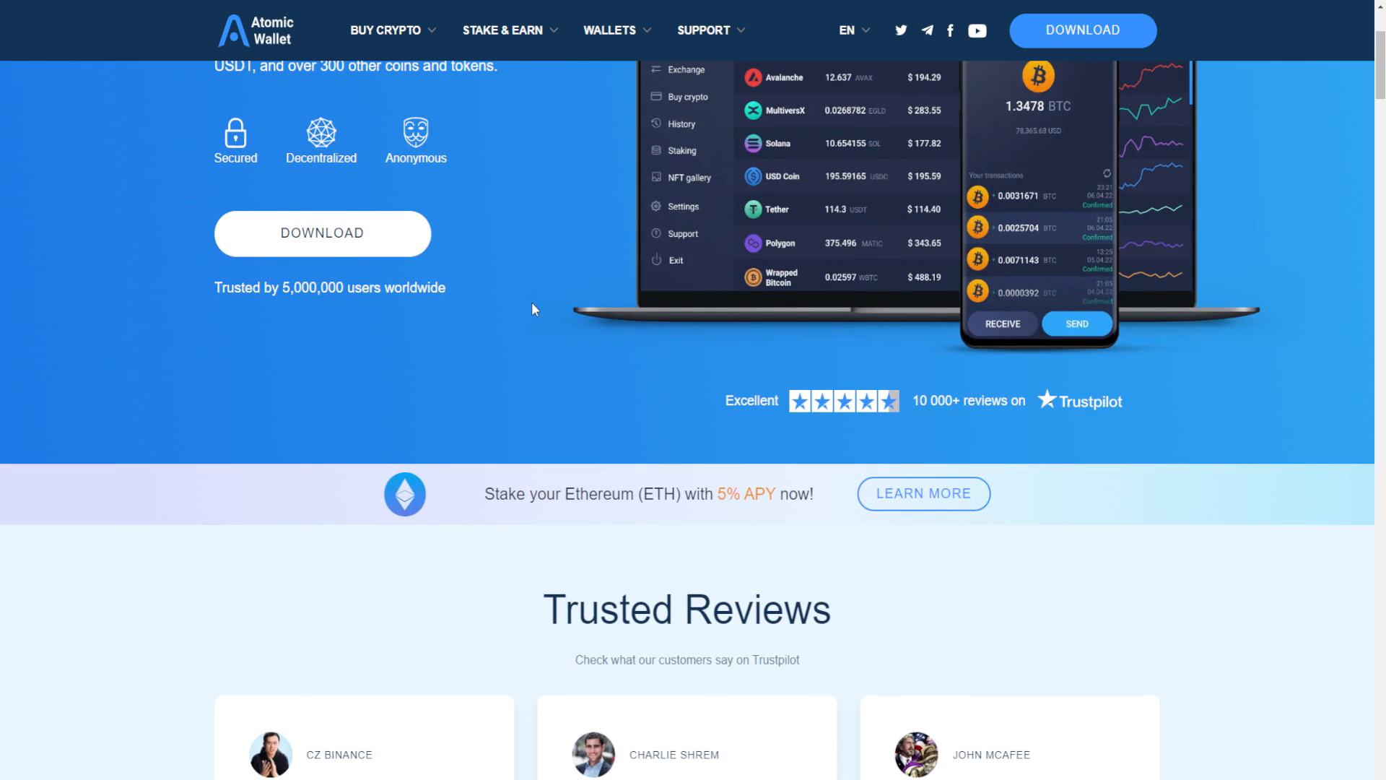
pyautogui.scroll(-3)
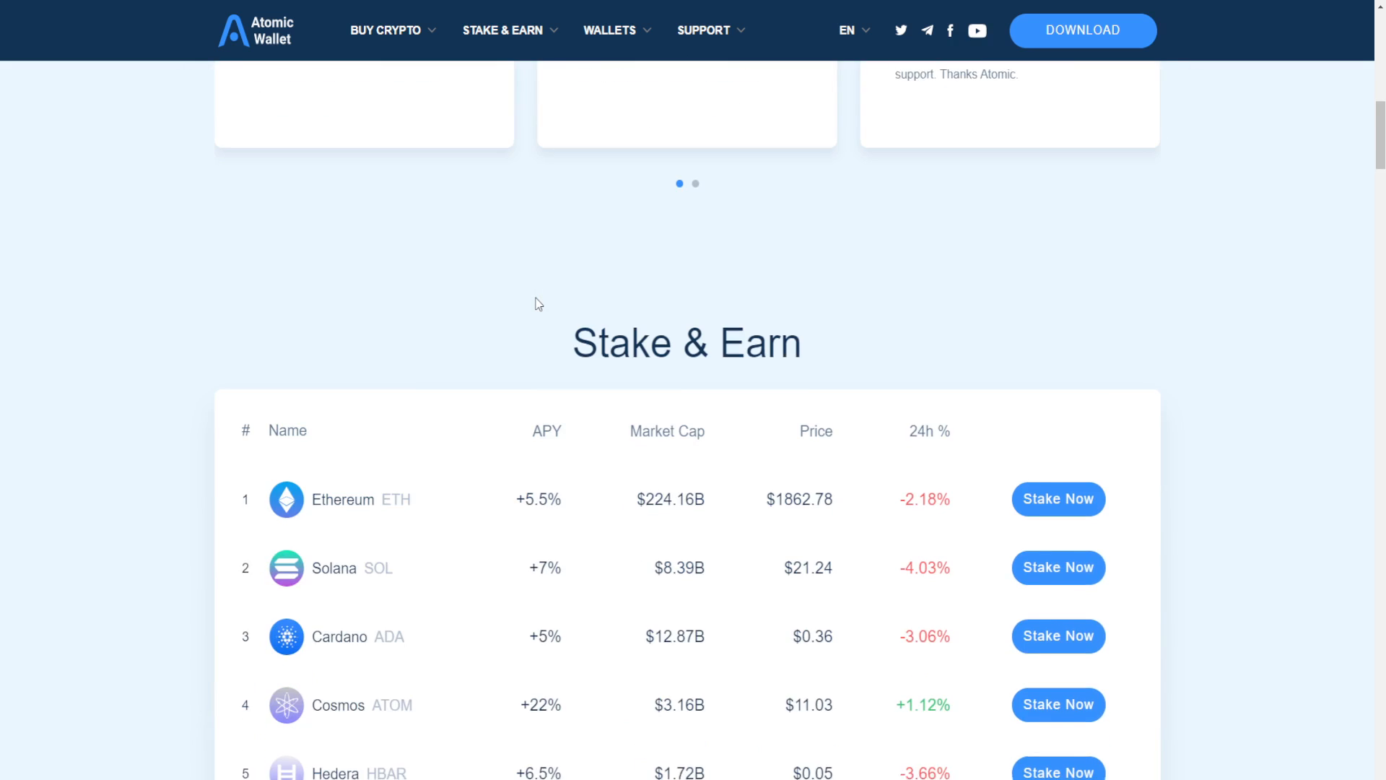
pyautogui.scroll(3)
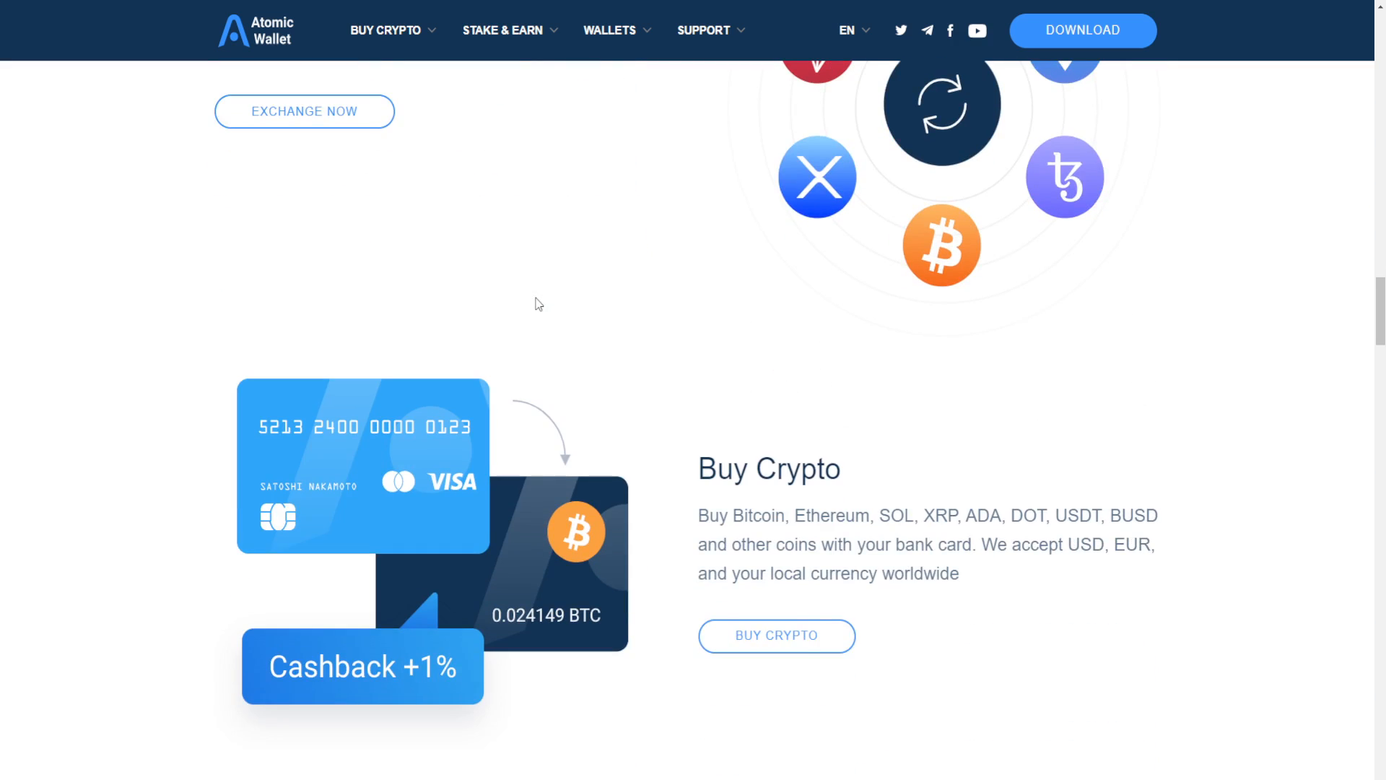
pyautogui.scroll(3)
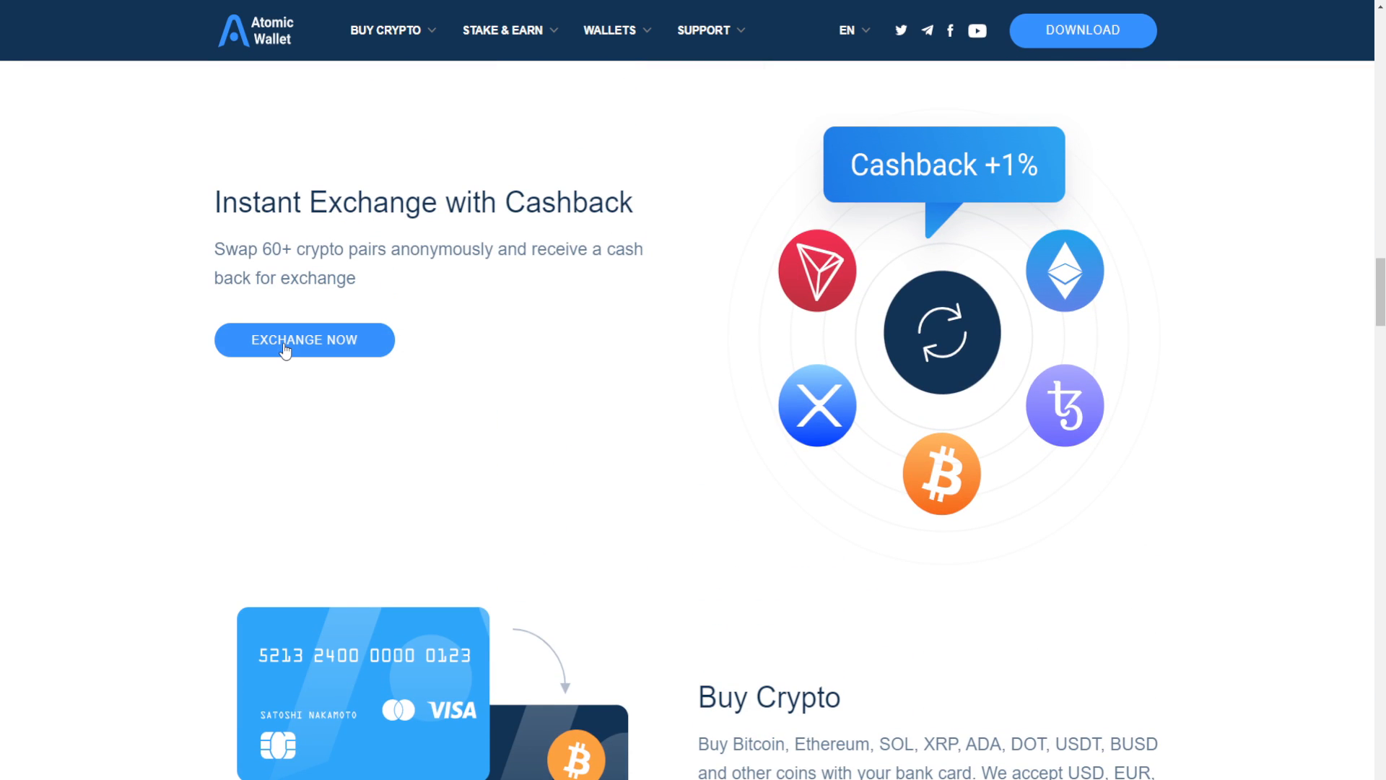
pyautogui.click(305, 340)
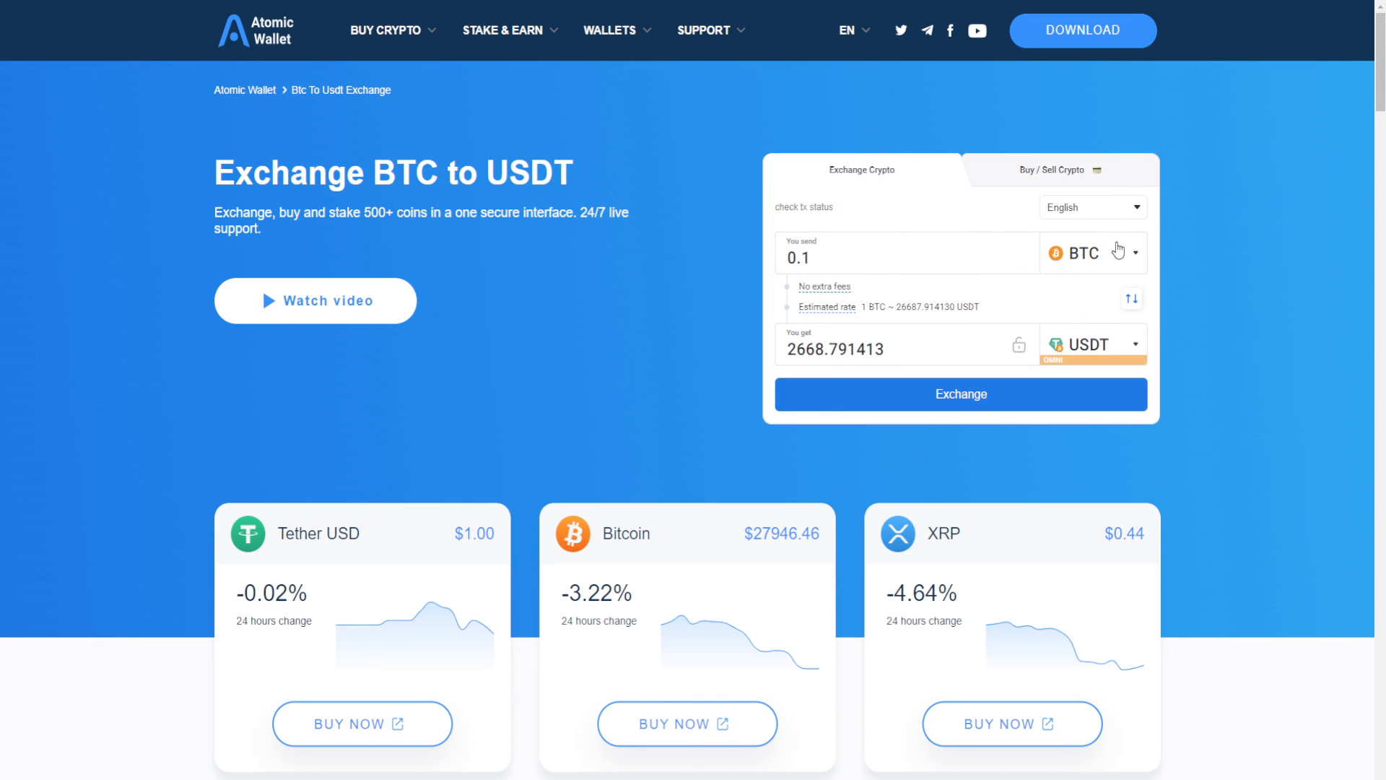
pyautogui.moveTo(1111, 257)
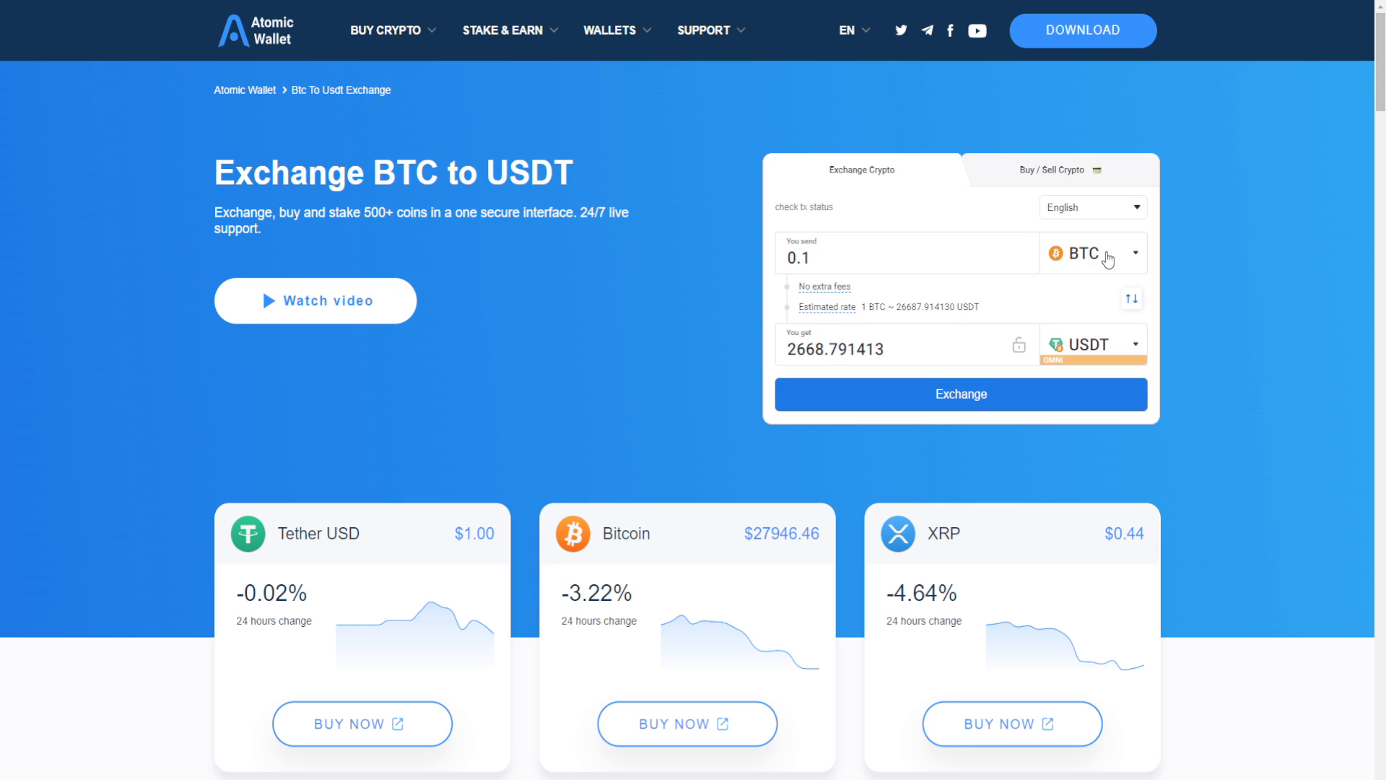
# Set the exchange to send 1 ETH (Arbitrum) for BTC and start the exchange
pyautogui.click(1092, 253)
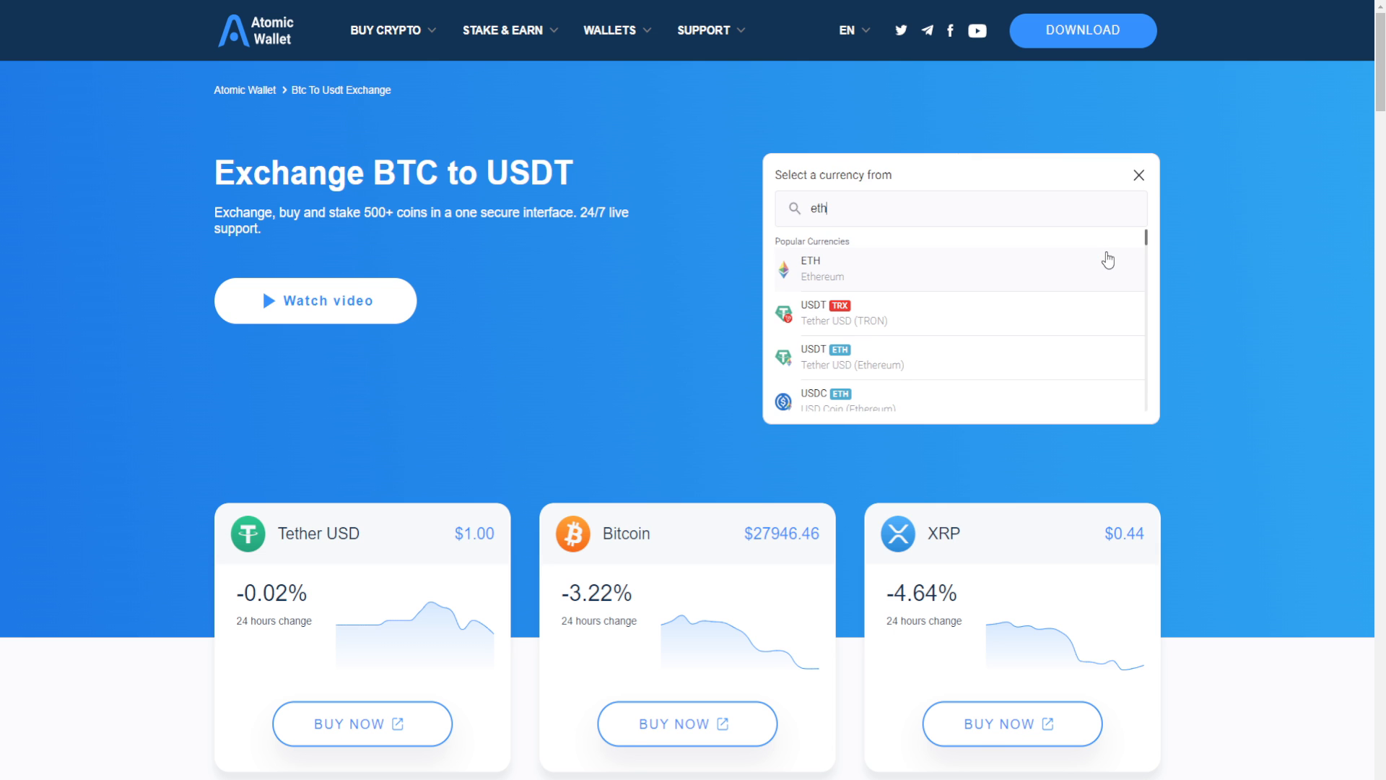
pyautogui.scroll(-3)
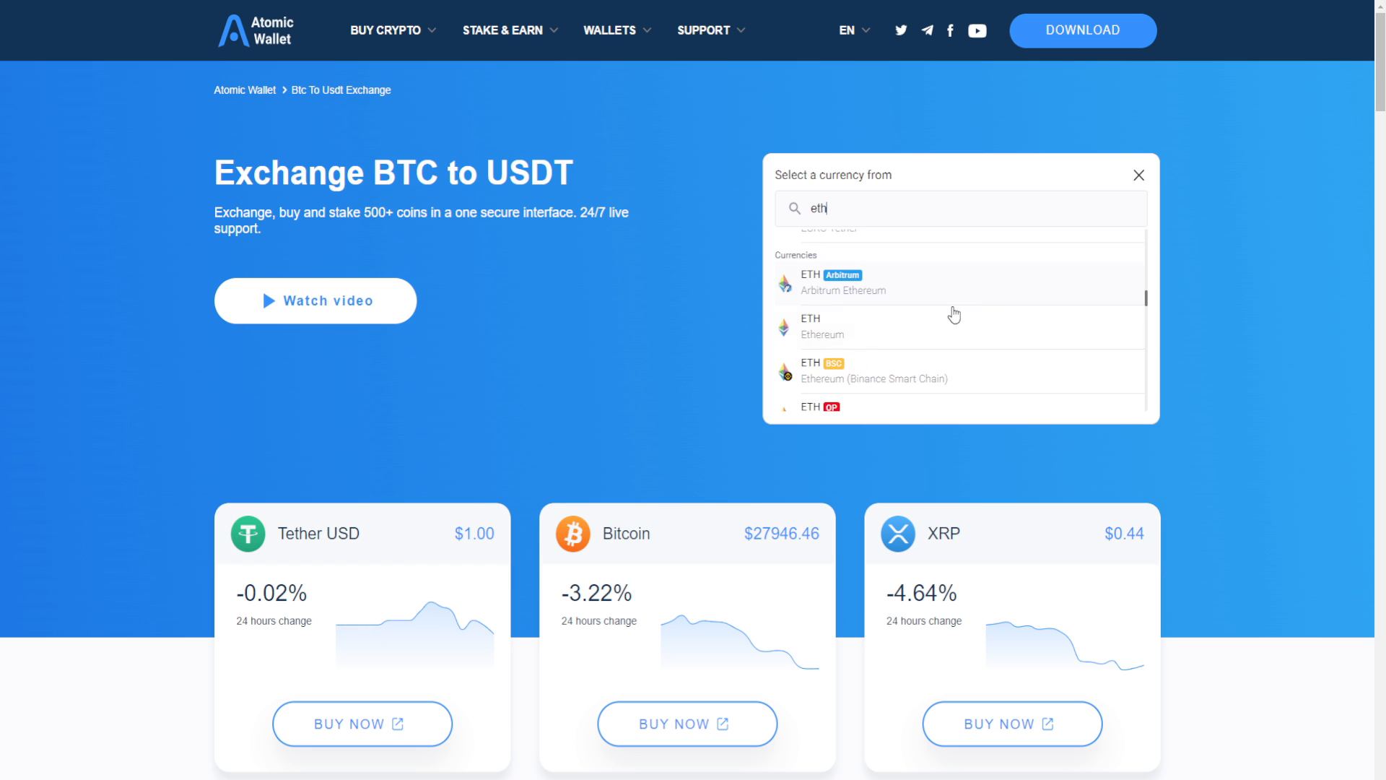
pyautogui.click(810, 327)
pyautogui.write('3')
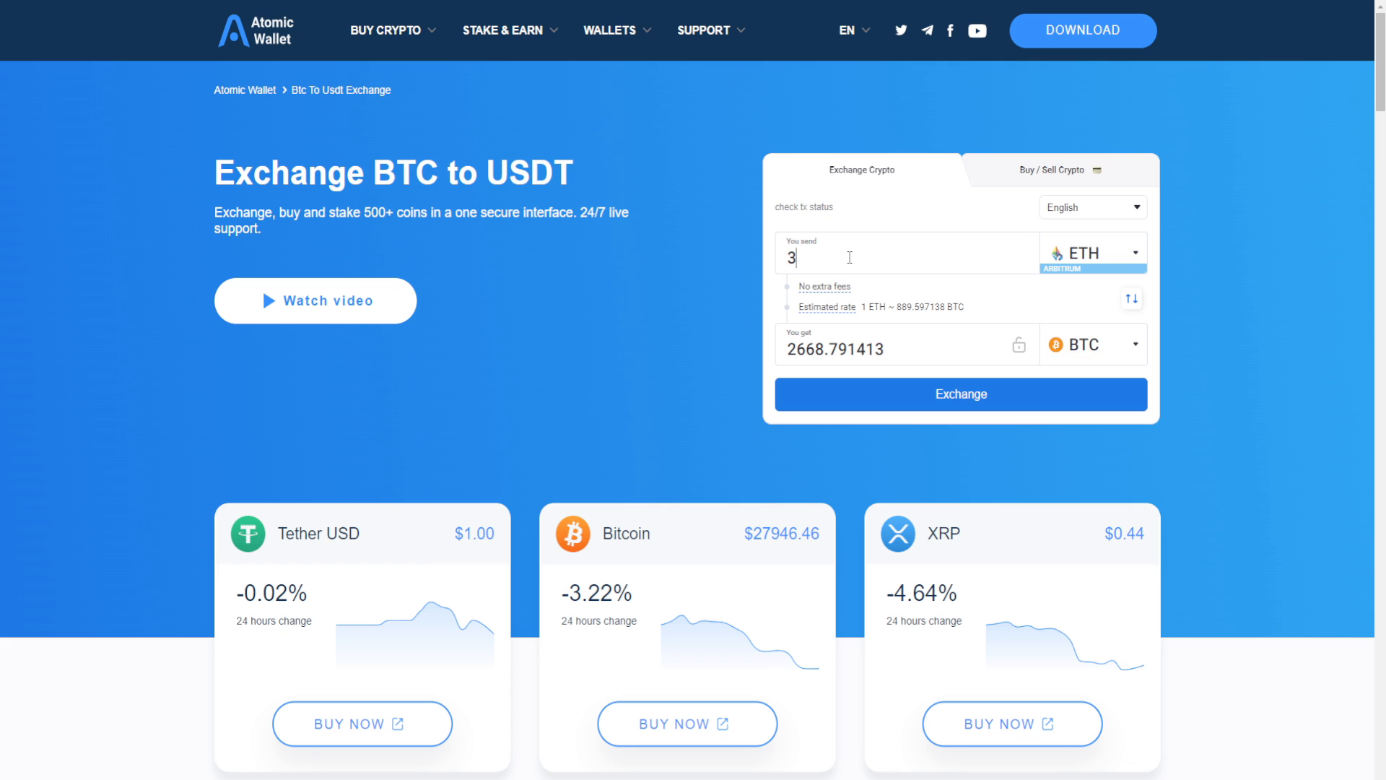
pyautogui.write('1')
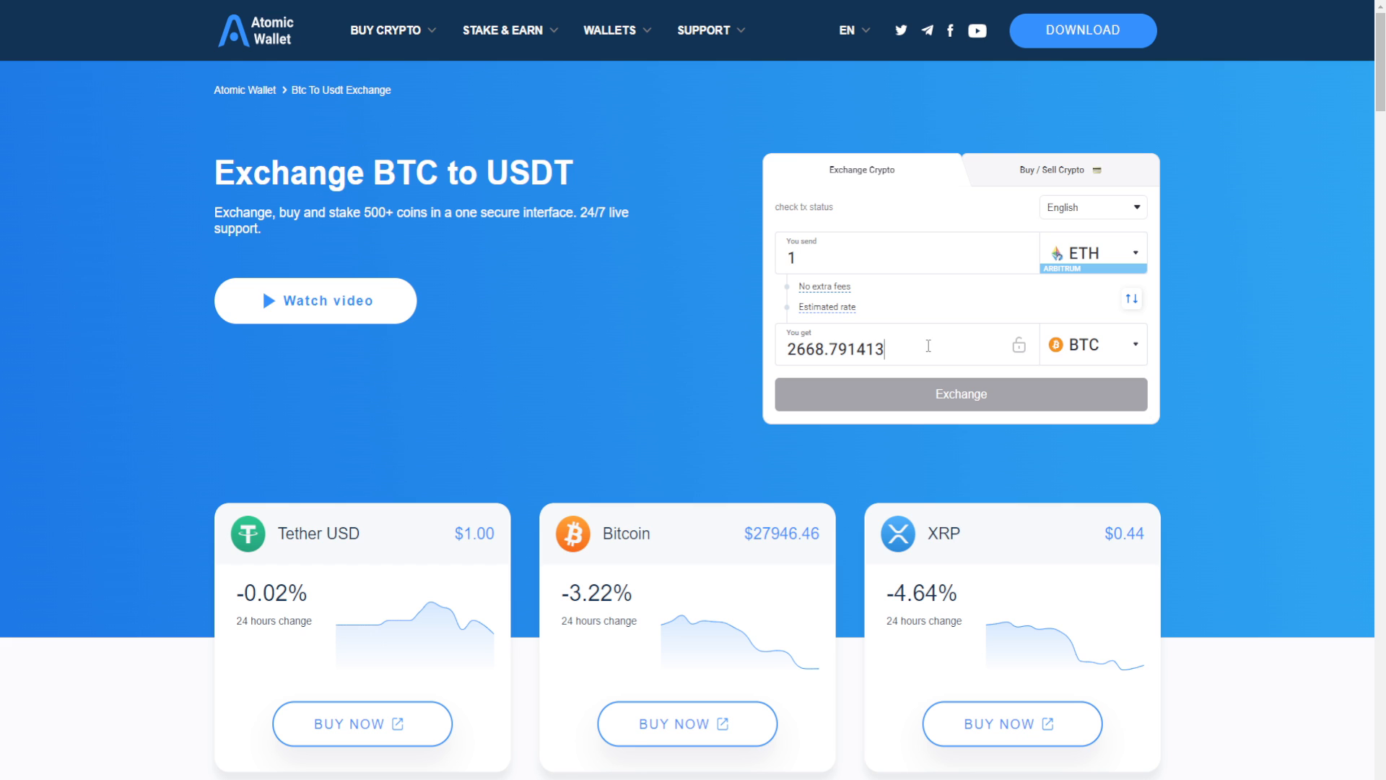
pyautogui.moveTo(928, 345)
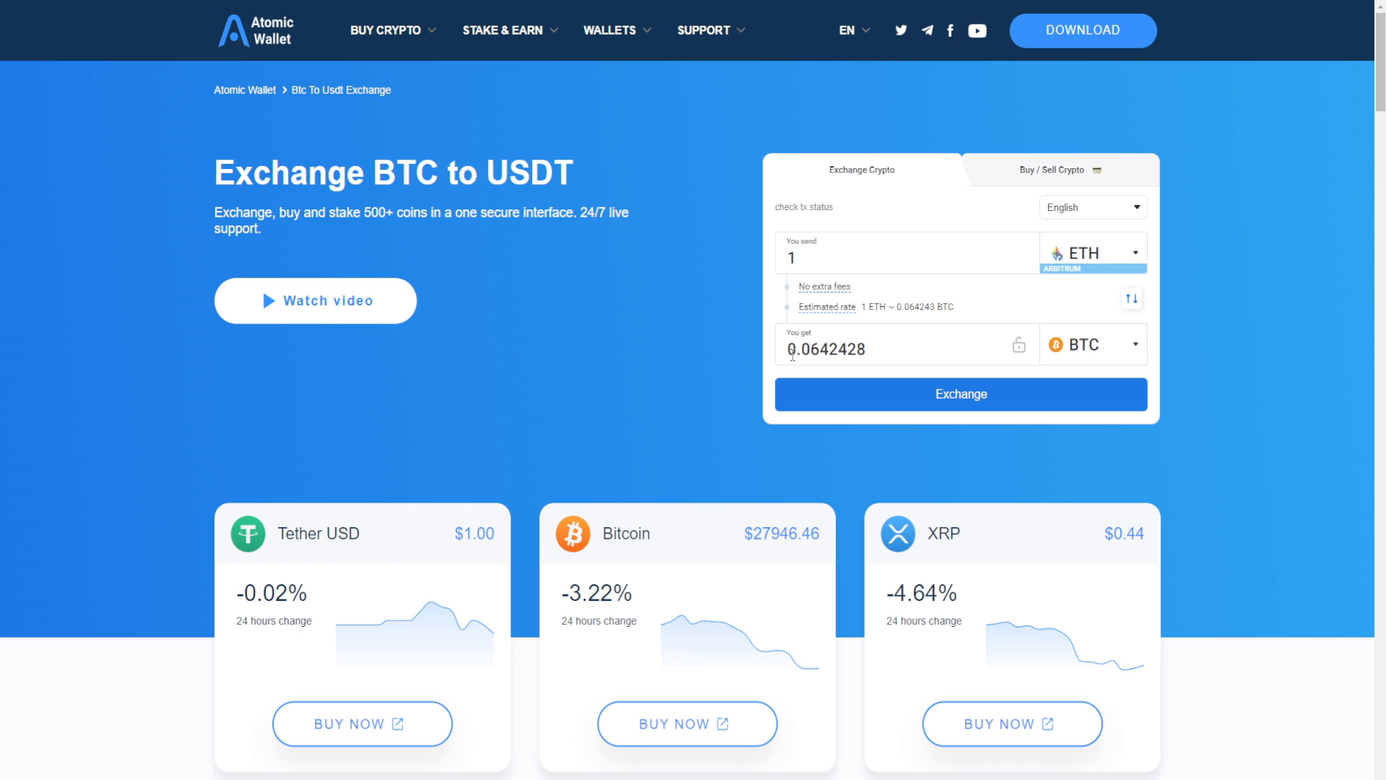
pyautogui.click(865, 348)
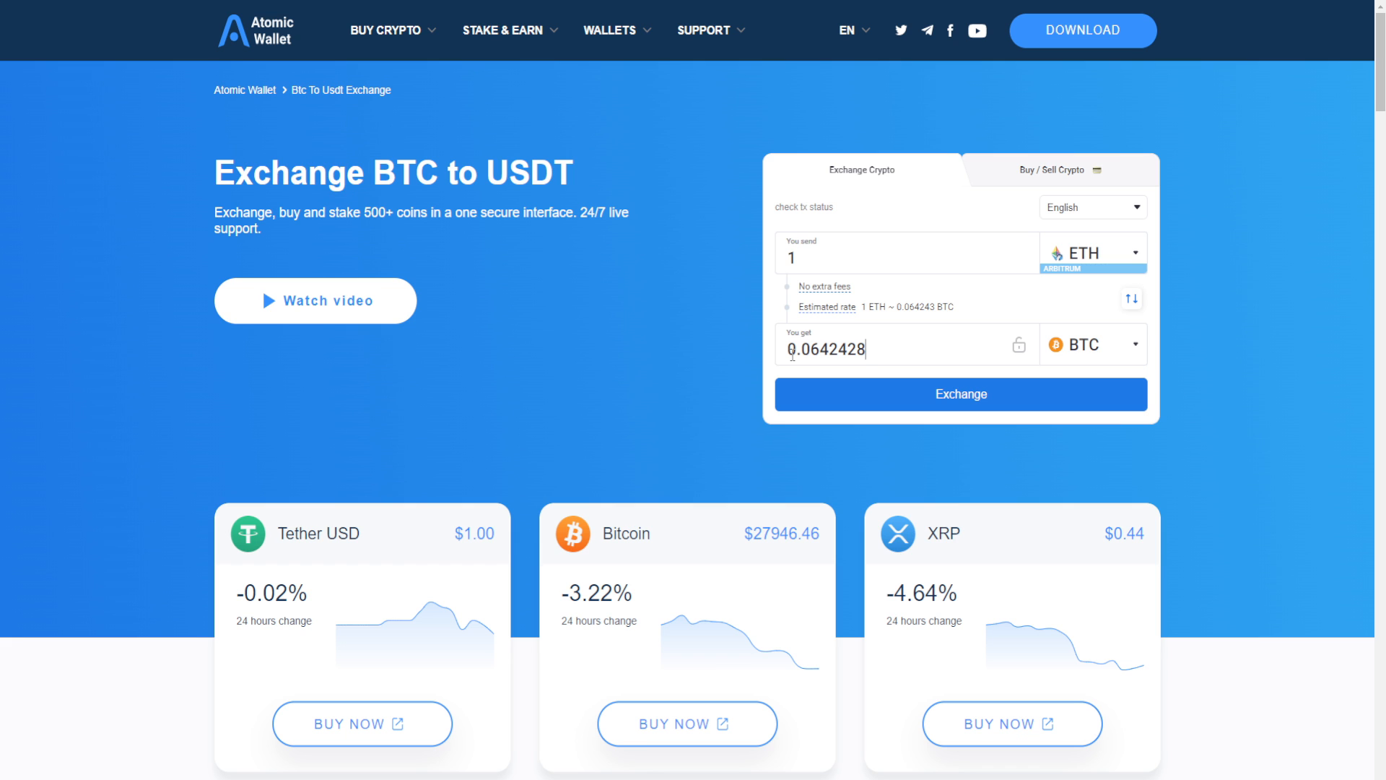
pyautogui.moveTo(960, 394)
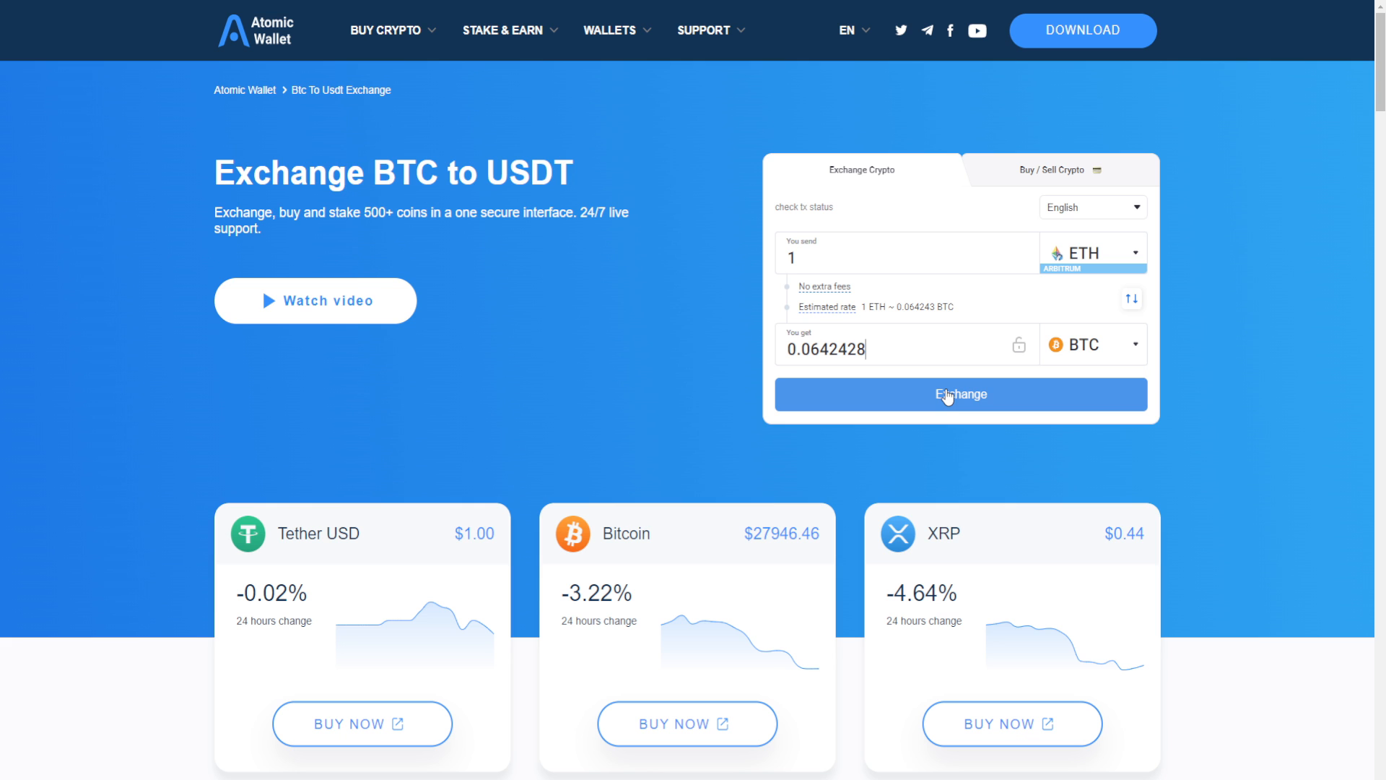
pyautogui.click(958, 394)
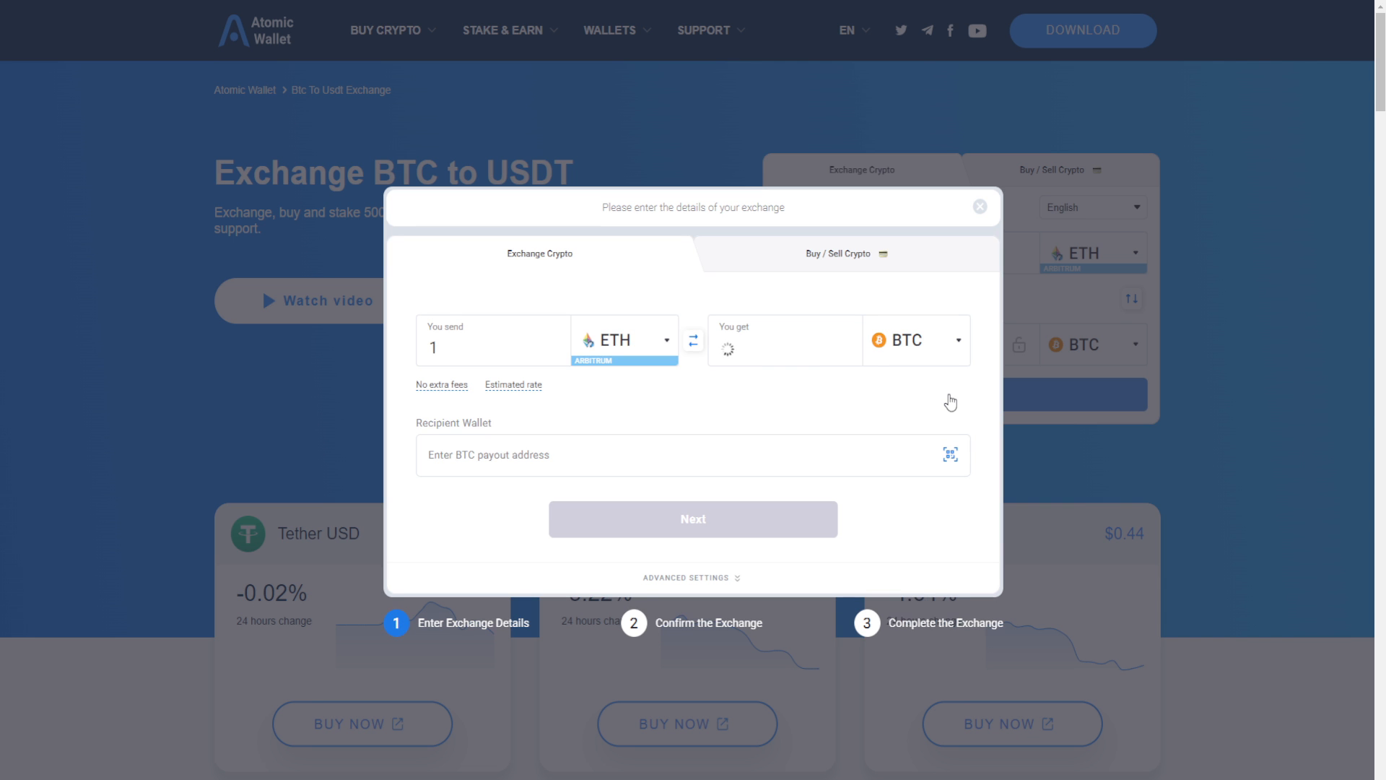
pyautogui.click(619, 455)
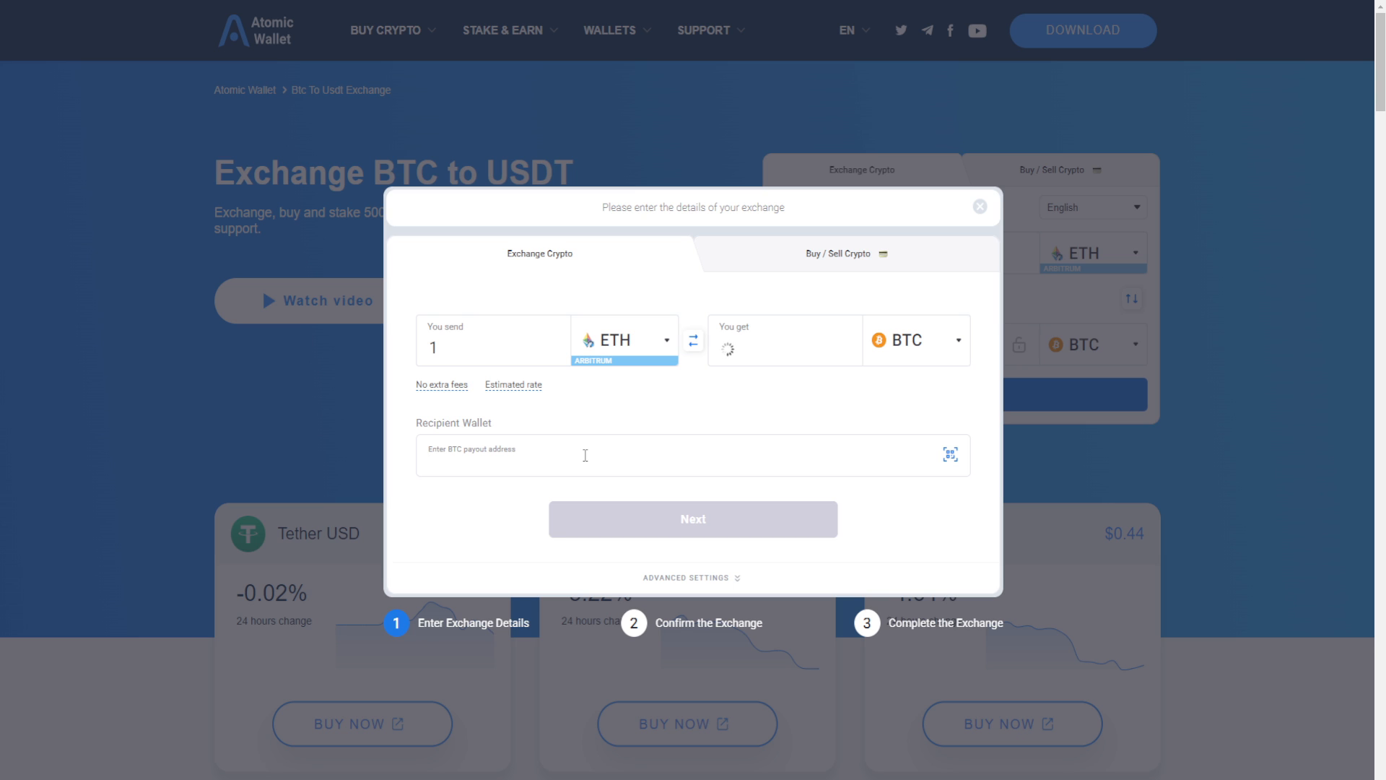
pyautogui.click(620, 455)
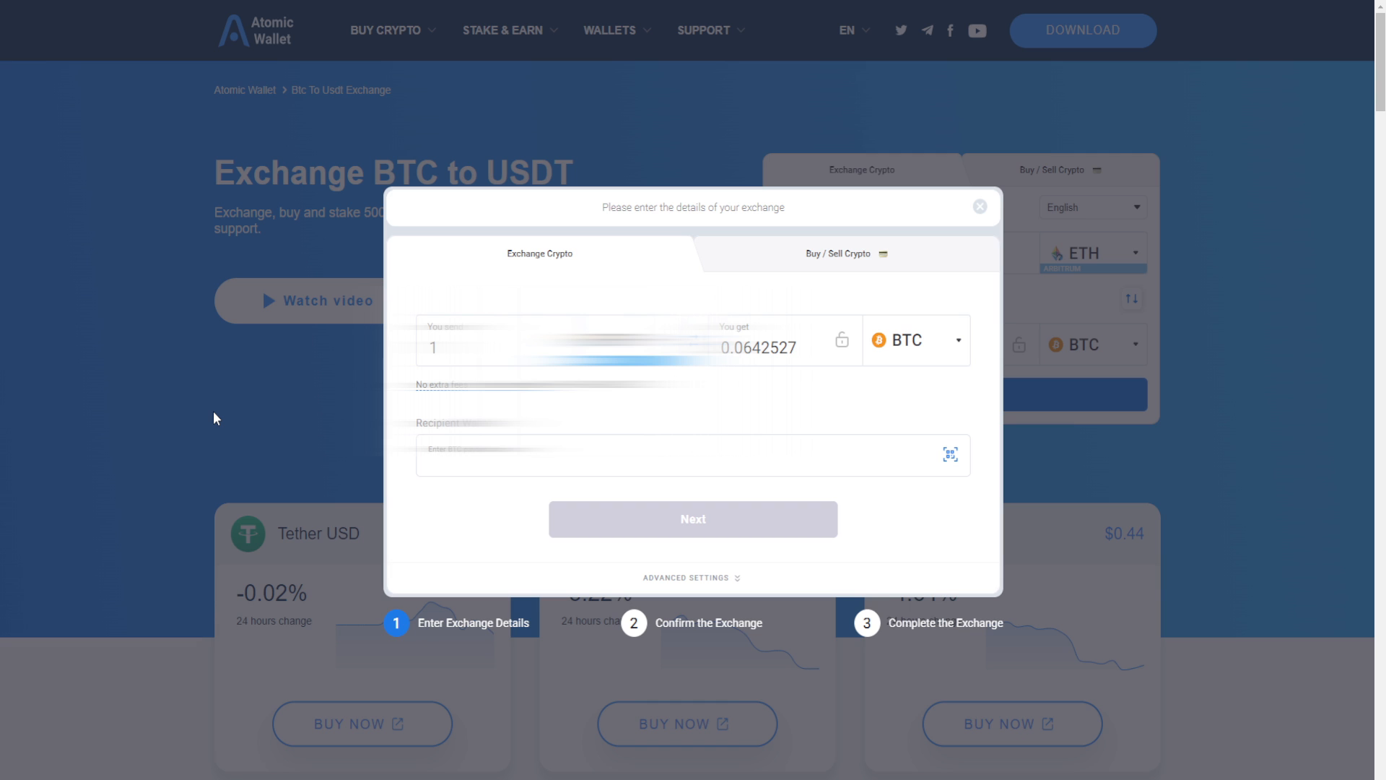
pyautogui.write('bc1qm34lsc65zpw79lxes69zkqmk6ee3ewf0j77s3h')
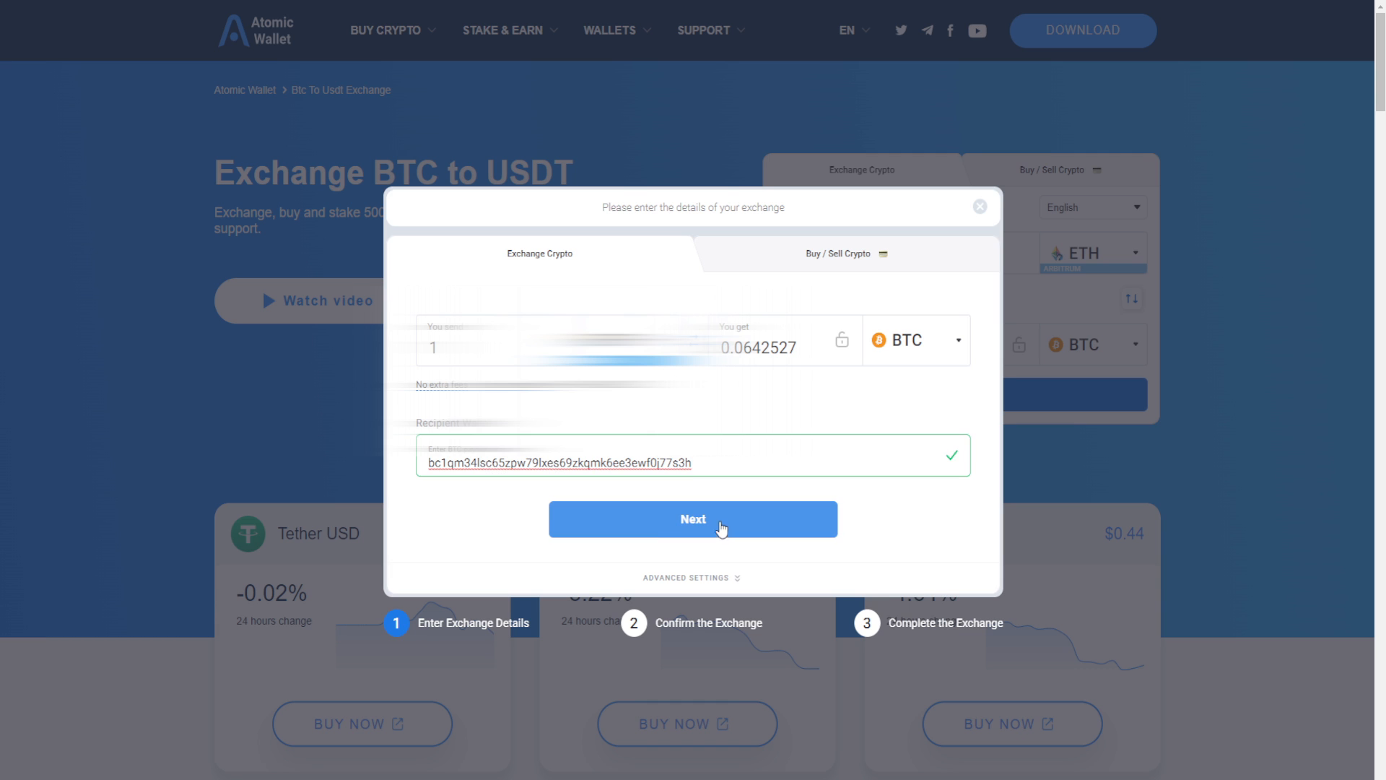
pyautogui.click(692, 518)
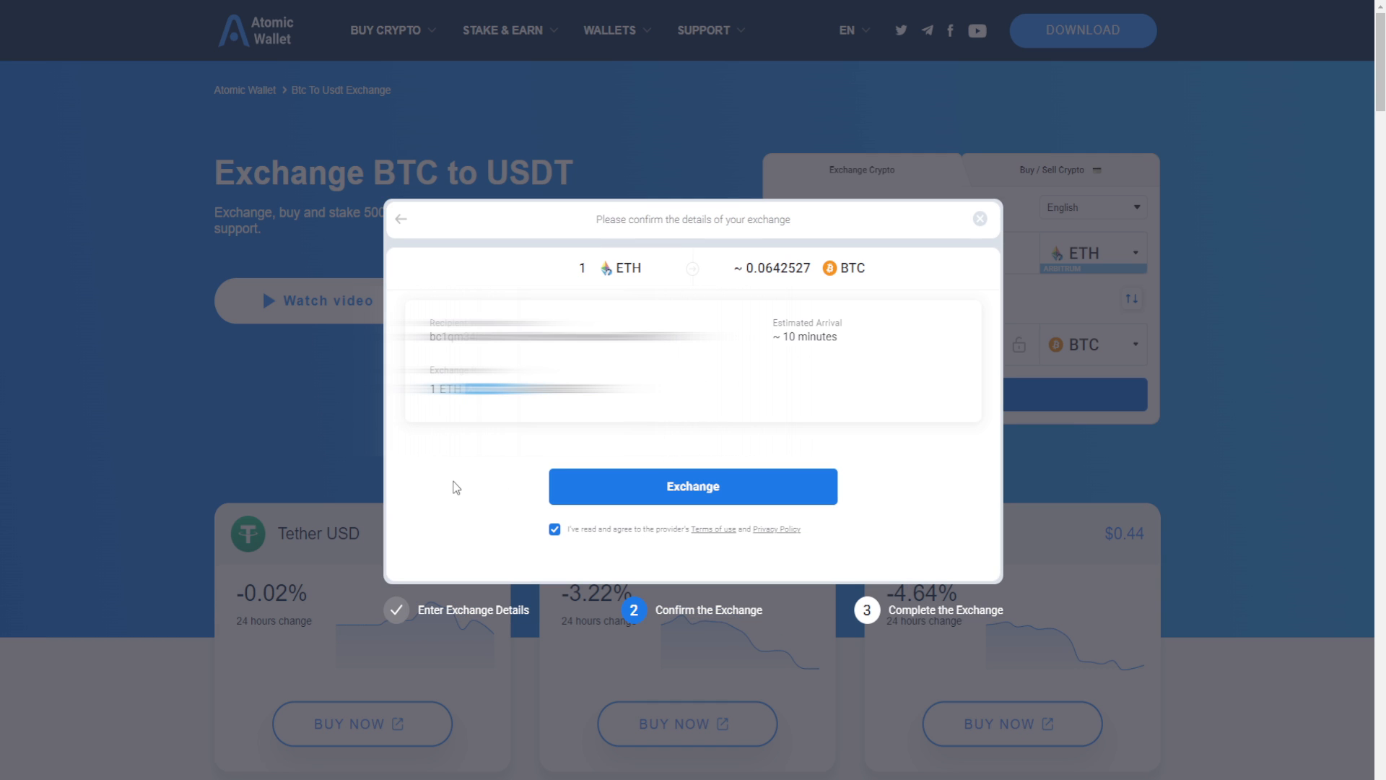
pyautogui.moveTo(693, 486)
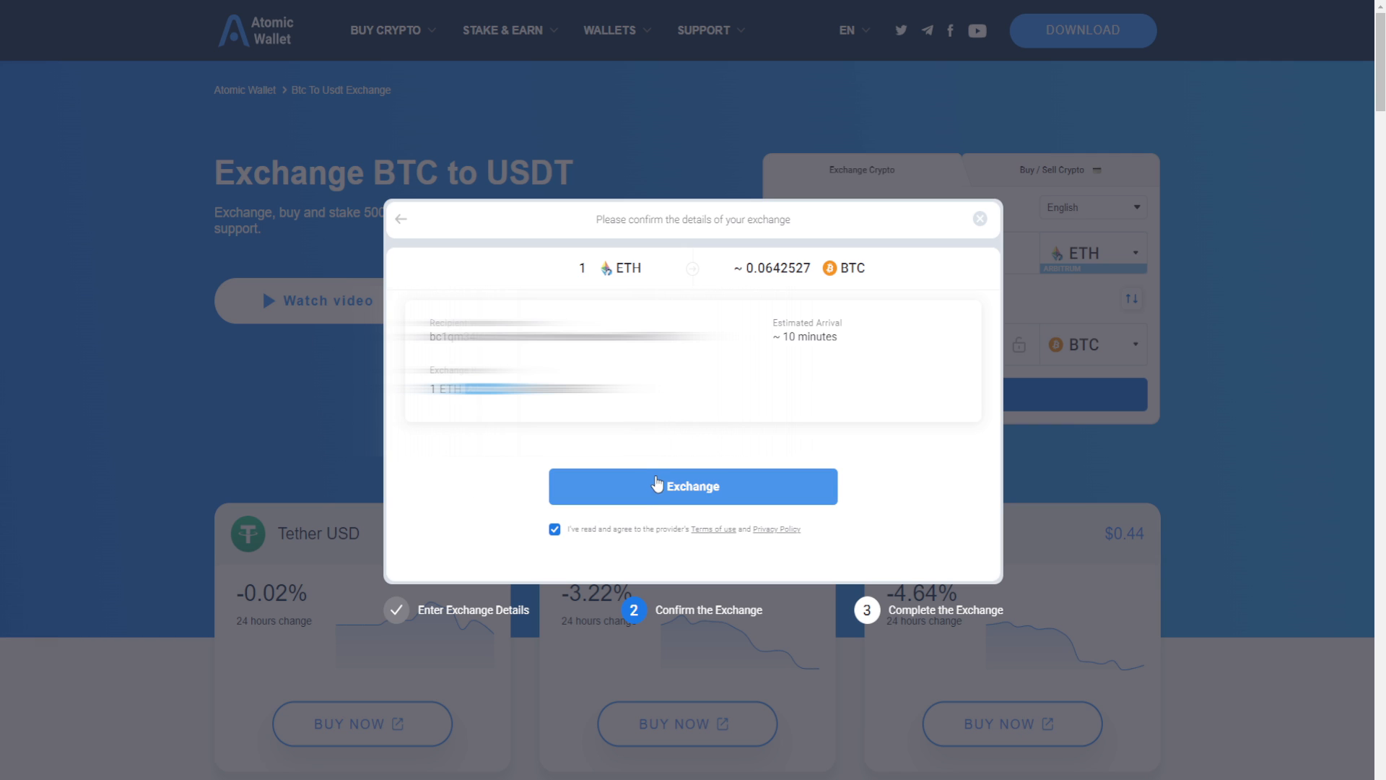
pyautogui.click(693, 485)
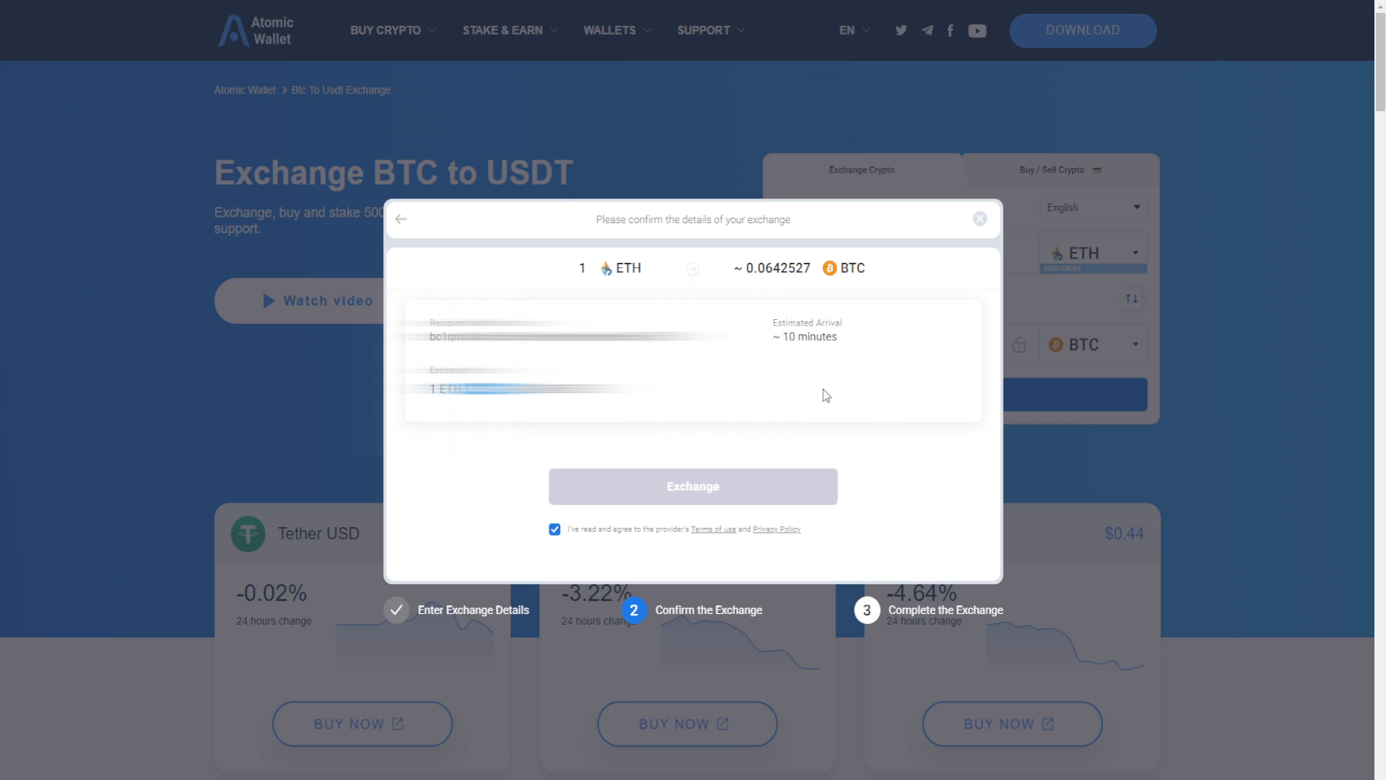
pyautogui.click(692, 485)
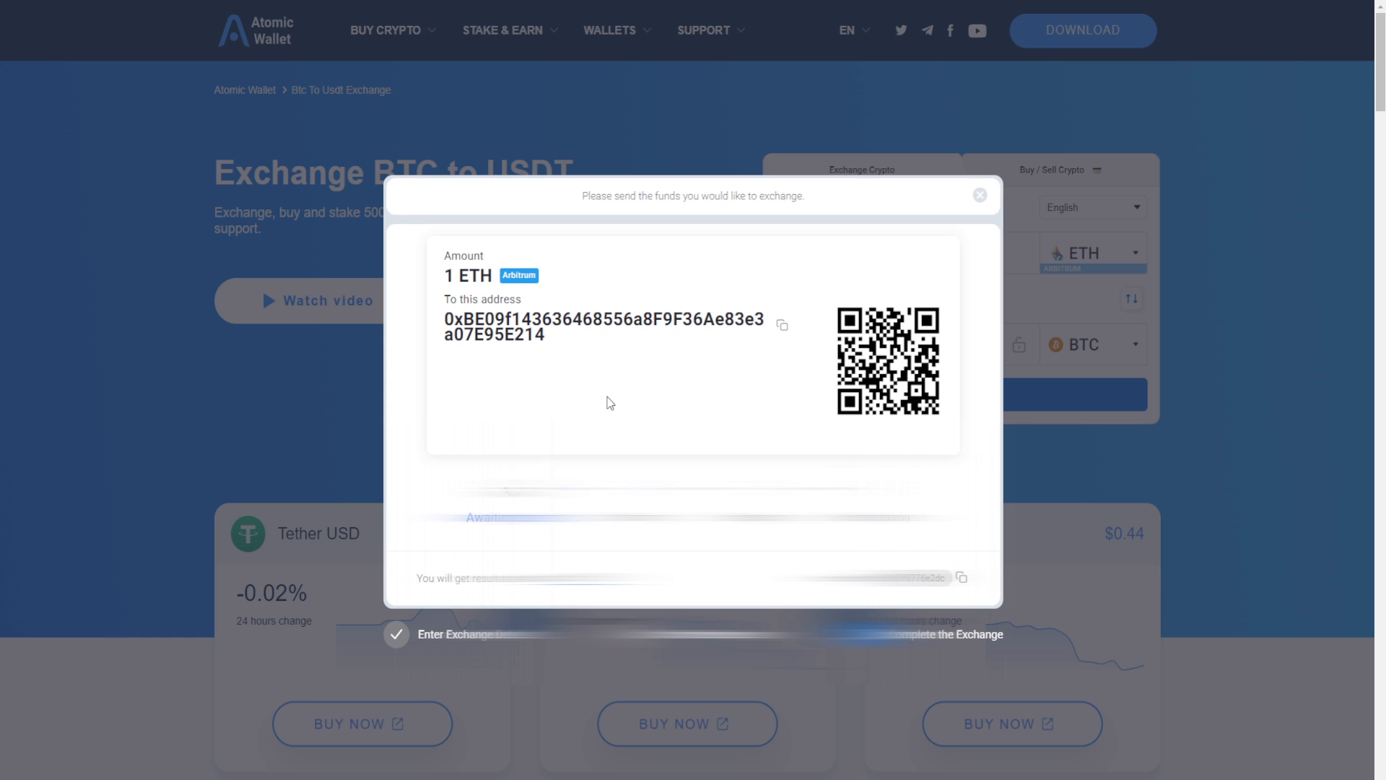
pyautogui.moveTo(442, 283)
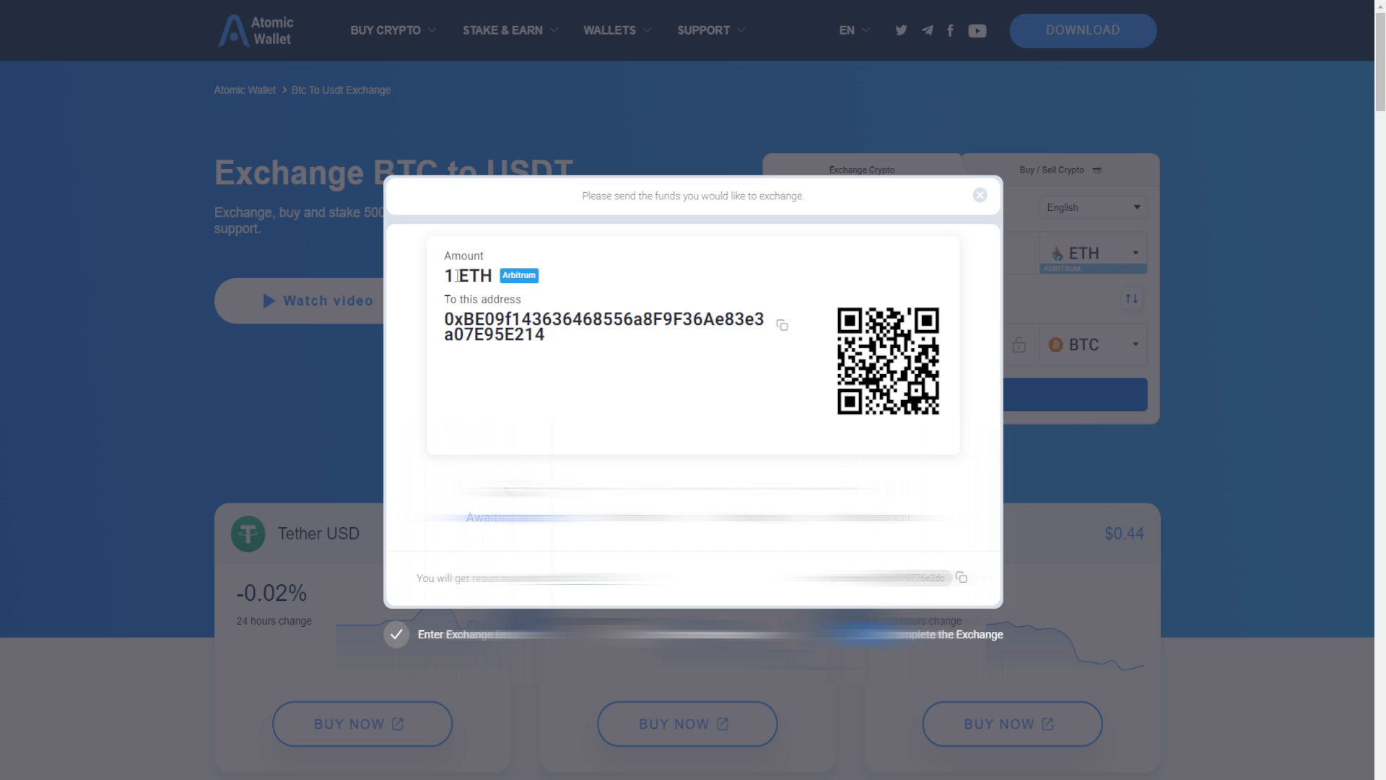
pyautogui.moveTo(619, 357)
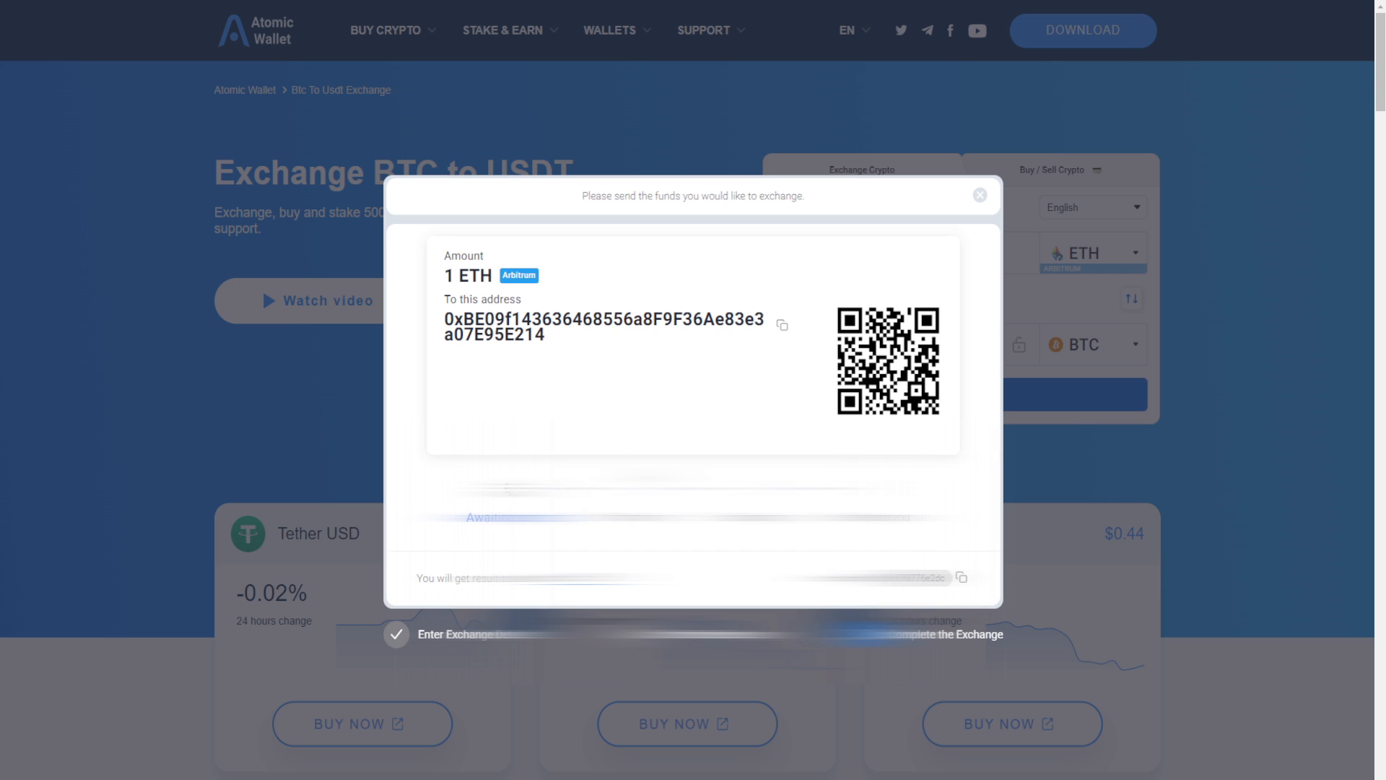
pyautogui.moveTo(924, 537)
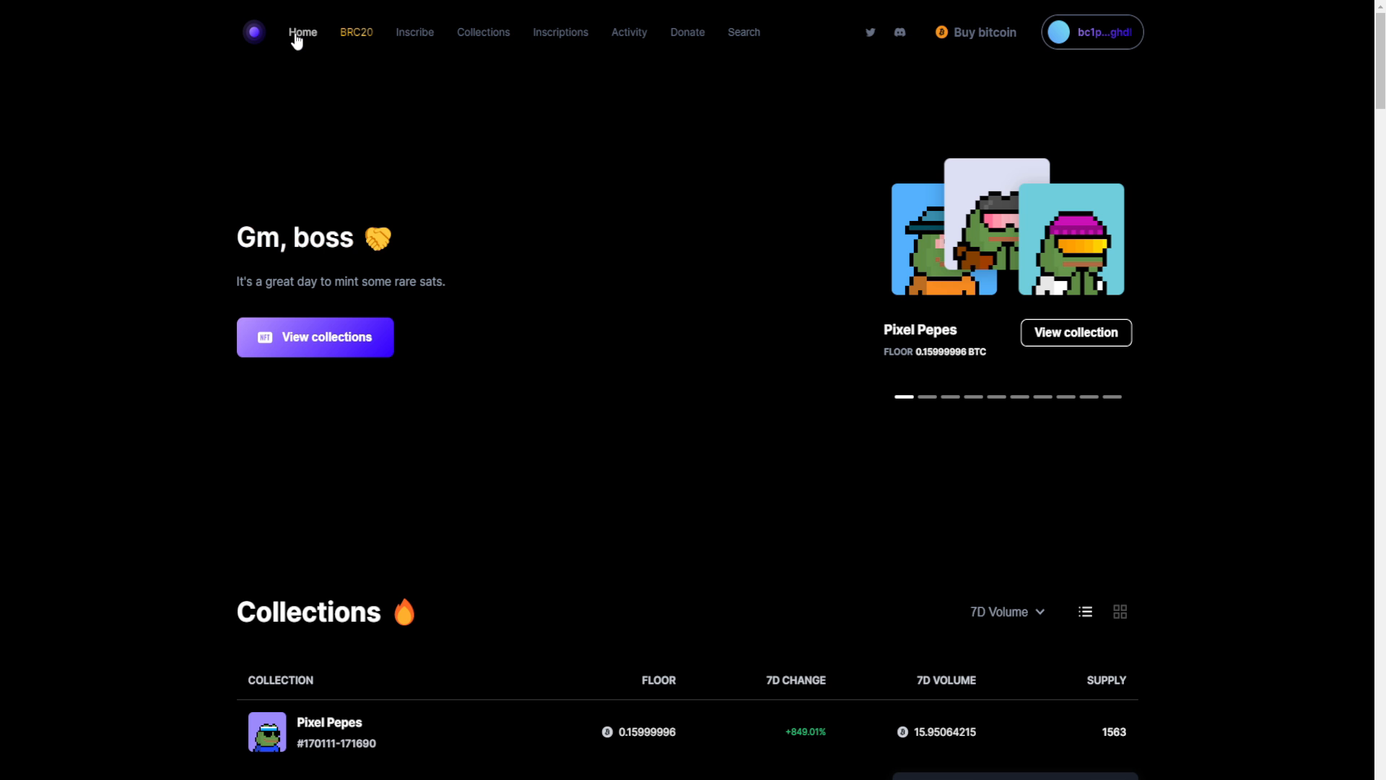
# Leave Atomic Wallet's deposit instructions and return to the Ordinals Wallet homepage
pyautogui.click(928, 395)
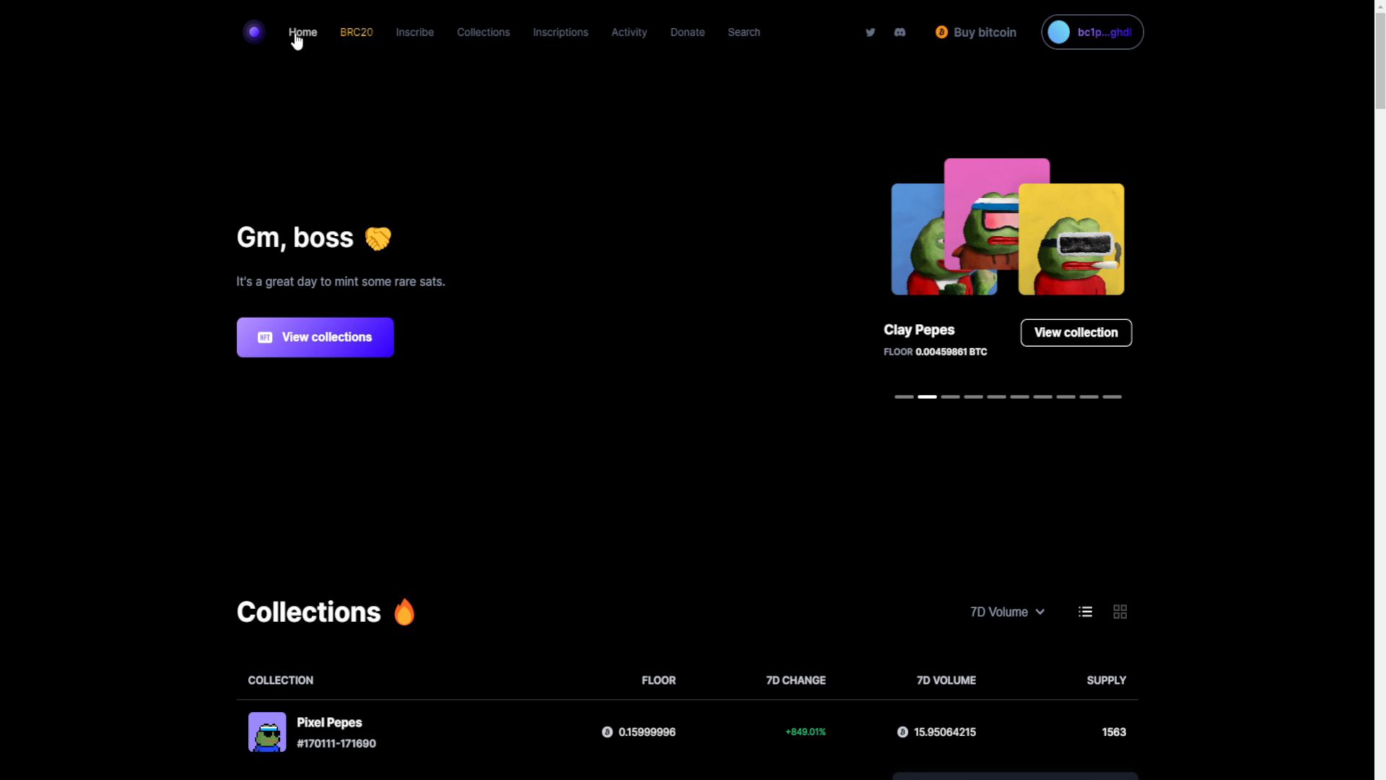
# Show the BRC20 token ranking from the top navigation
pyautogui.click(357, 32)
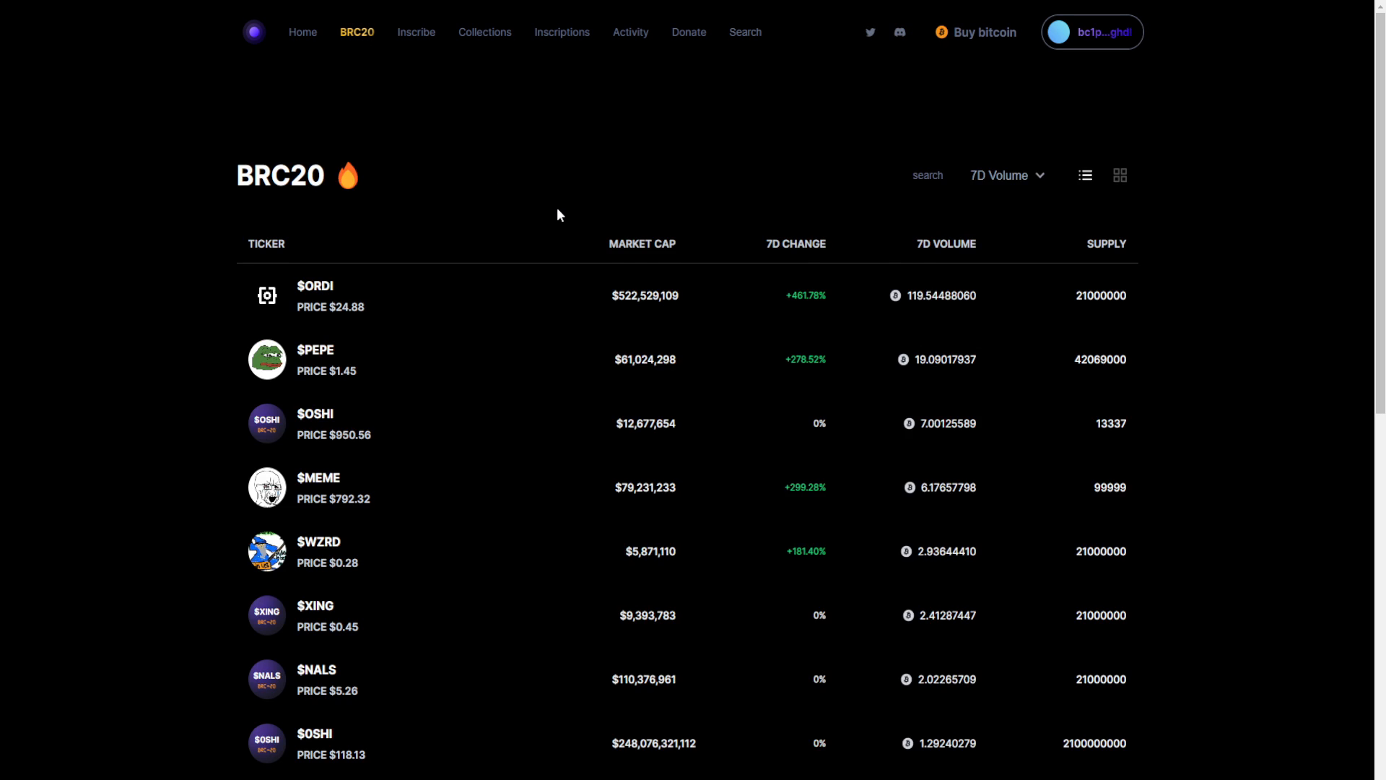
pyautogui.moveTo(392, 366)
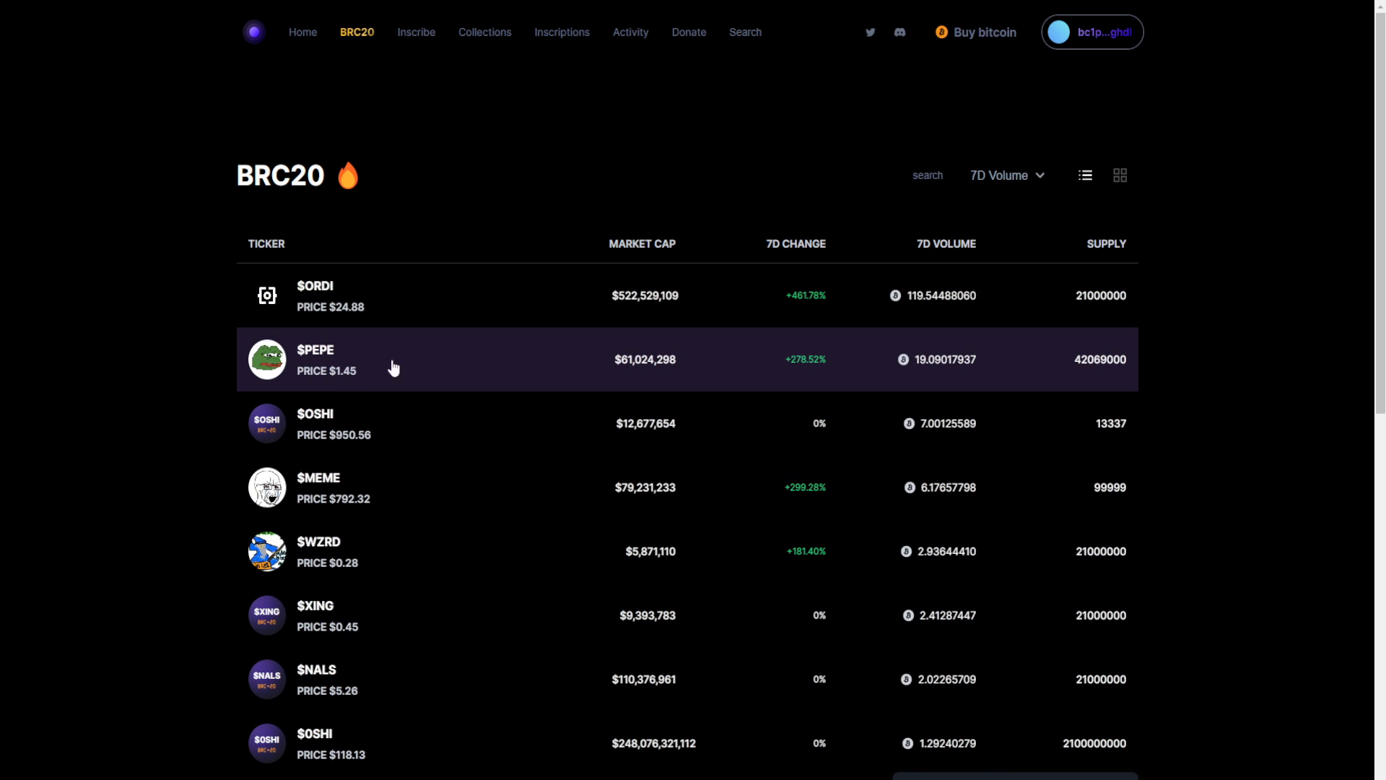
pyautogui.moveTo(346, 379)
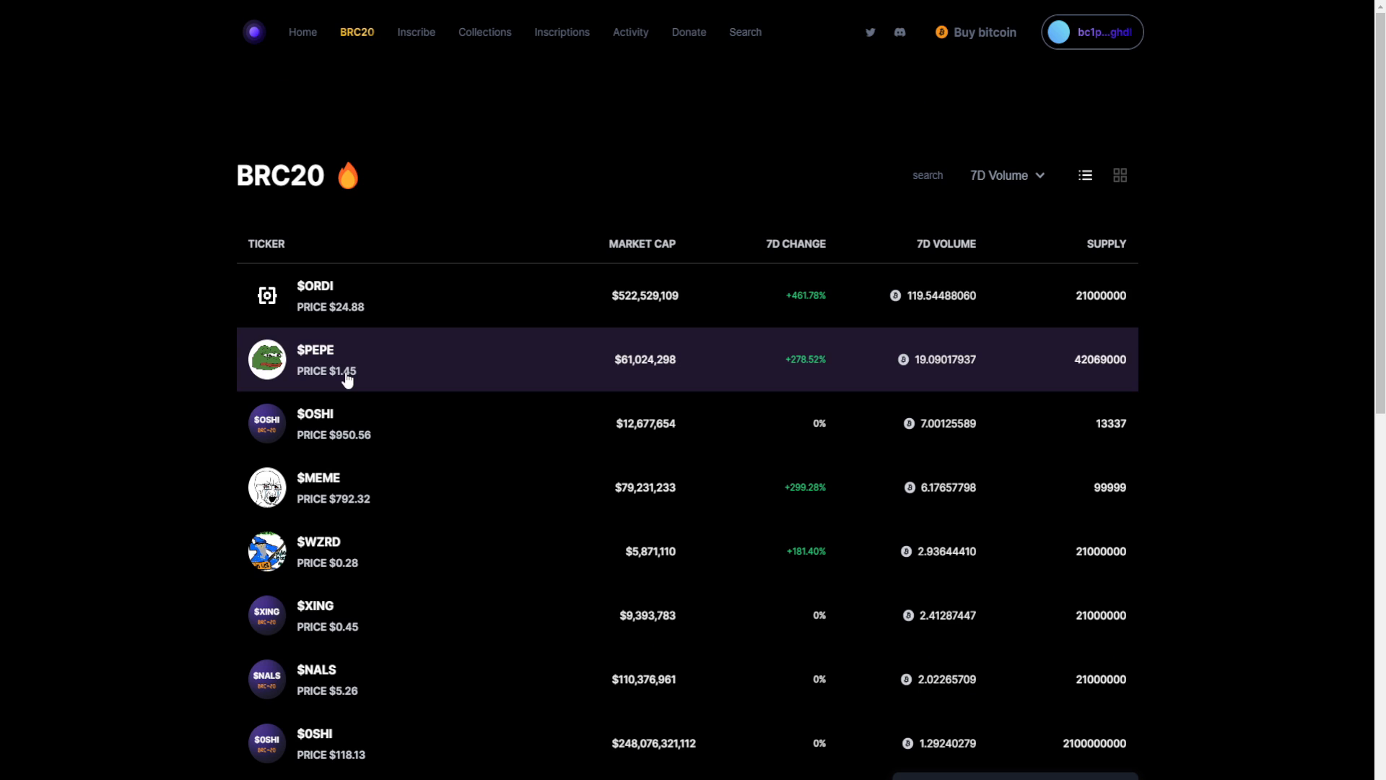
pyautogui.moveTo(352, 306)
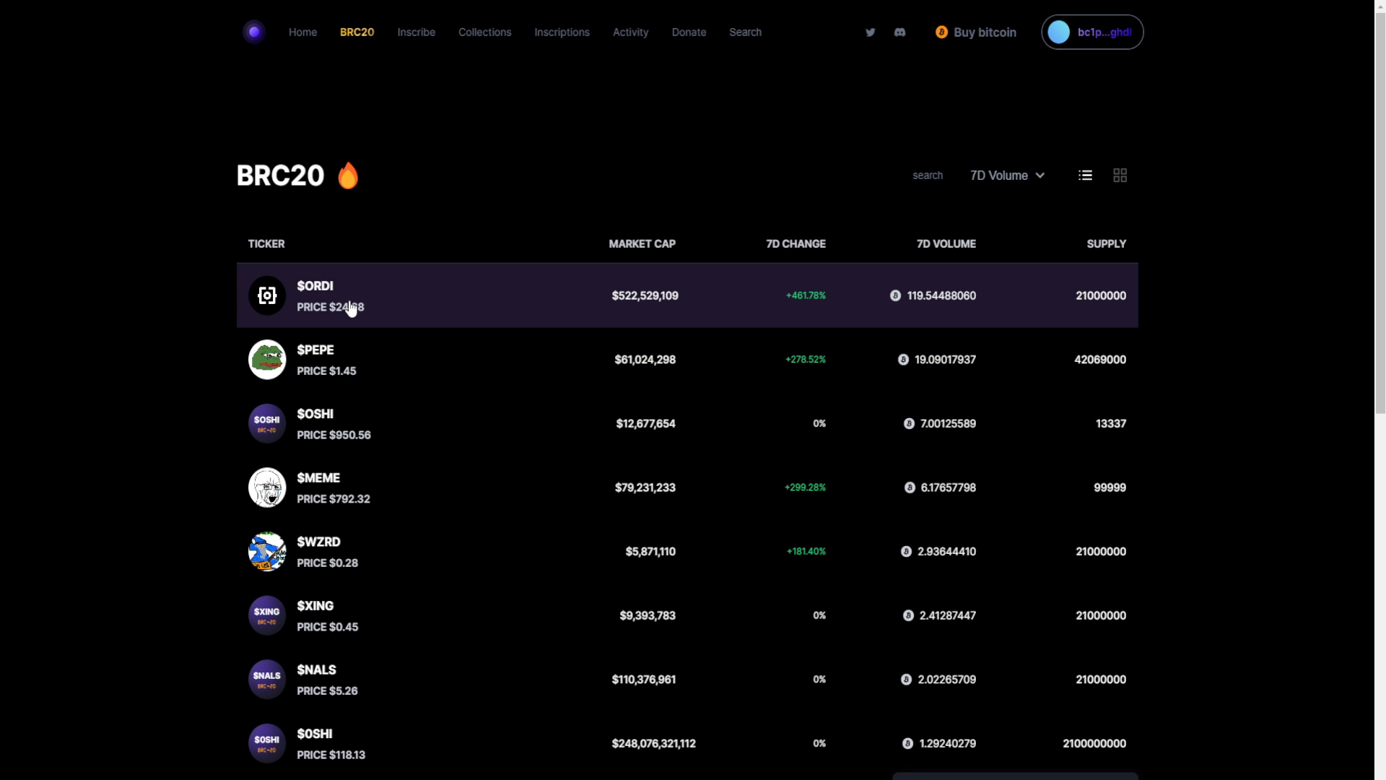
pyautogui.moveTo(632, 304)
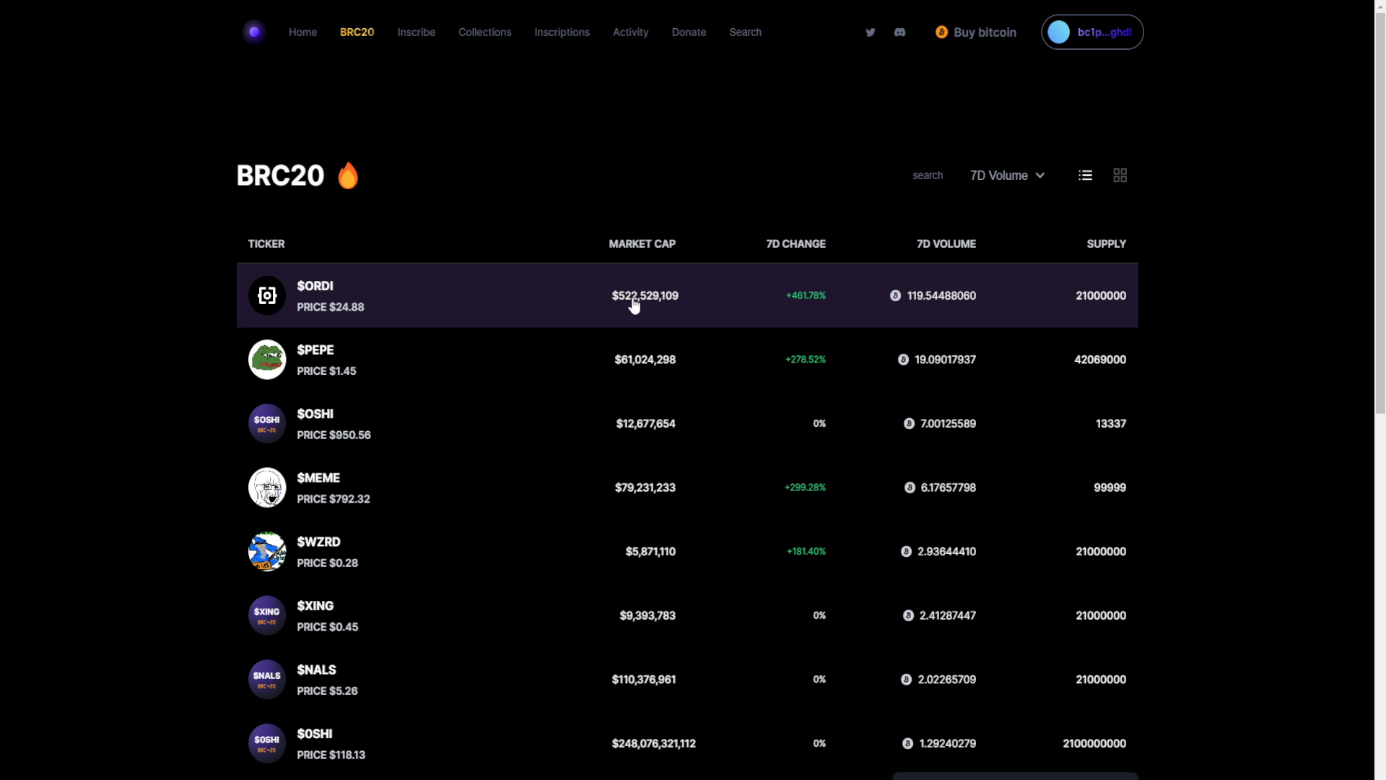
pyautogui.moveTo(408, 306)
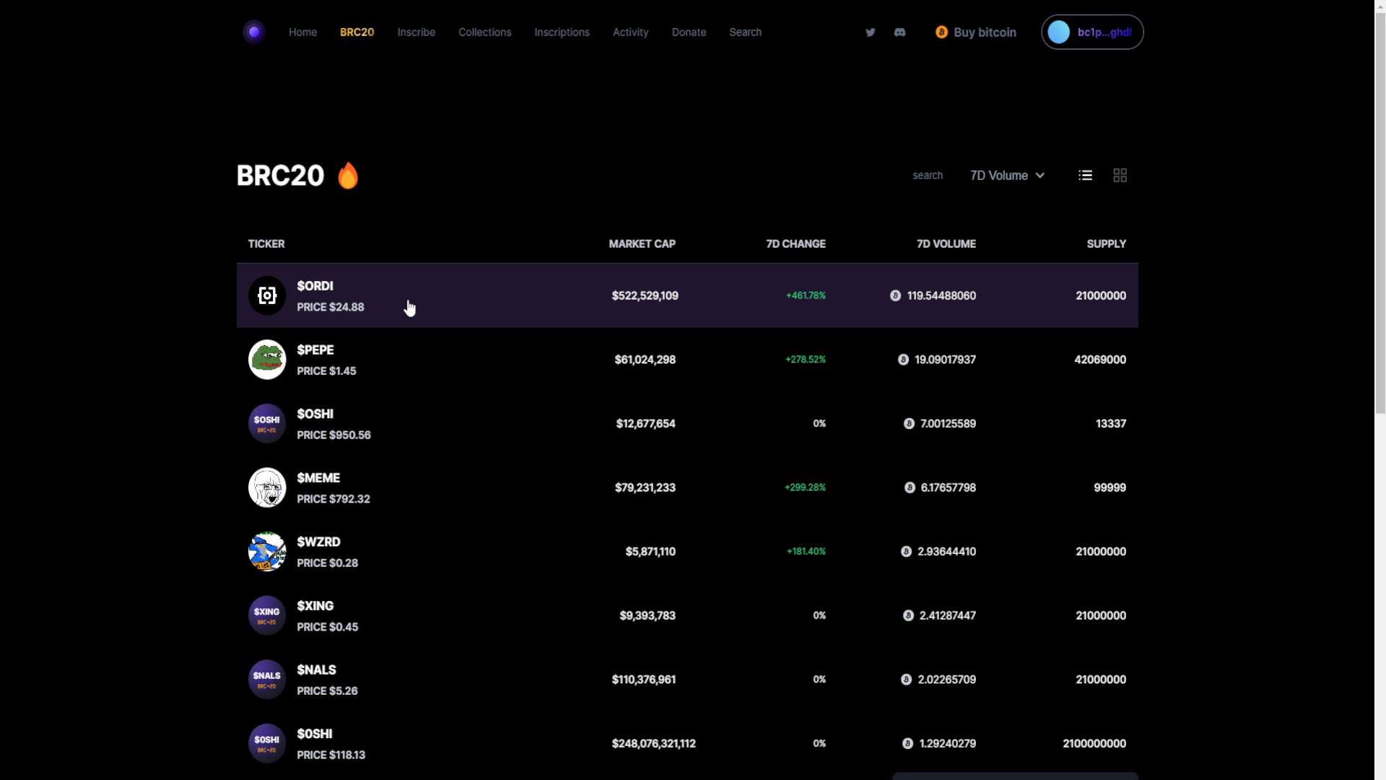
pyautogui.moveTo(403, 308)
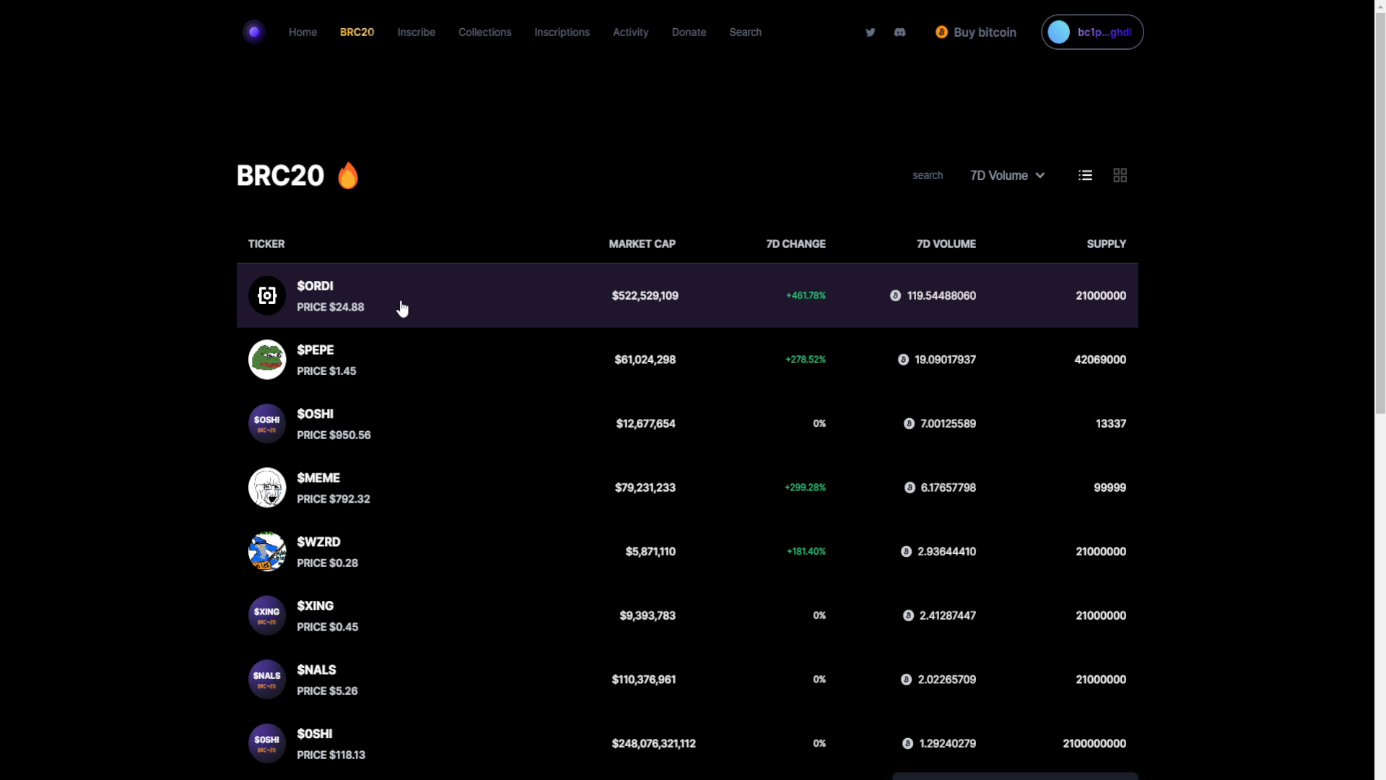
# Go to the $ORDI token page and move down to its listings
pyautogui.click(354, 295)
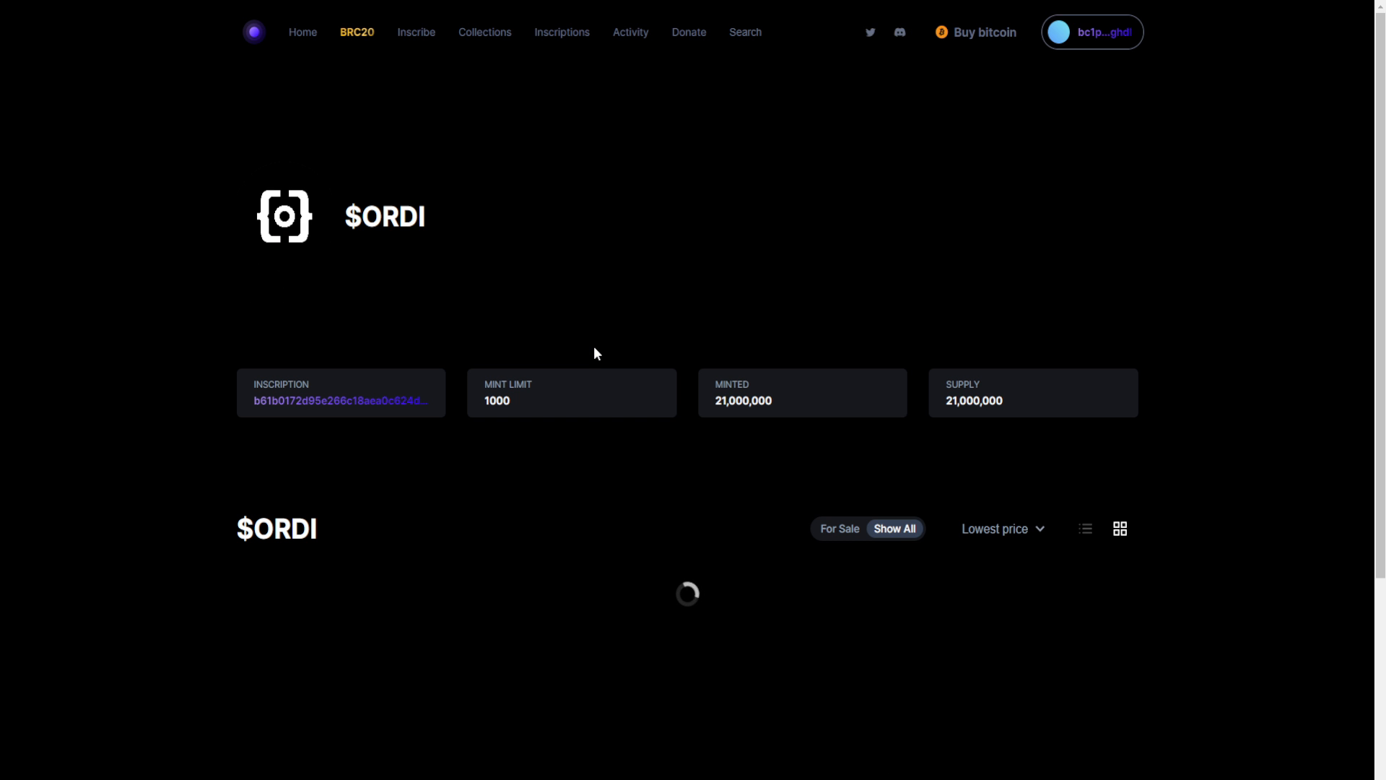
pyautogui.scroll(-3)
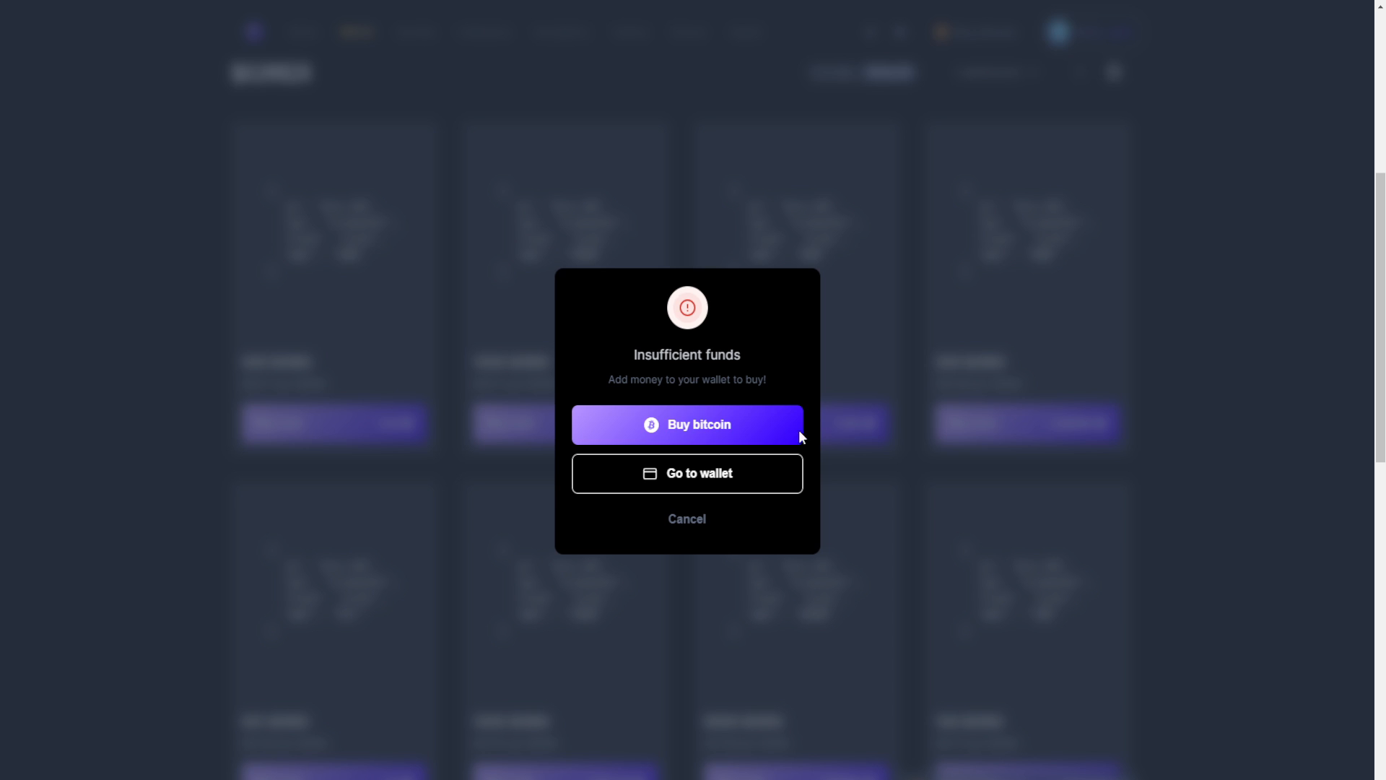
pyautogui.moveTo(747, 434)
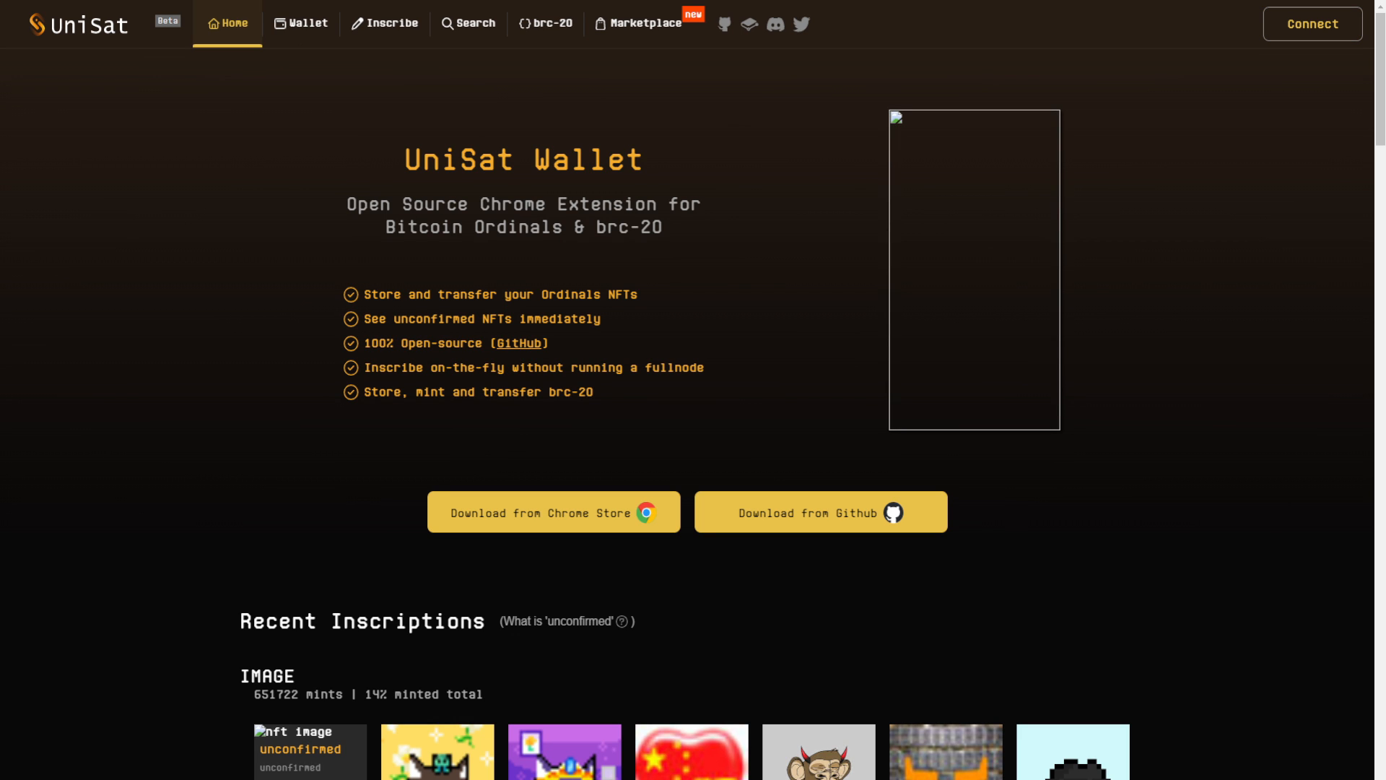
# Switch to the UniSat Marketplace showing ordi listings sorted by price low to high
pyautogui.click(644, 23)
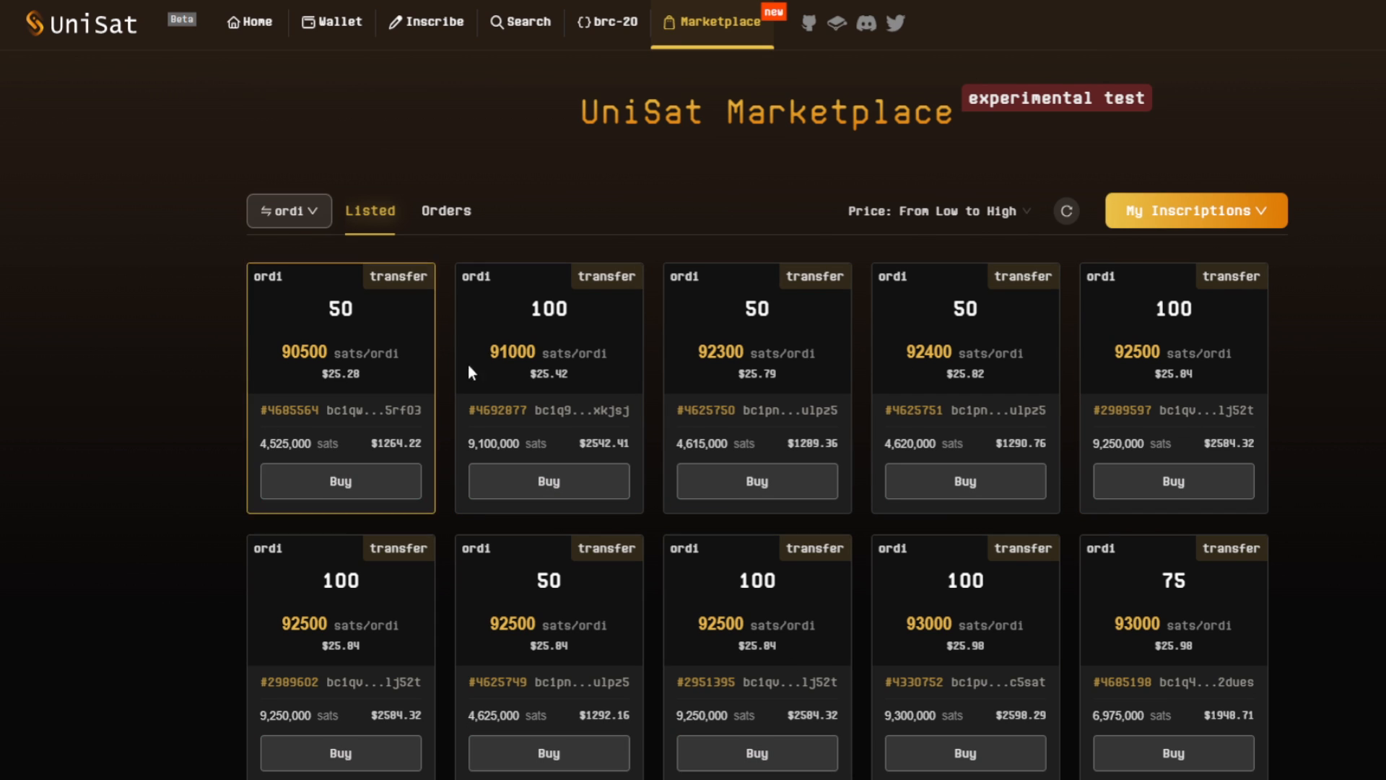
pyautogui.moveTo(845, 588)
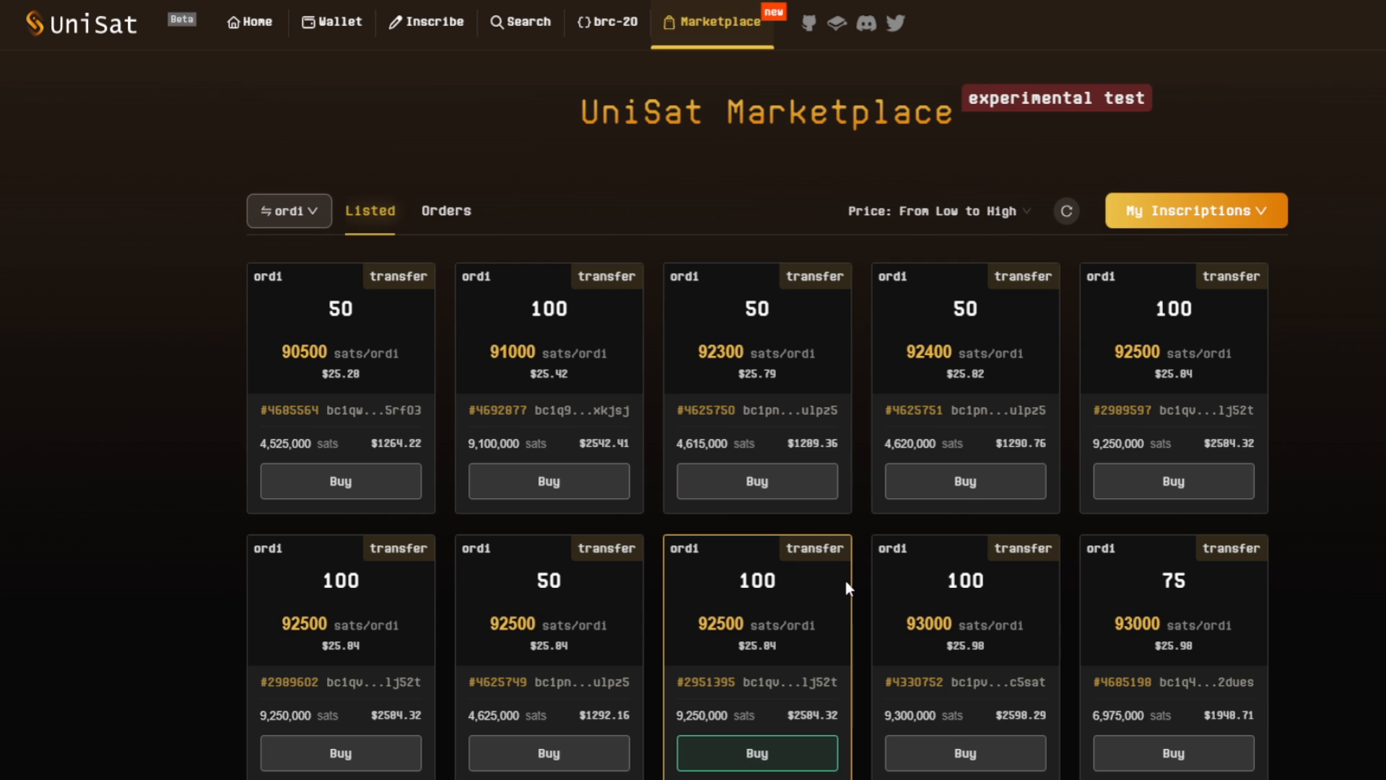
pyautogui.moveTo(492, 312)
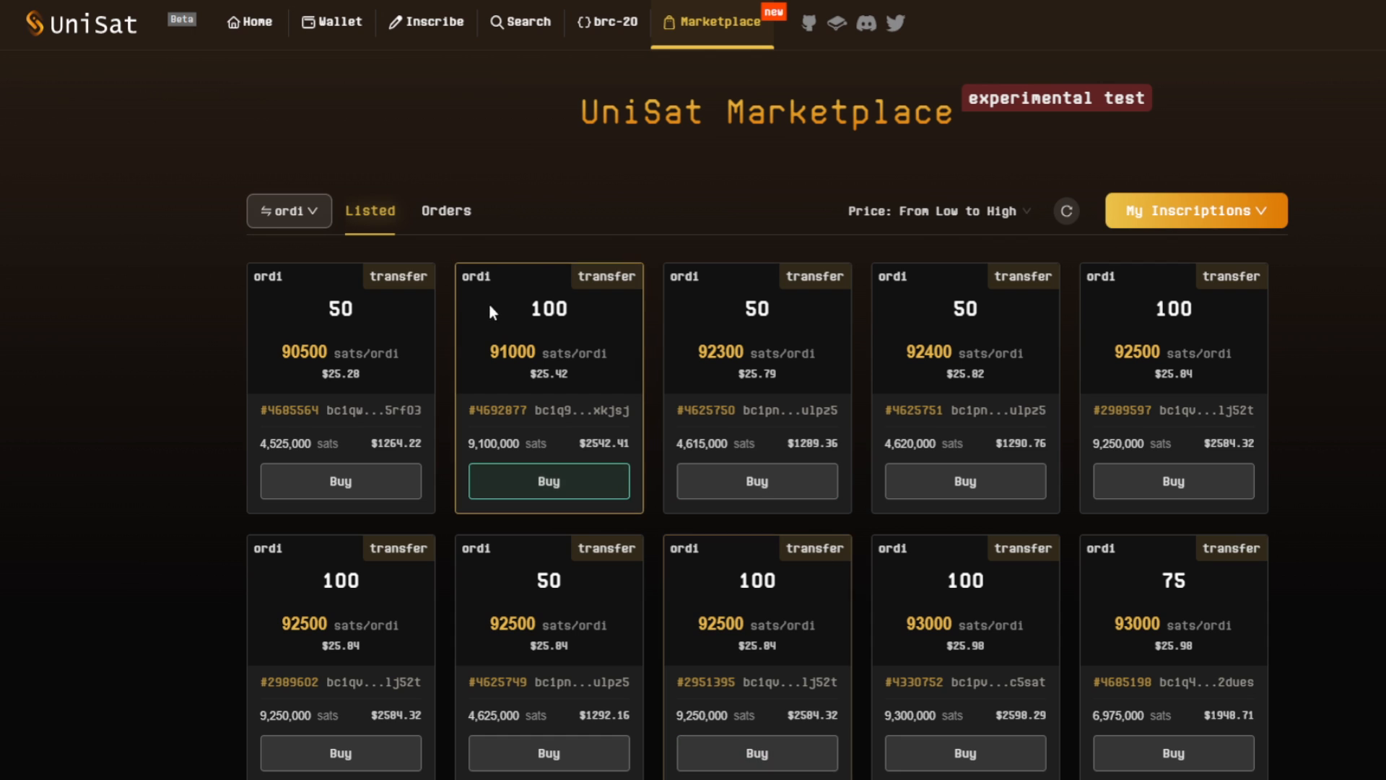
pyautogui.moveTo(521, 487)
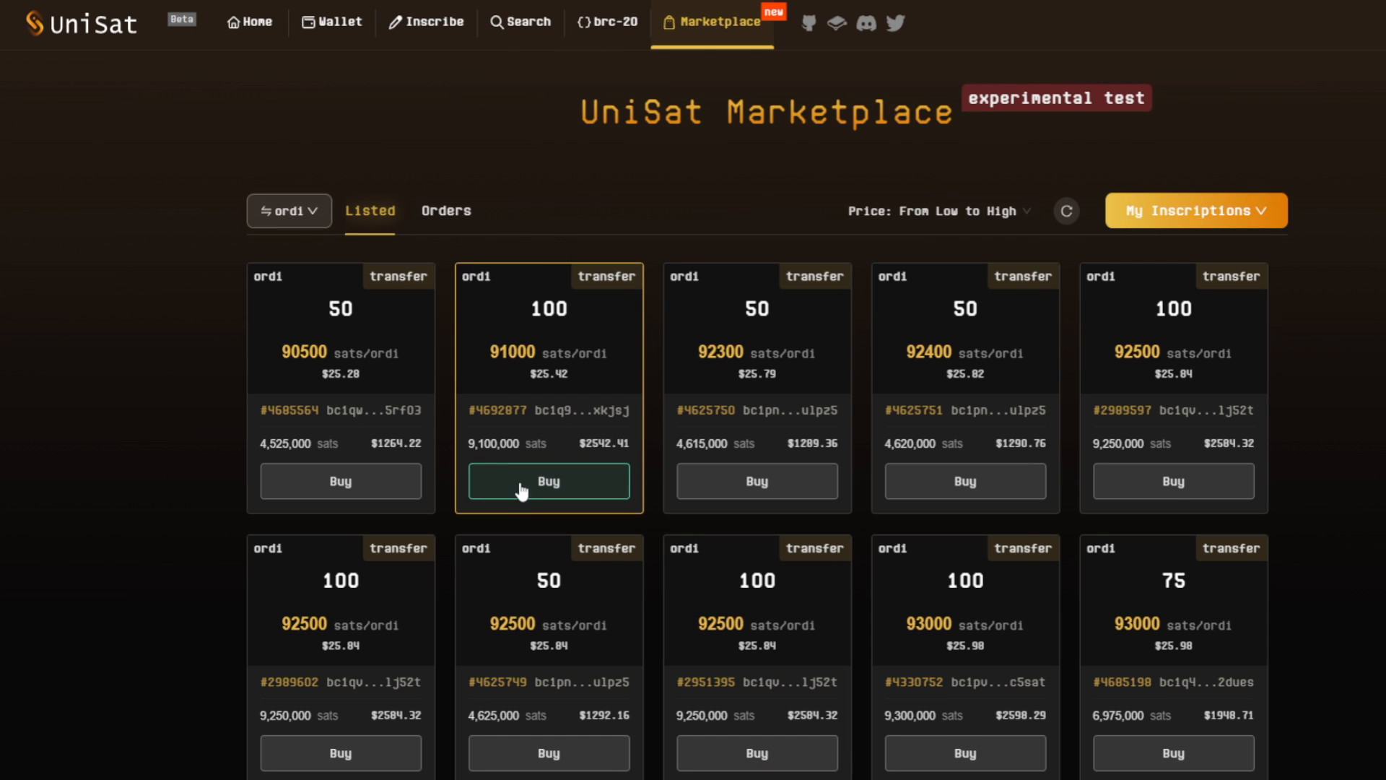
pyautogui.click(548, 480)
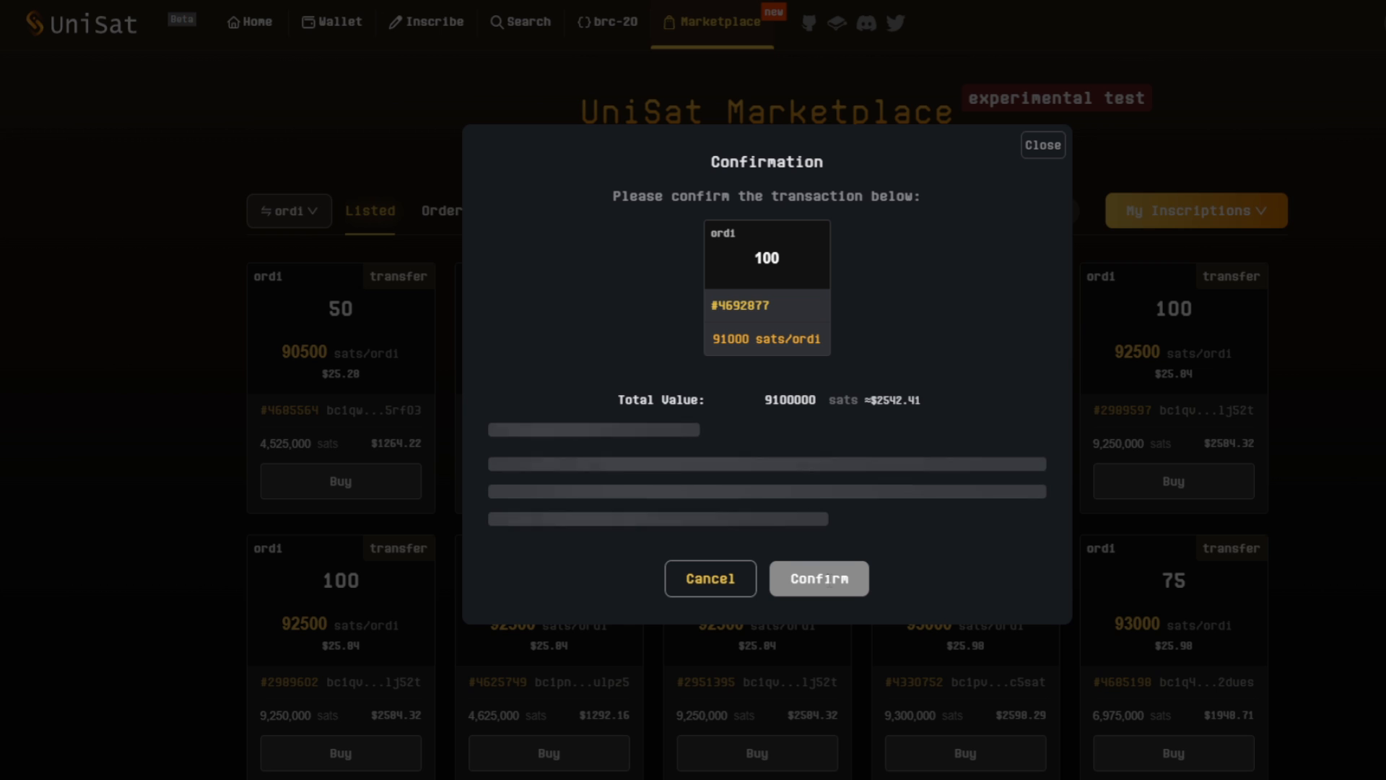
pyautogui.moveTo(826, 505)
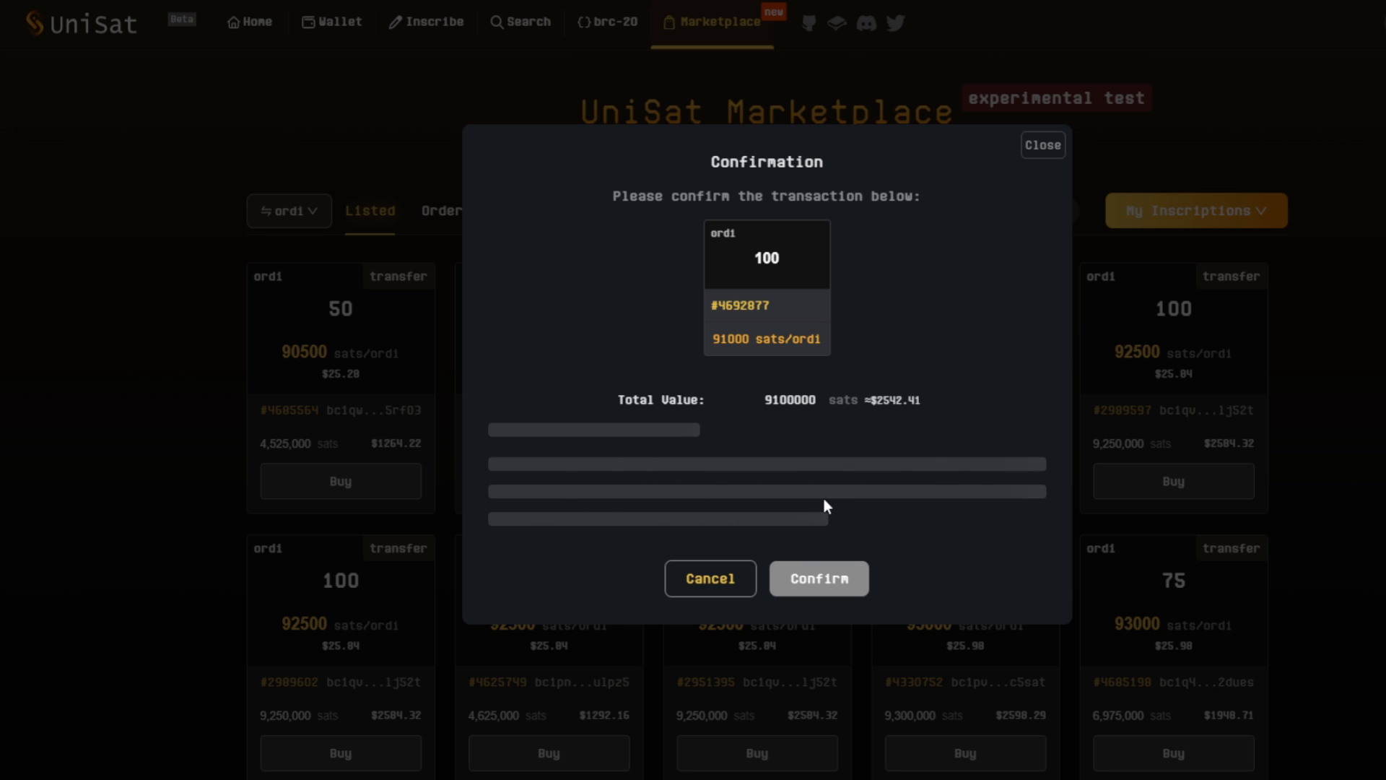
pyautogui.moveTo(1042, 145)
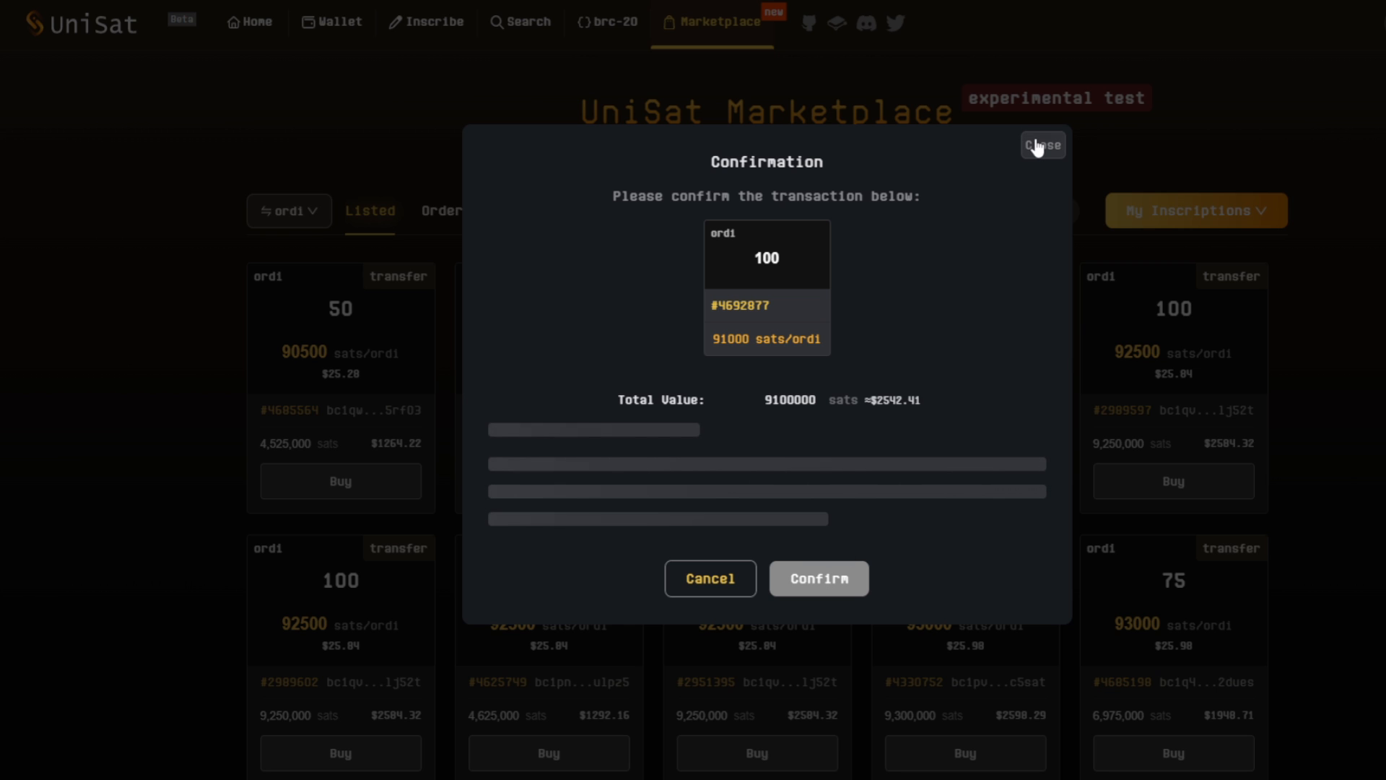
pyautogui.click(1043, 145)
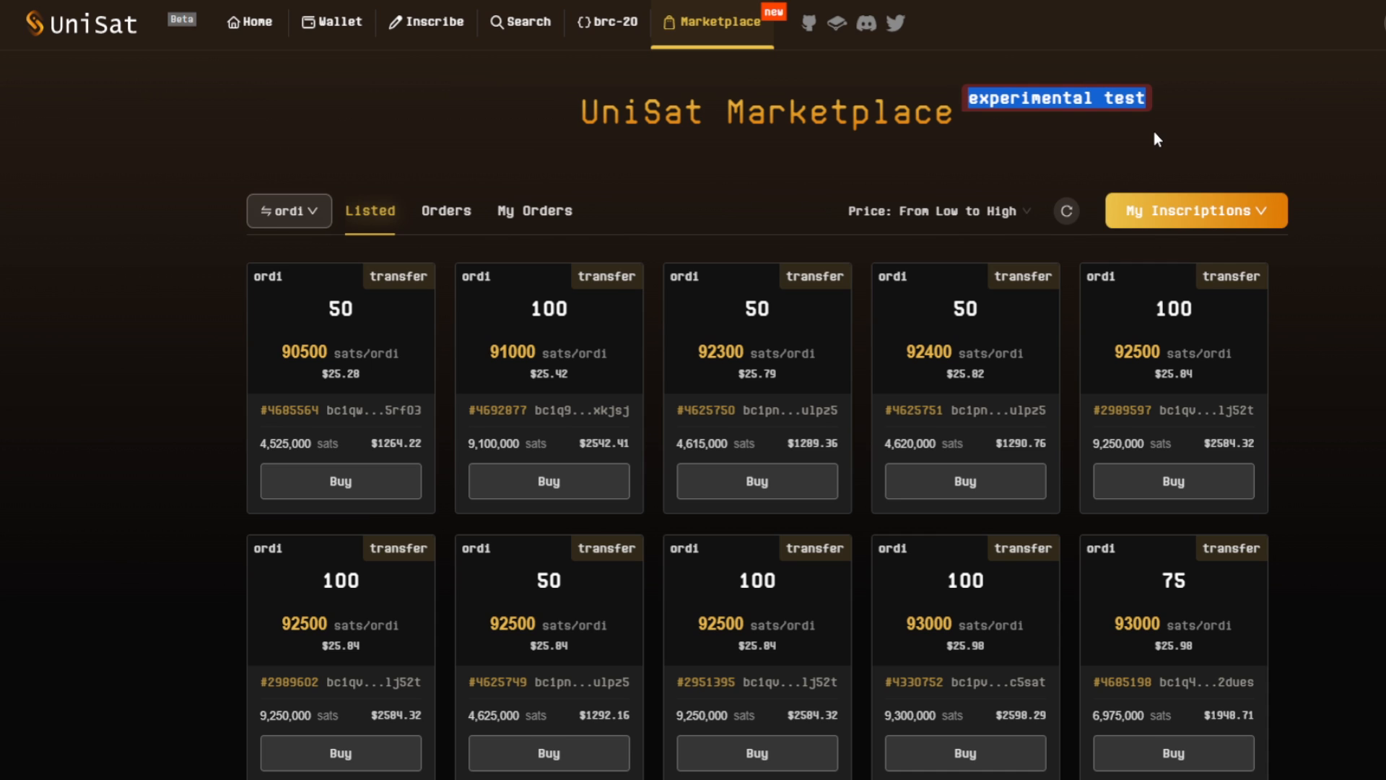
pyautogui.moveTo(733, 168)
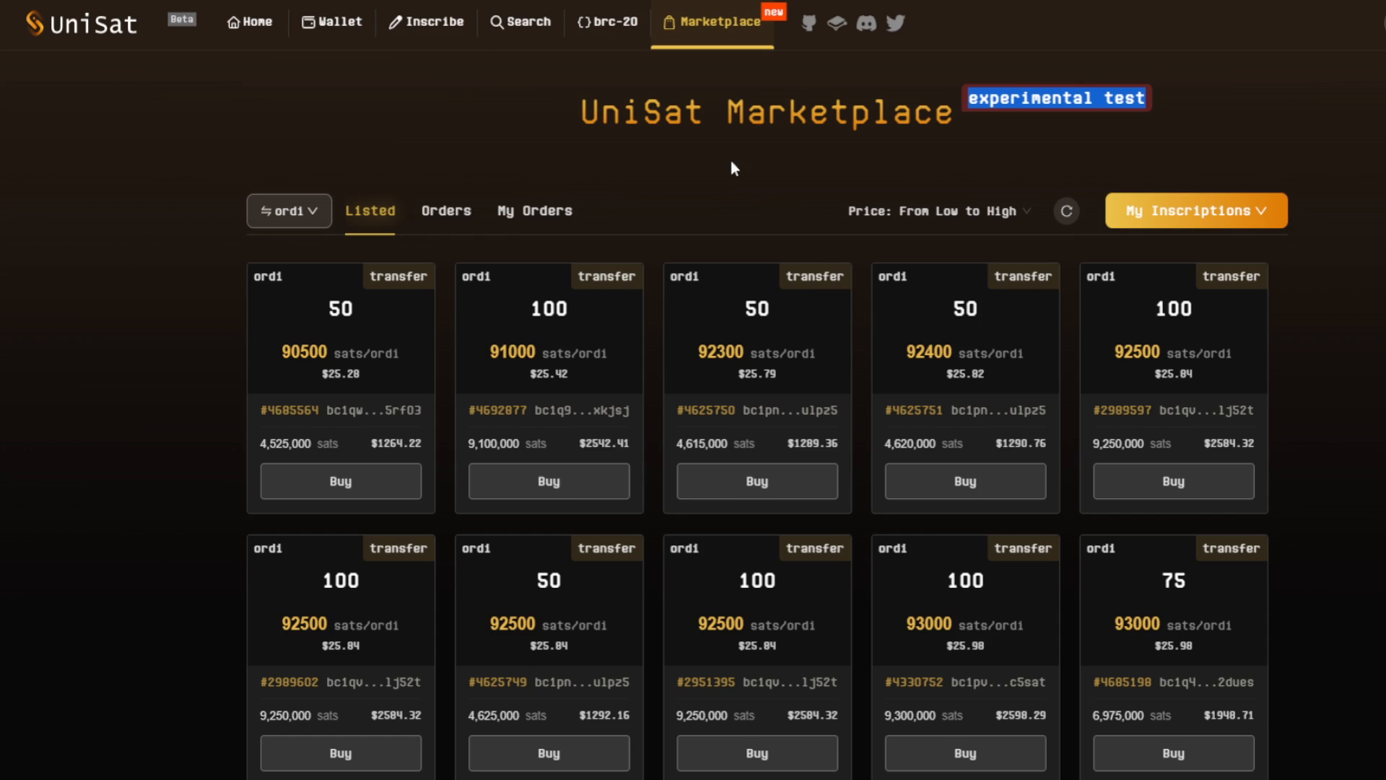
# Prepare a 16 ORDI transfer inscription from the $ORDI card in the BRC20 wallet
pyautogui.click(338, 22)
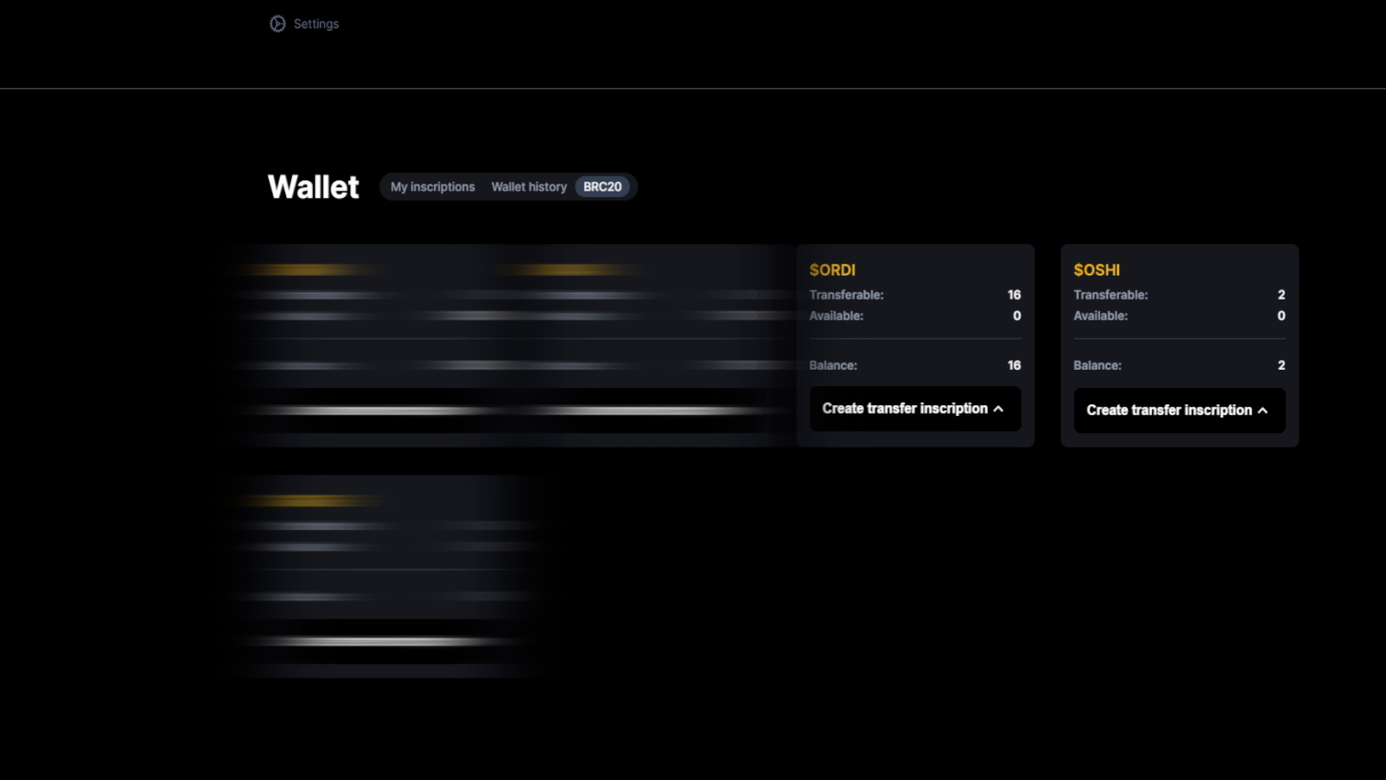
pyautogui.click(914, 408)
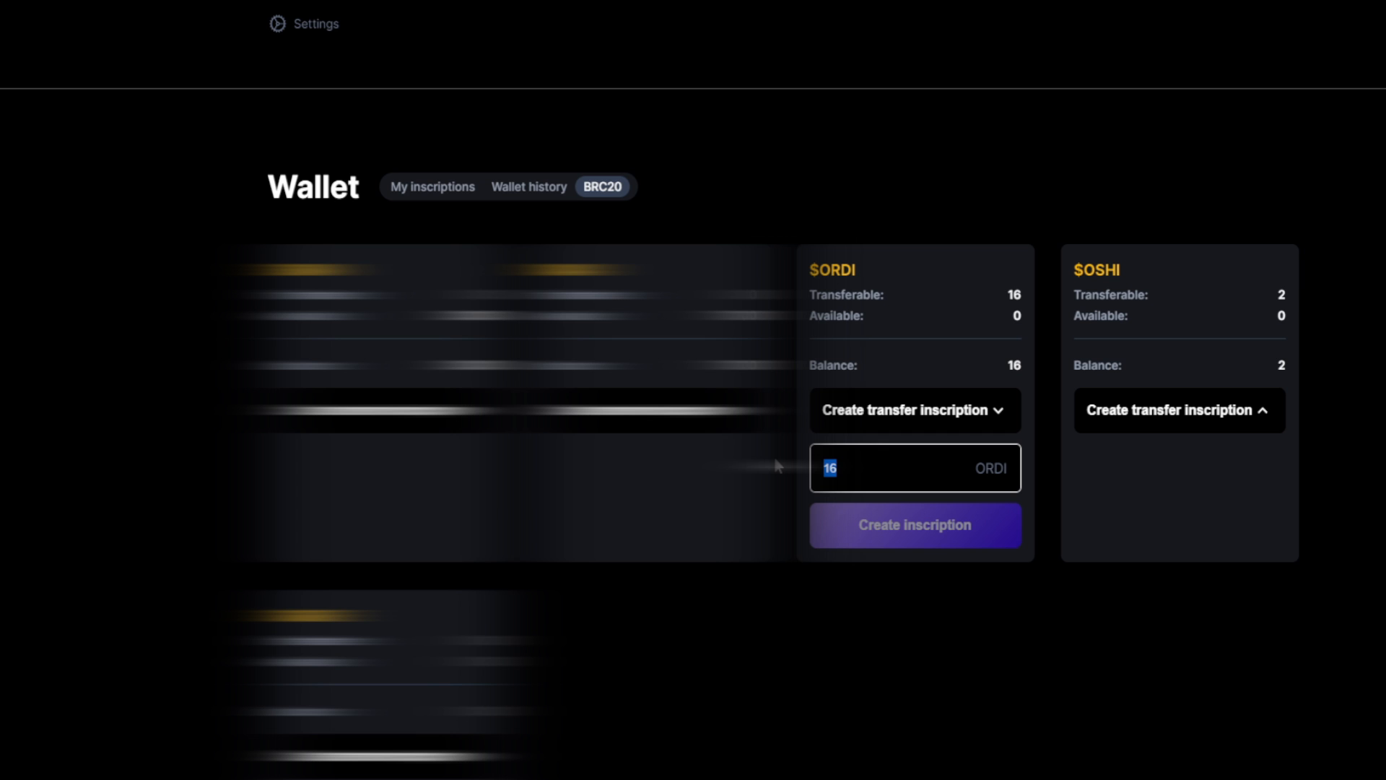
pyautogui.click(914, 467)
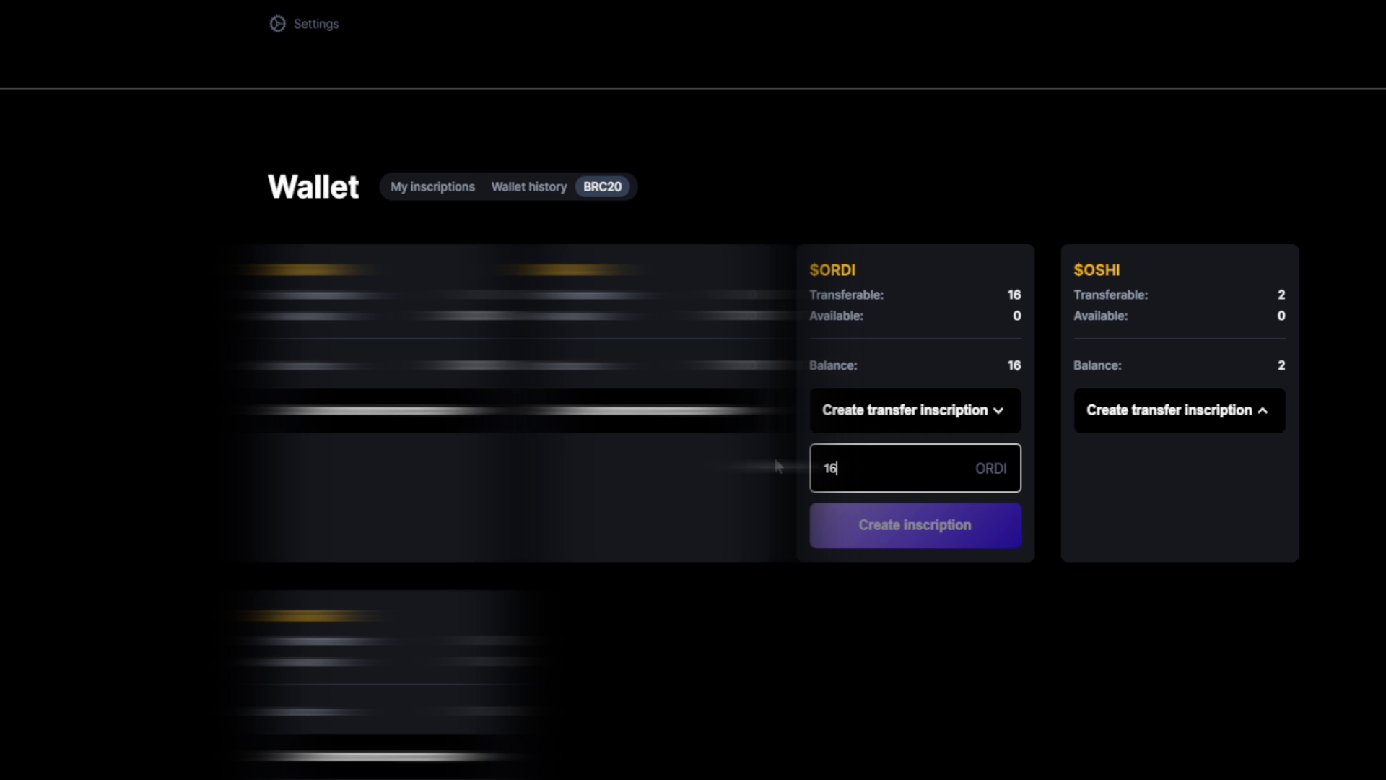
pyautogui.moveTo(918, 538)
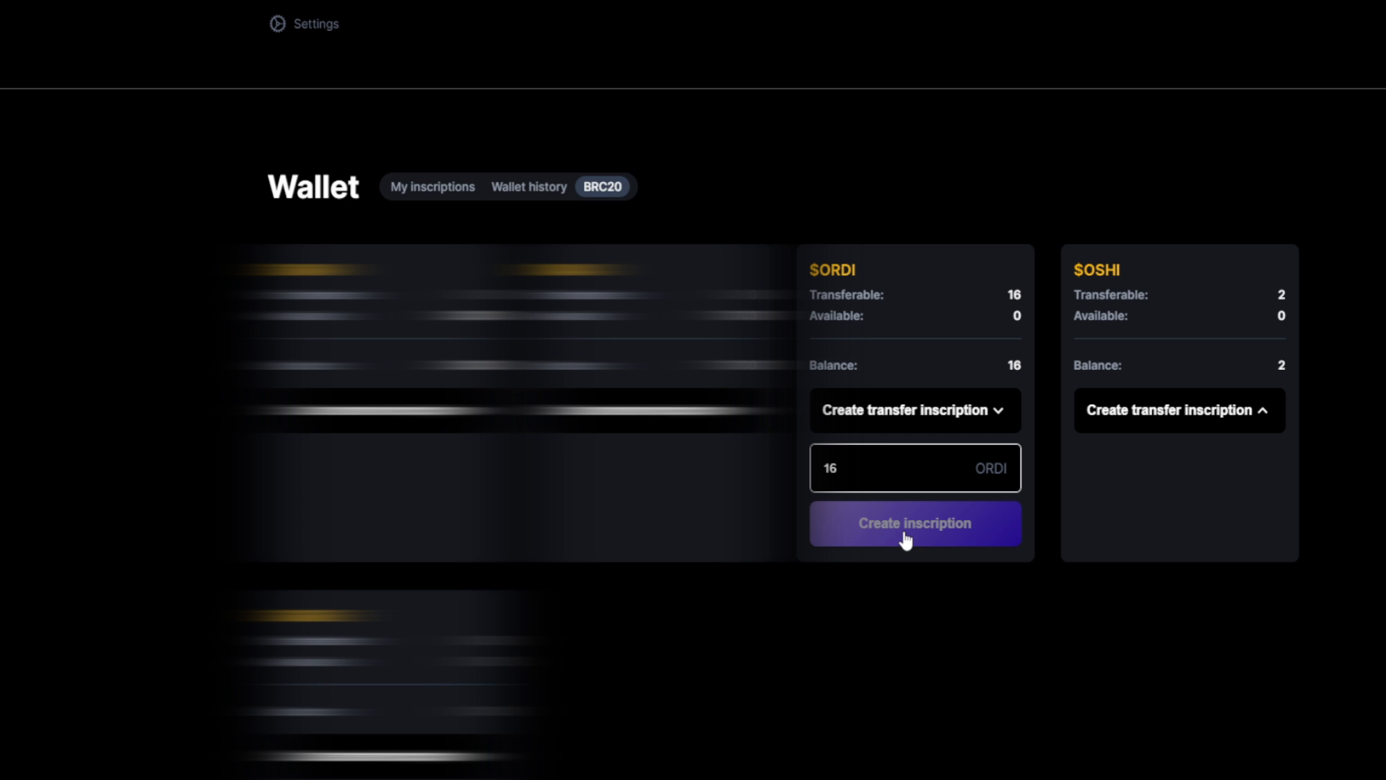
pyautogui.click(883, 468)
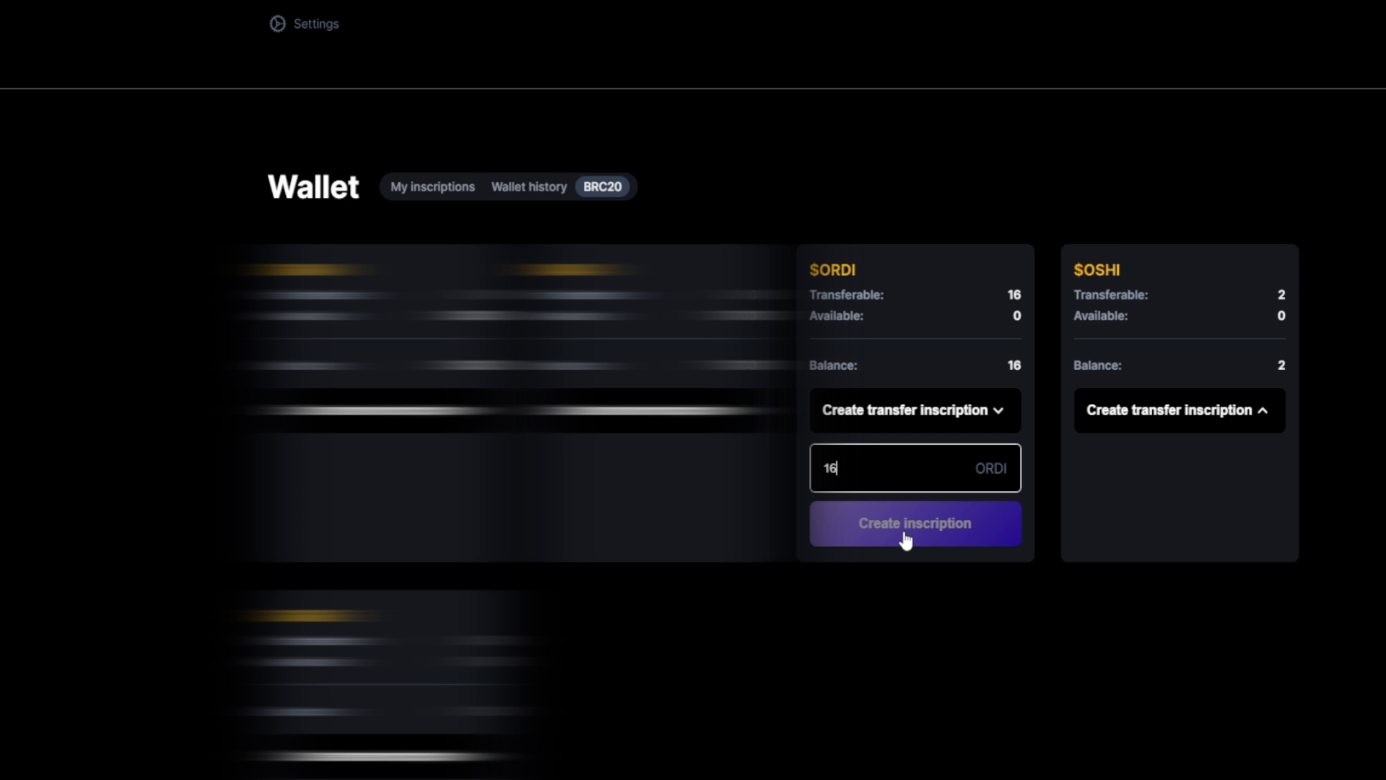
pyautogui.moveTo(905, 626)
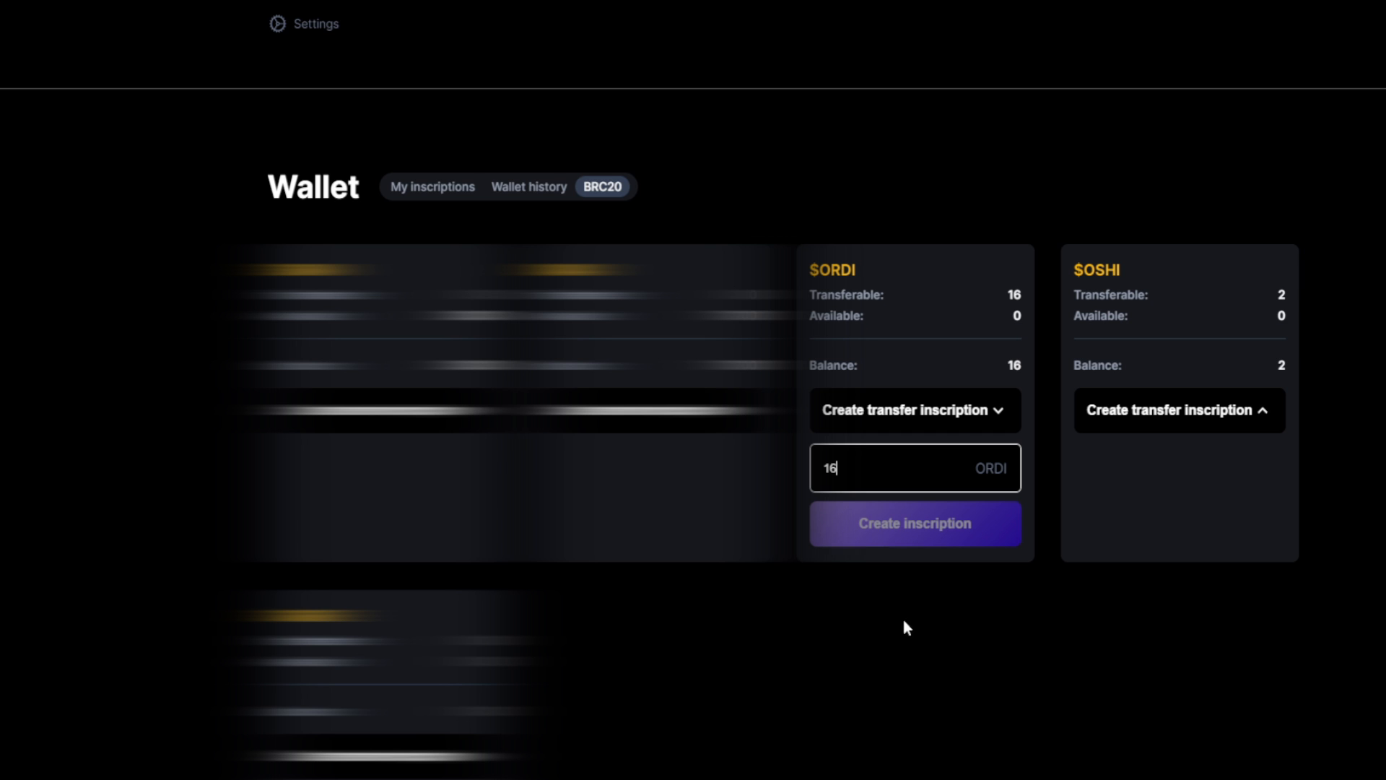
pyautogui.moveTo(903, 555)
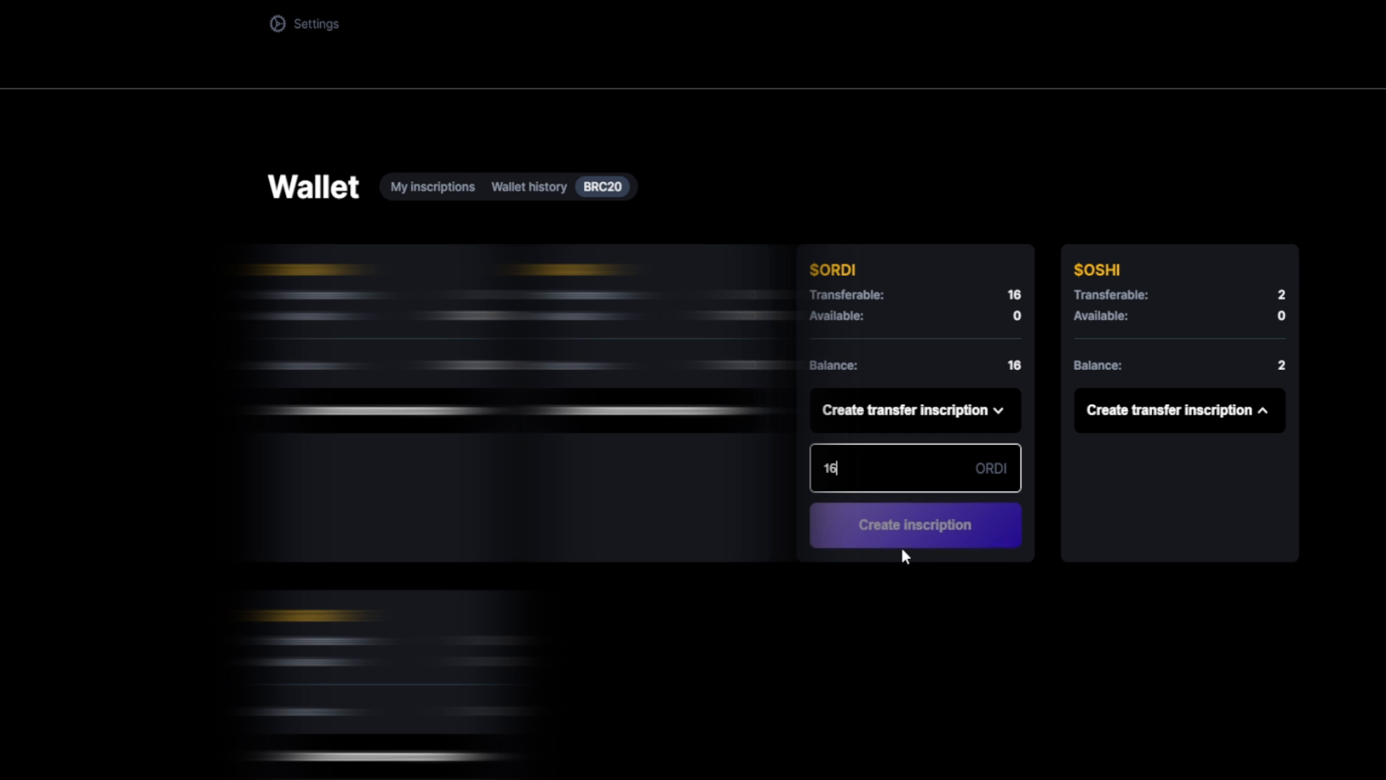
pyautogui.moveTo(880, 602)
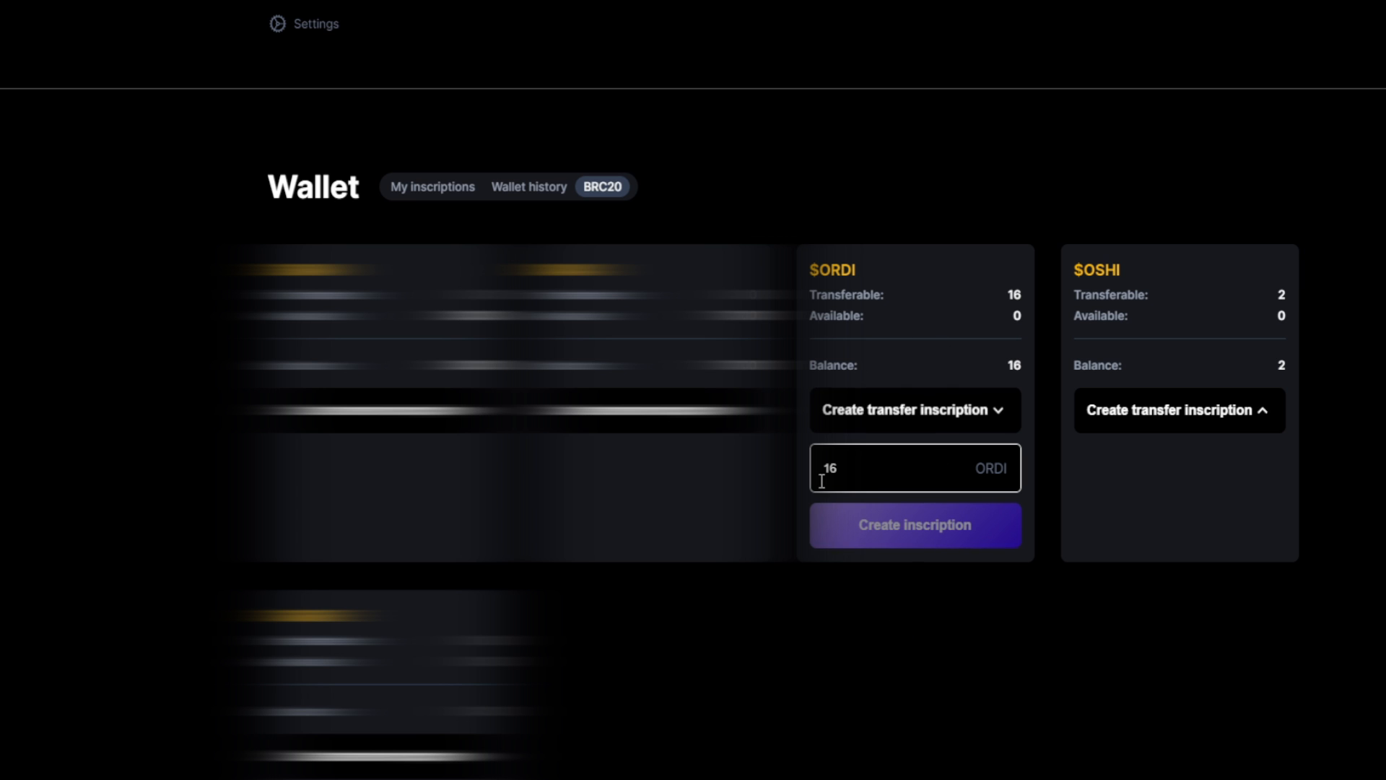
pyautogui.moveTo(423, 192)
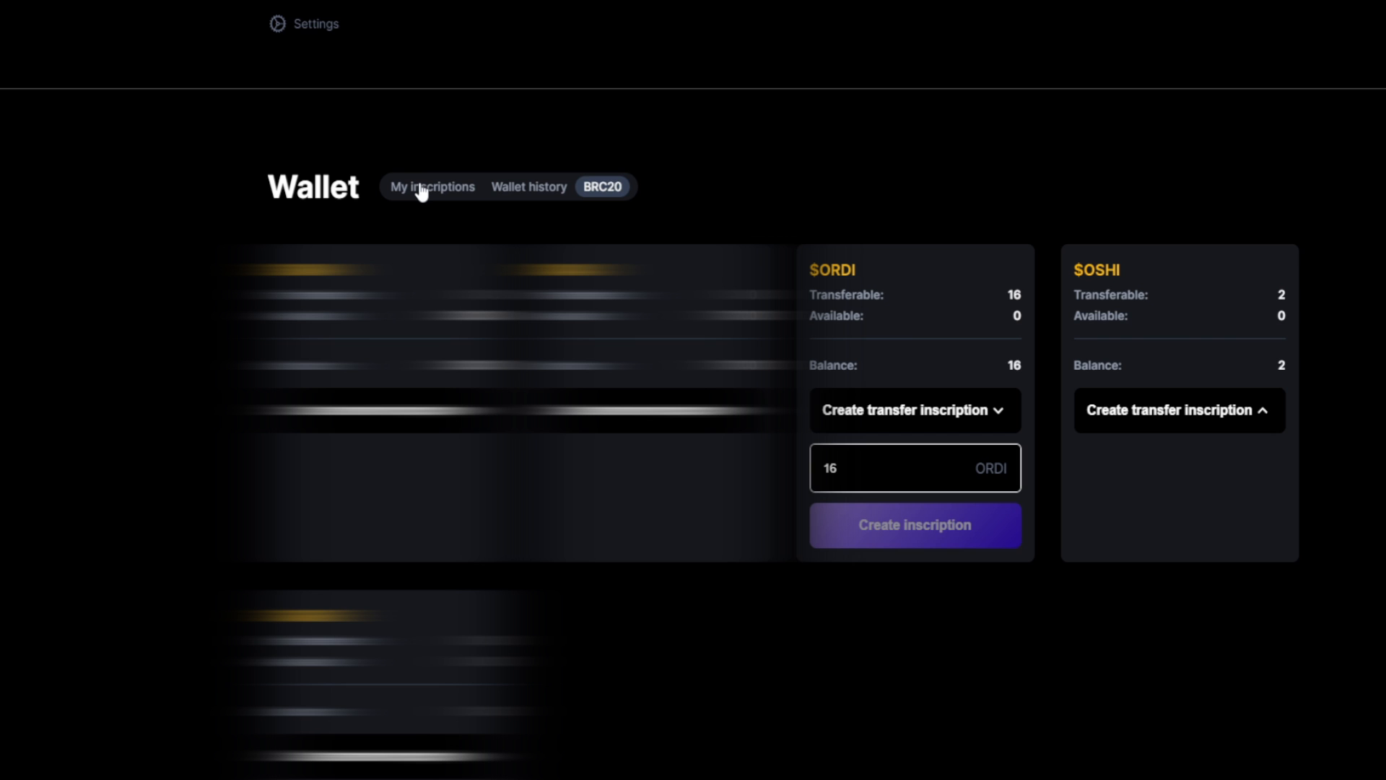
# Show My inscriptions, listing owned inscriptions with 1 sold and 0 listed
pyautogui.click(432, 186)
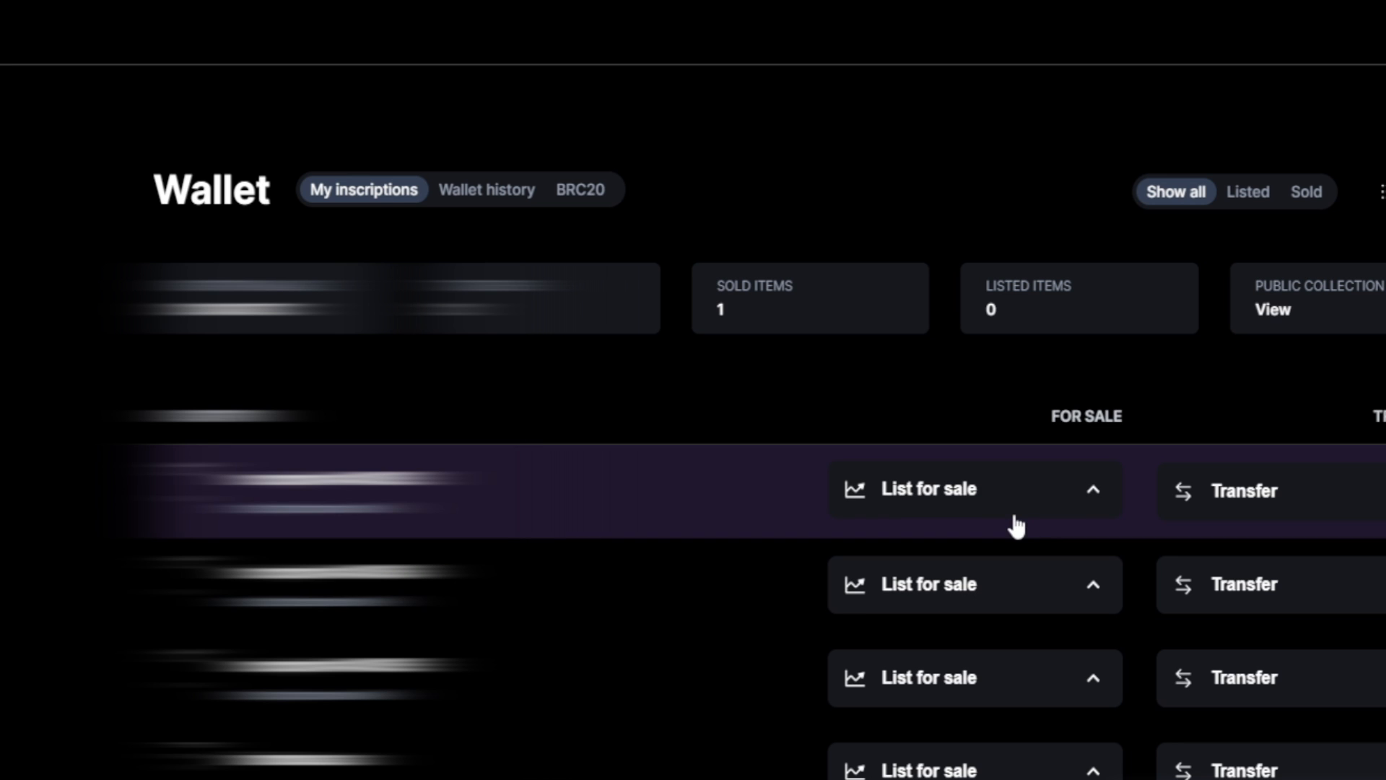
pyautogui.moveTo(888, 179)
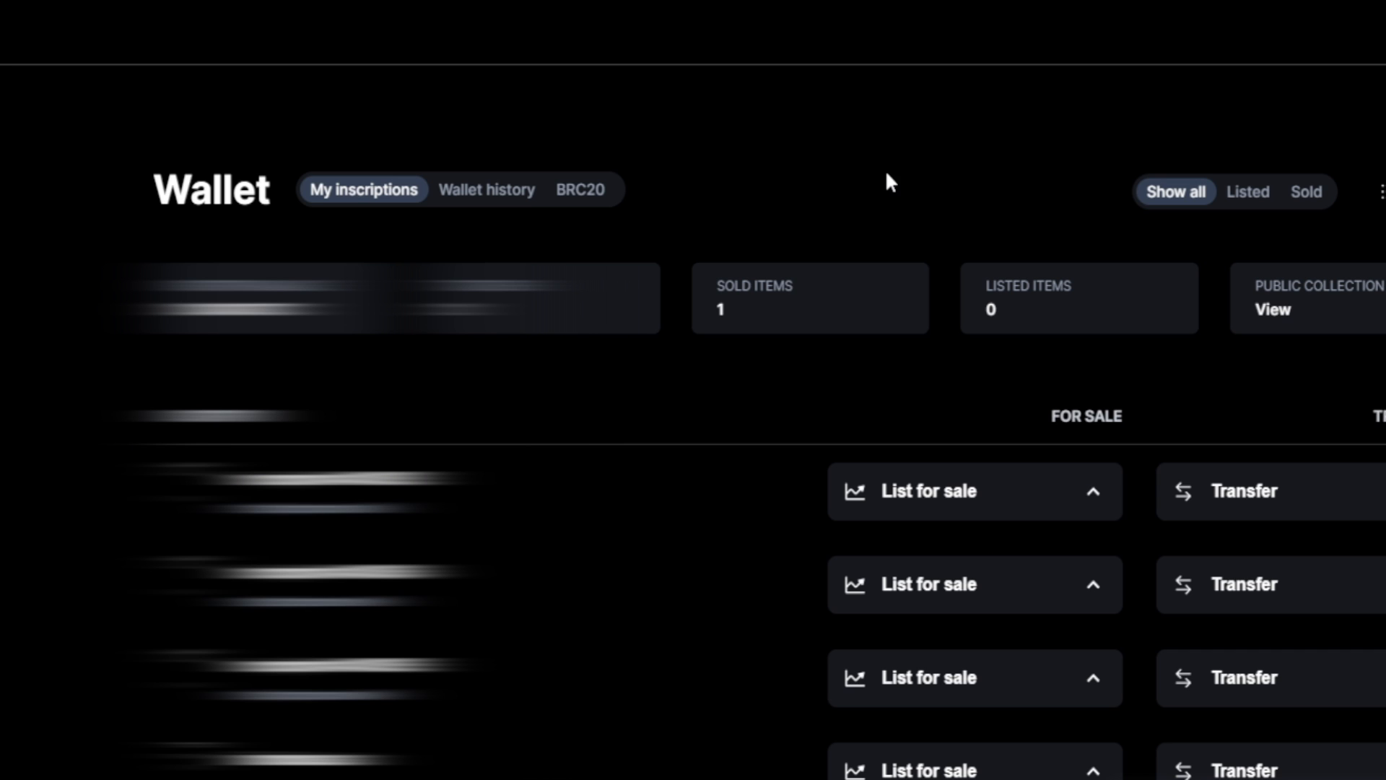
pyautogui.moveTo(967, 624)
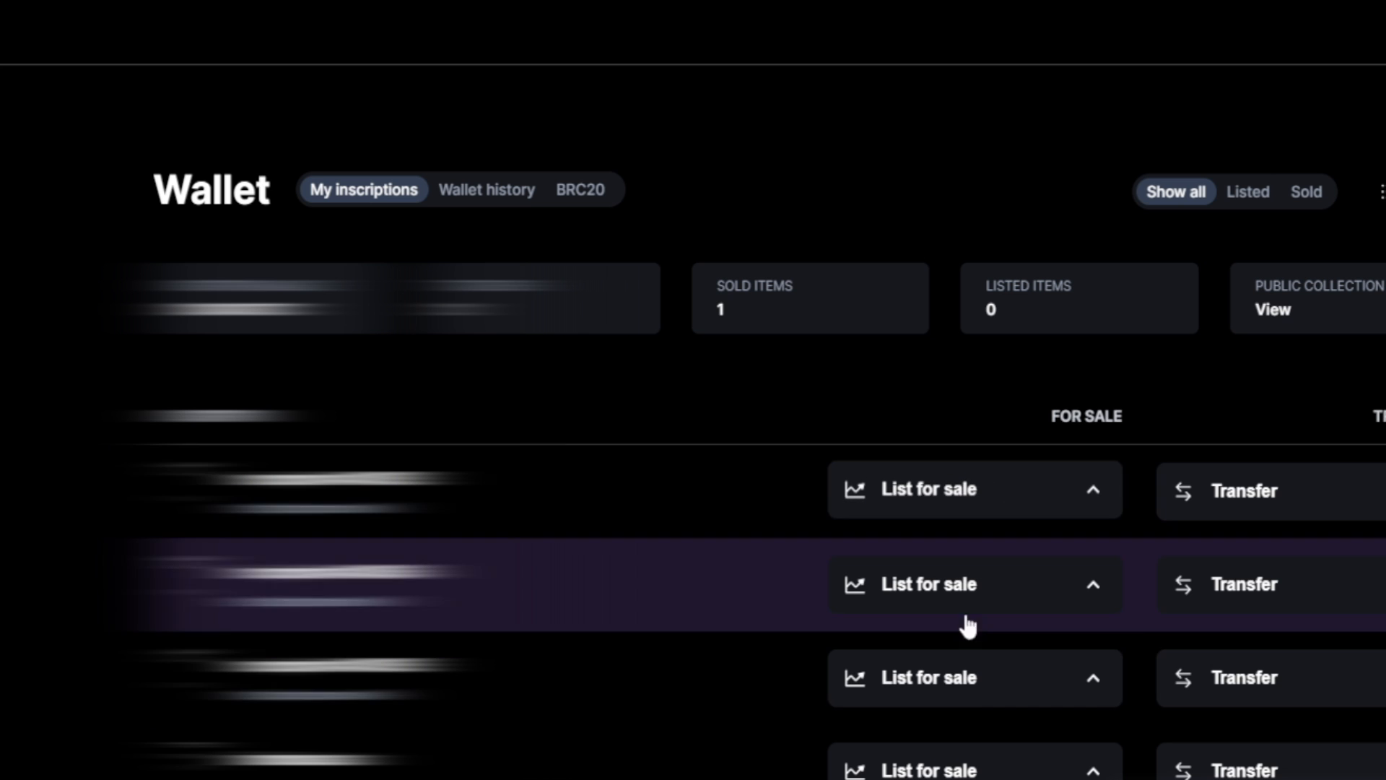
pyautogui.moveTo(982, 513)
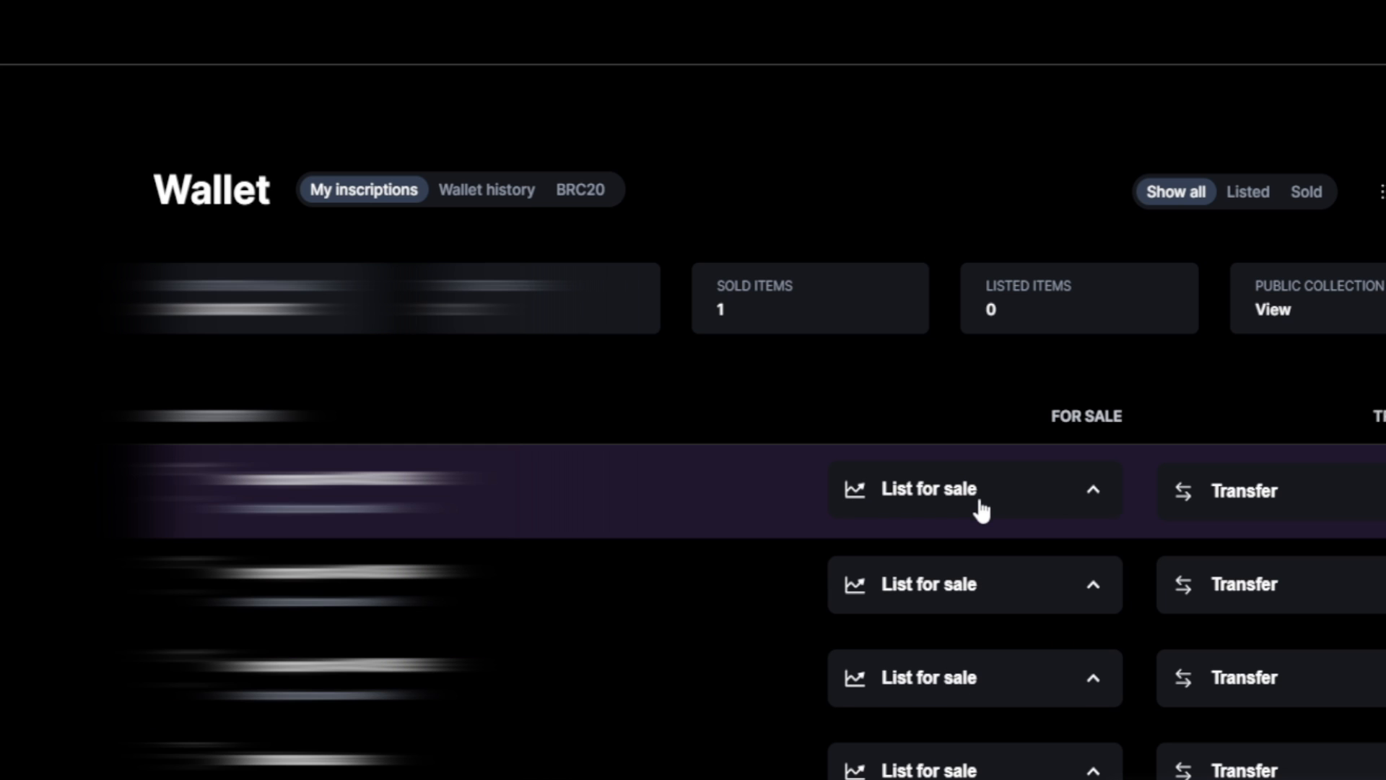